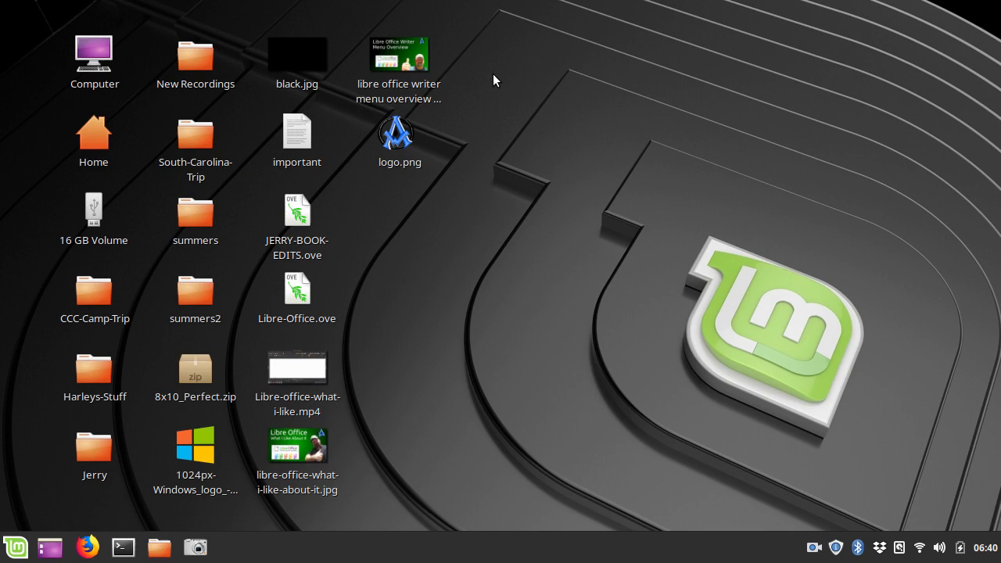
pyautogui.moveTo(509, 365)
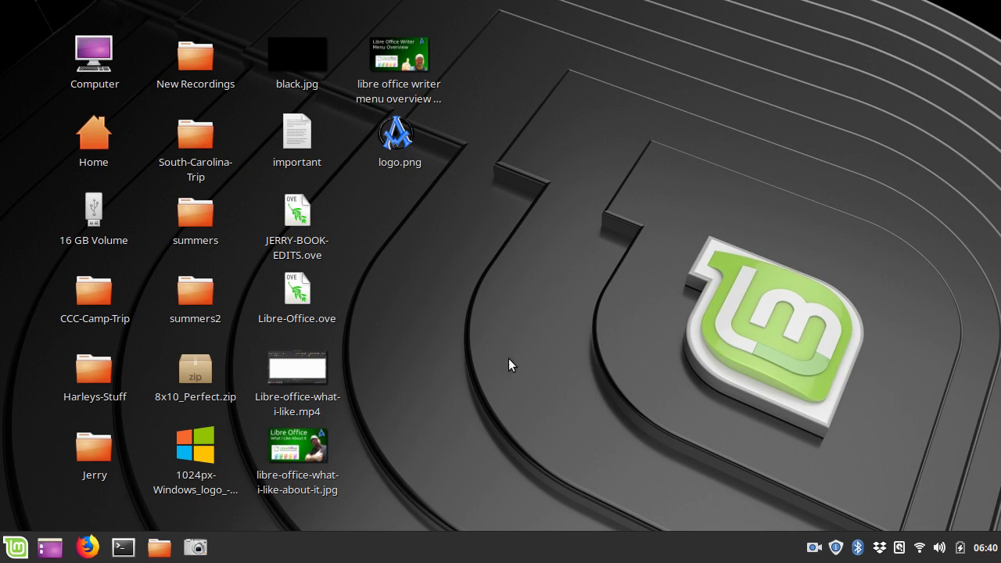
pyautogui.moveTo(486, 368)
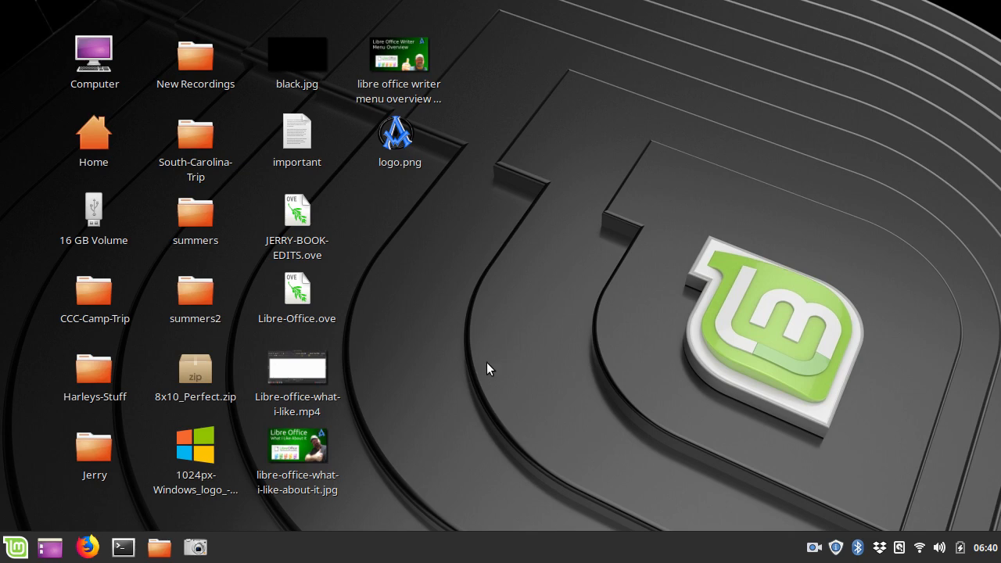
# Step: Search the Mint menu for 'lib' and launch LibreOffice Writer
pyautogui.click(16, 547)
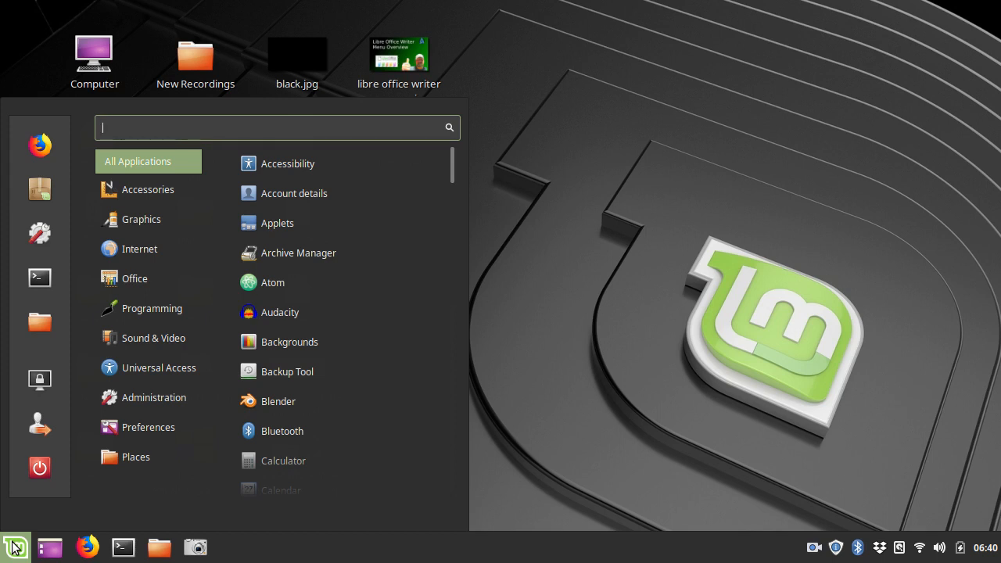
pyautogui.write('libre')
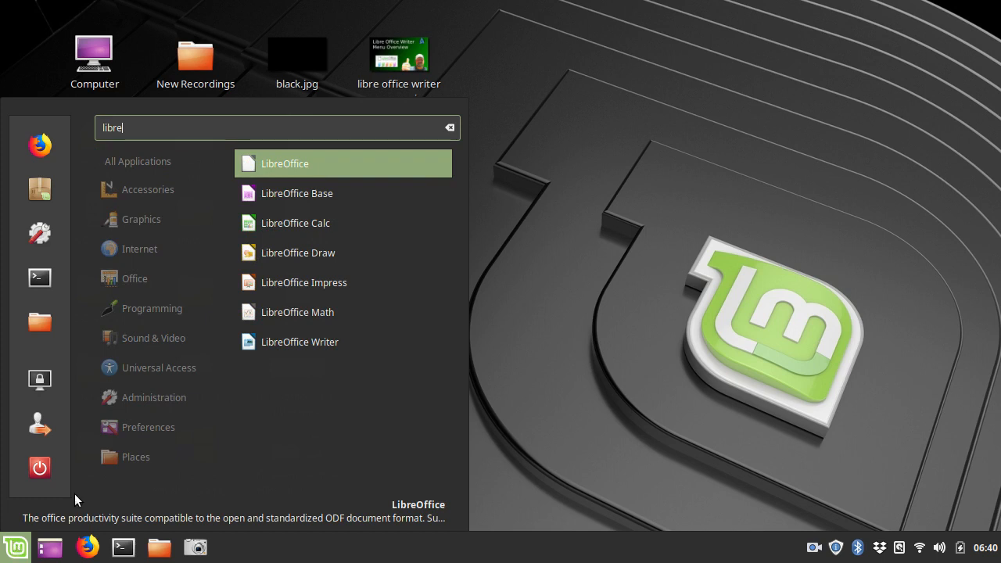
pyautogui.moveTo(311, 351)
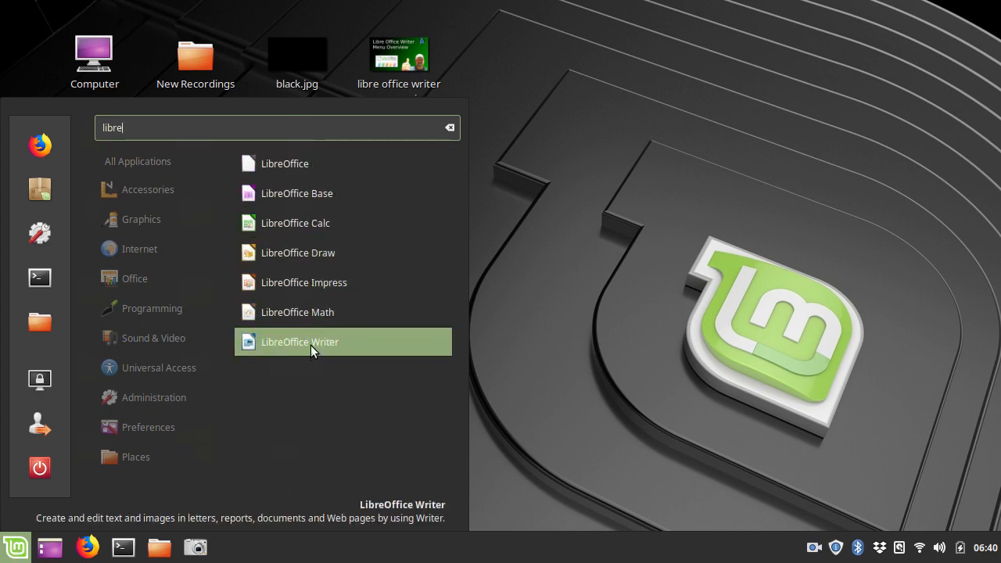
pyautogui.moveTo(252, 346)
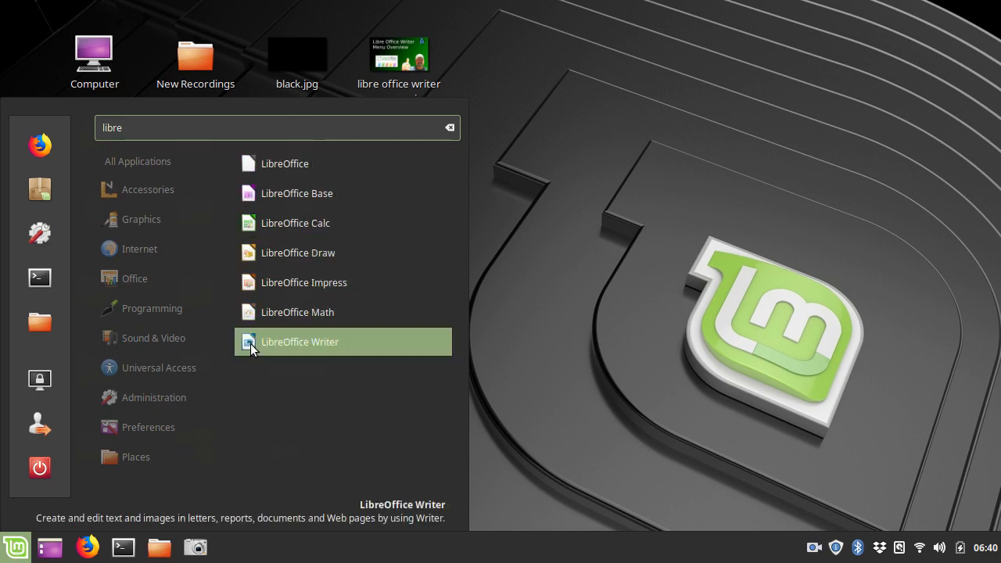
pyautogui.click(299, 342)
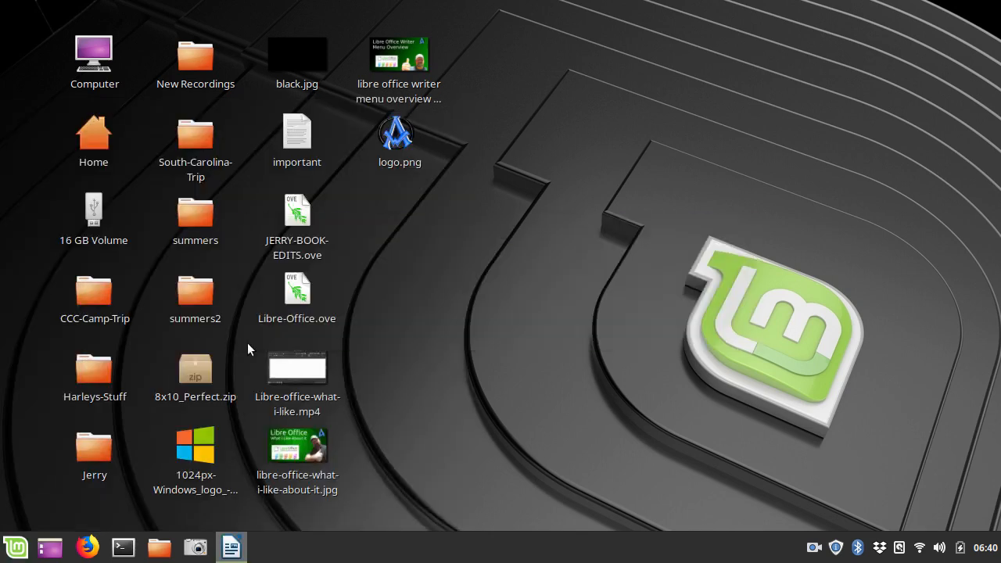
# Step: Wait for Writer to load a blank Untitled 1 document
pyautogui.click(231, 546)
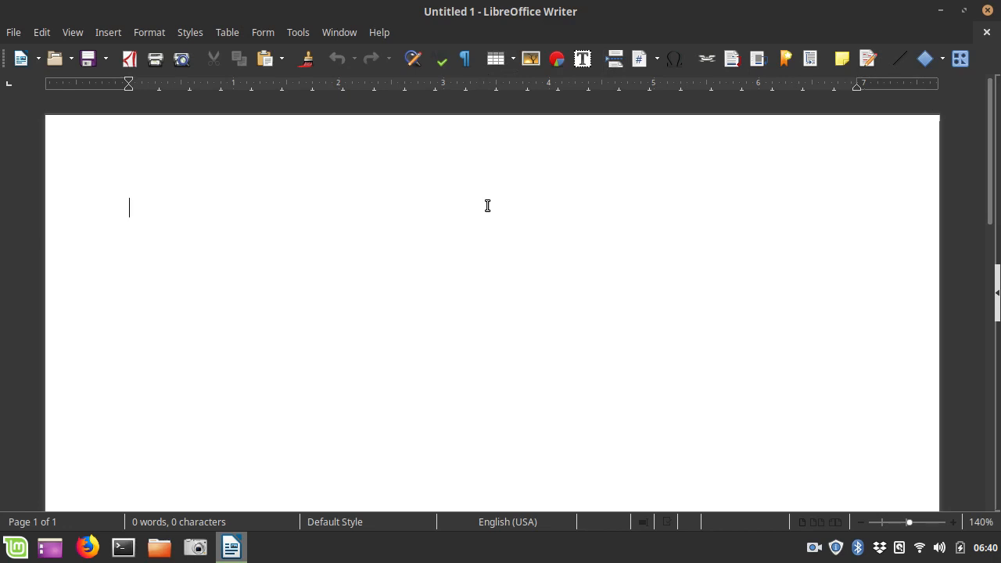
pyautogui.moveTo(428, 217)
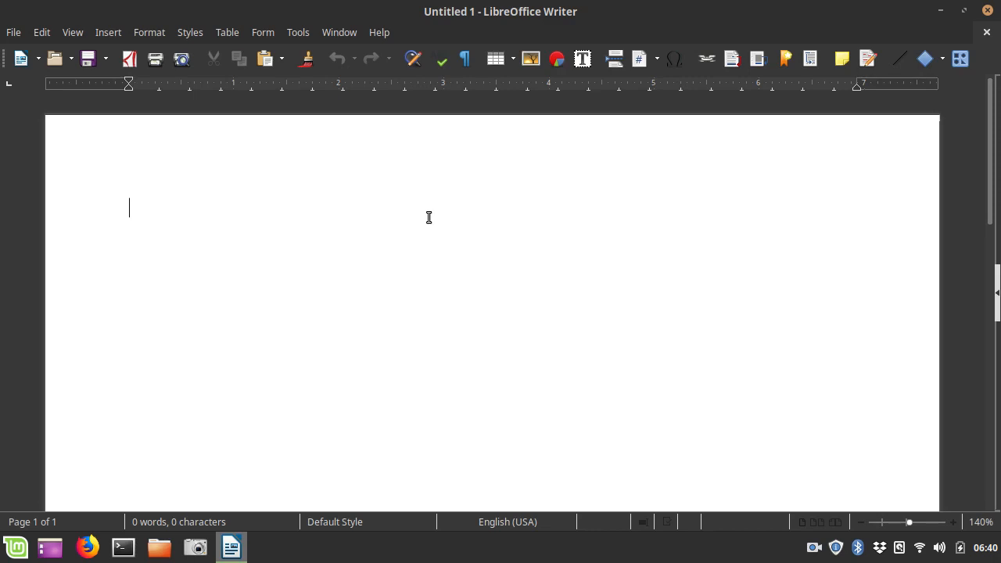
pyautogui.moveTo(395, 90)
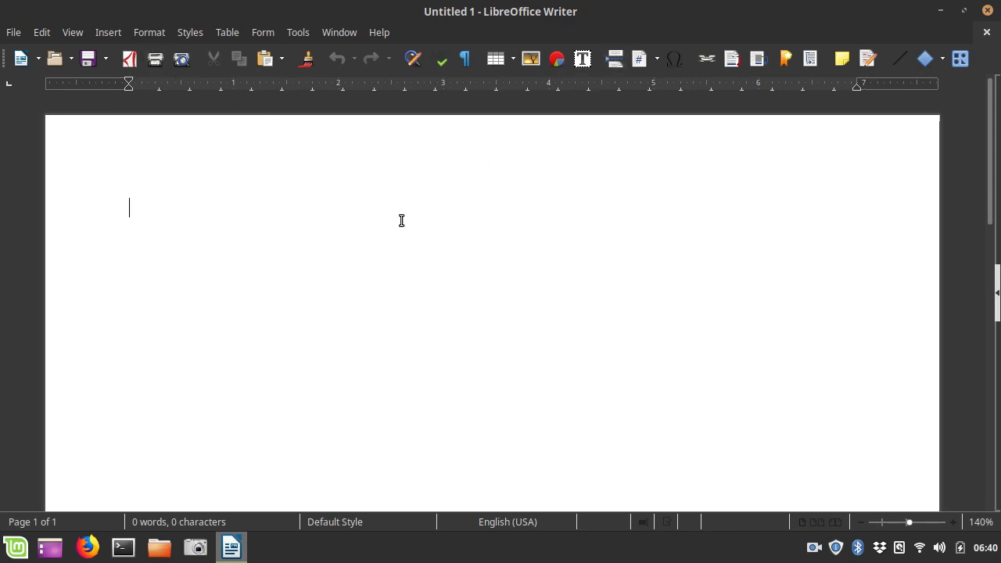
pyautogui.moveTo(363, 77)
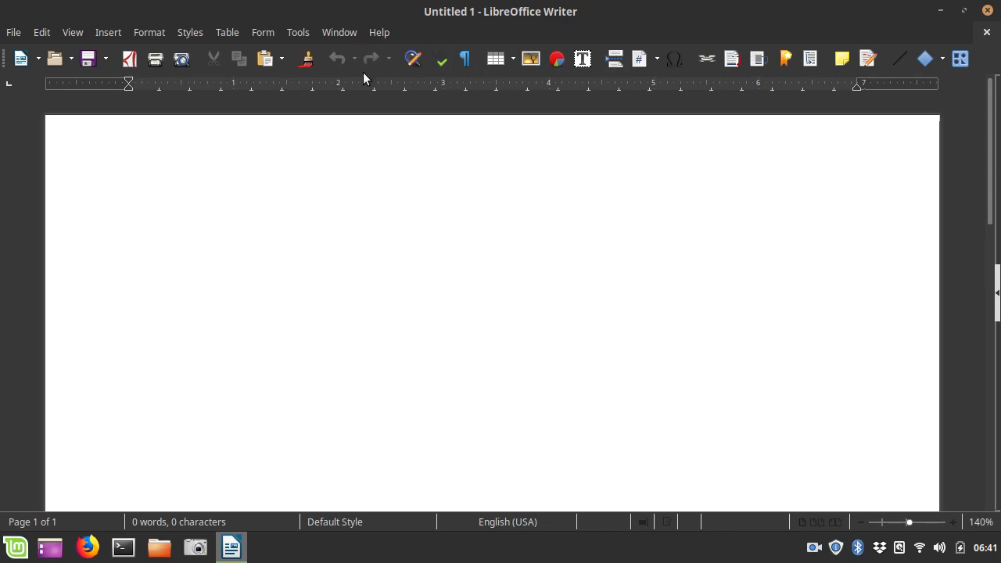
# Step: Turn on the Formatting toolbar under View > Toolbars
pyautogui.click(148, 32)
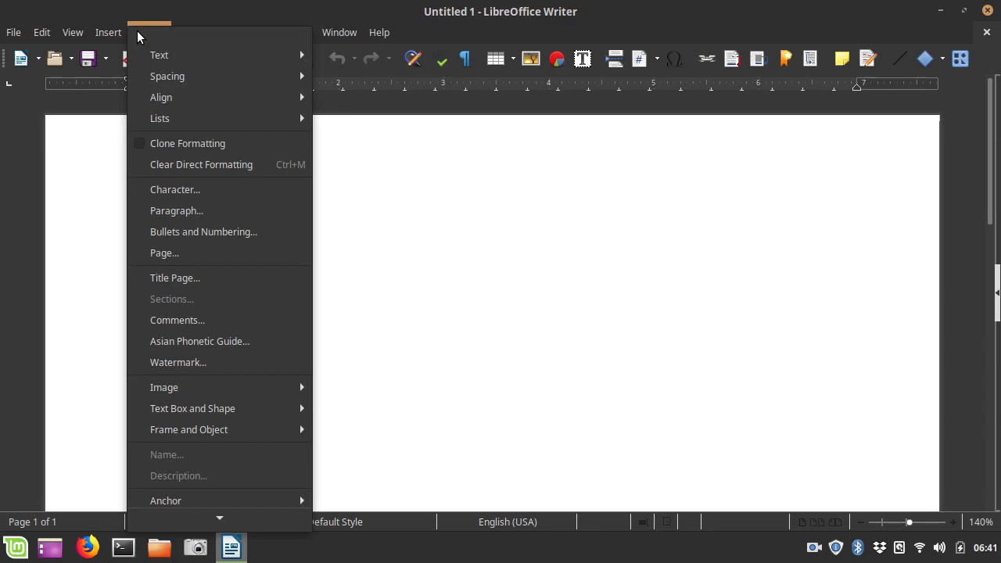
pyautogui.click(72, 32)
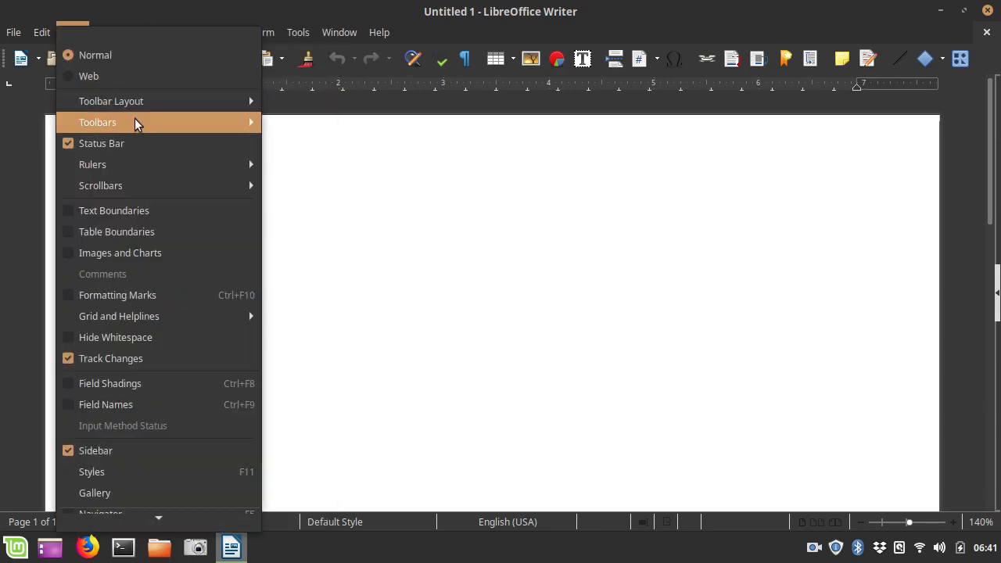
pyautogui.click(98, 122)
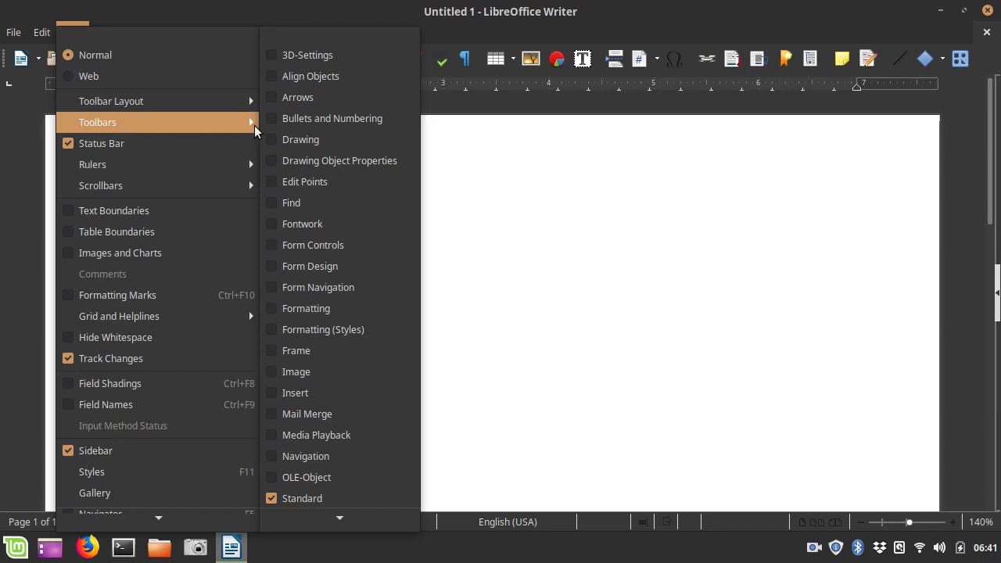
pyautogui.moveTo(305, 308)
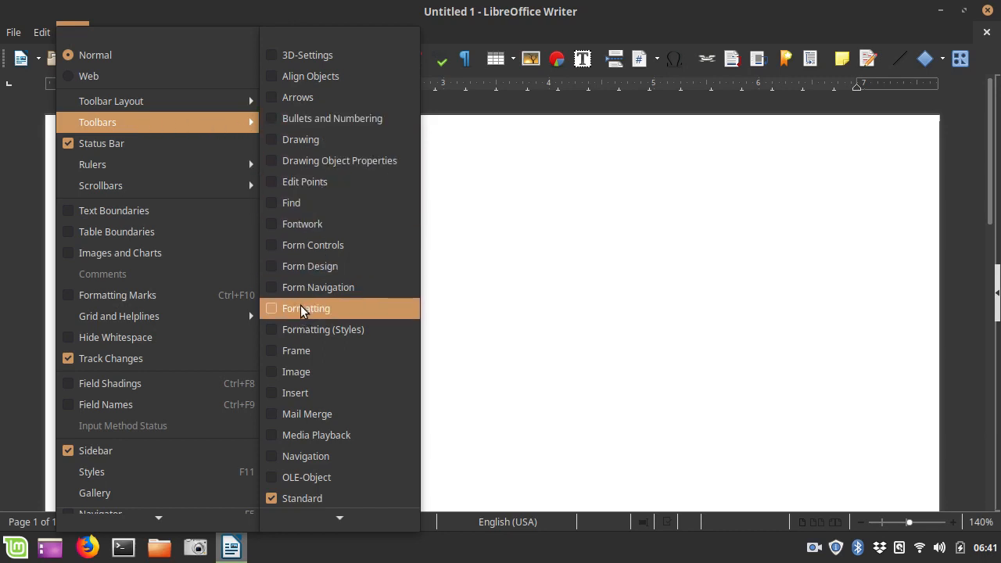
pyautogui.click(306, 308)
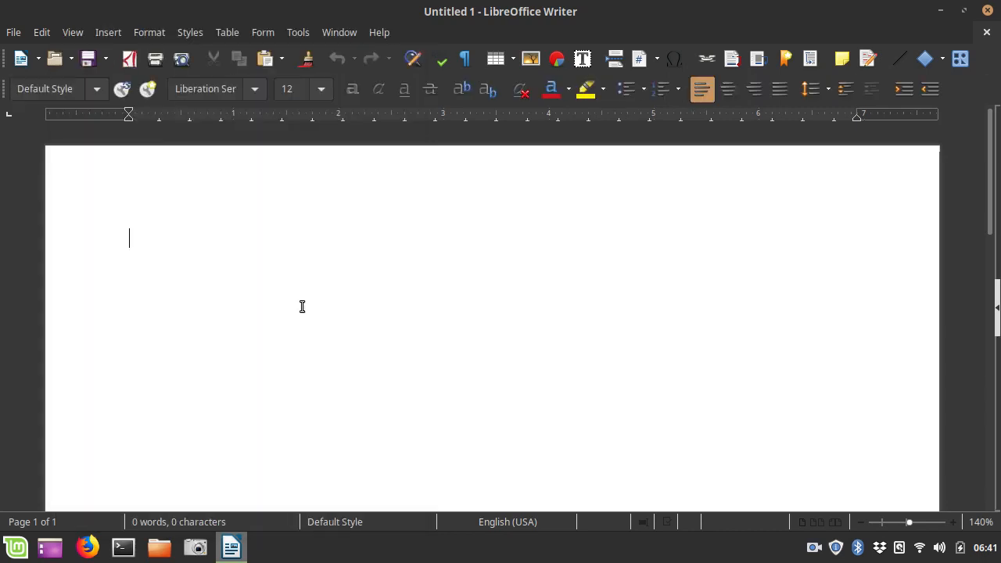
pyautogui.moveTo(620, 88)
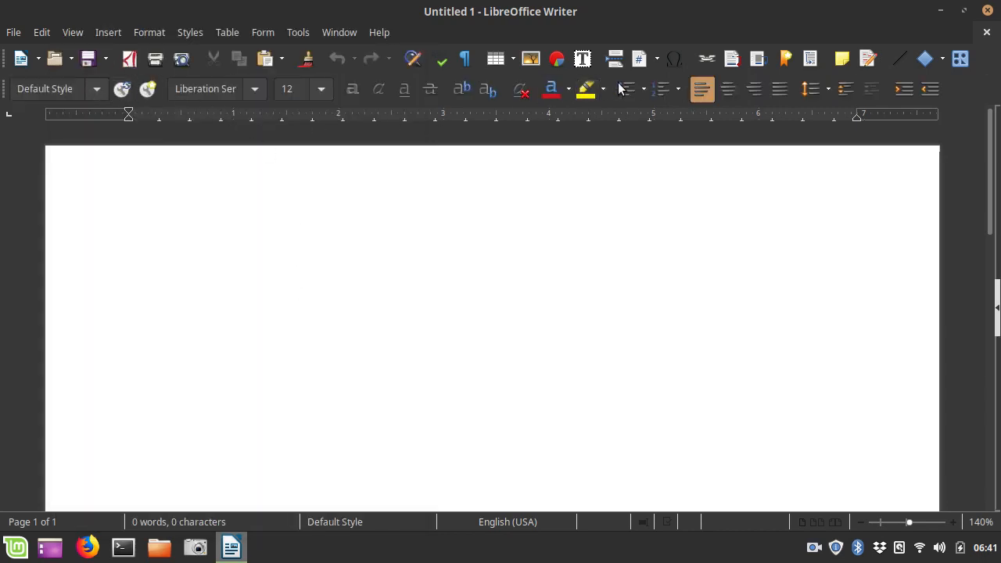
pyautogui.moveTo(579, 274)
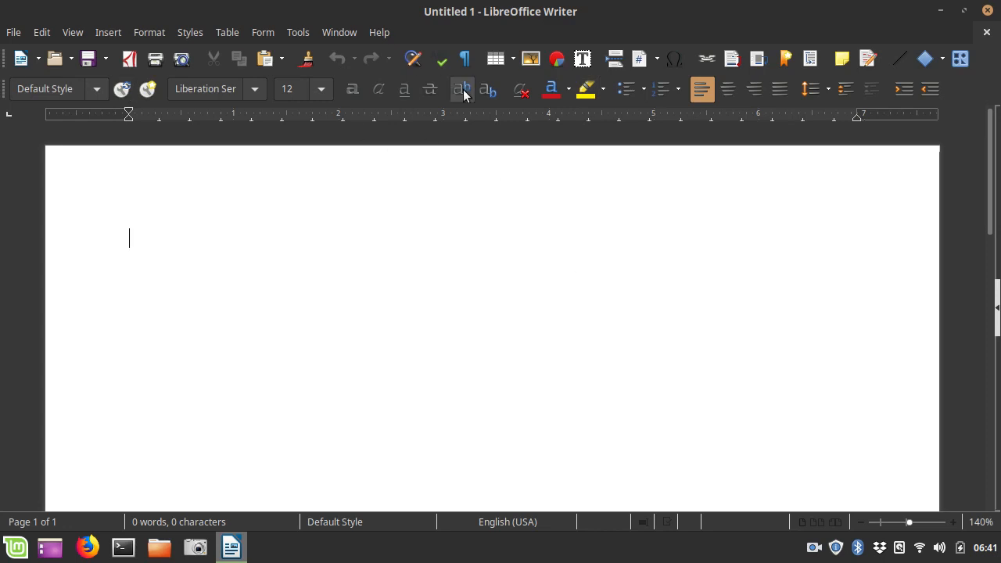
pyautogui.moveTo(628, 88)
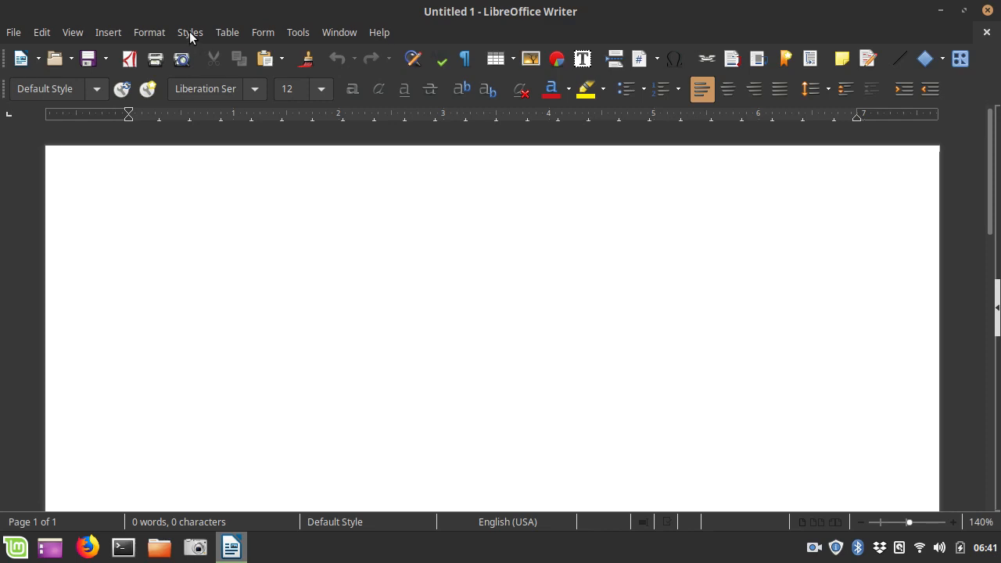
pyautogui.click(190, 33)
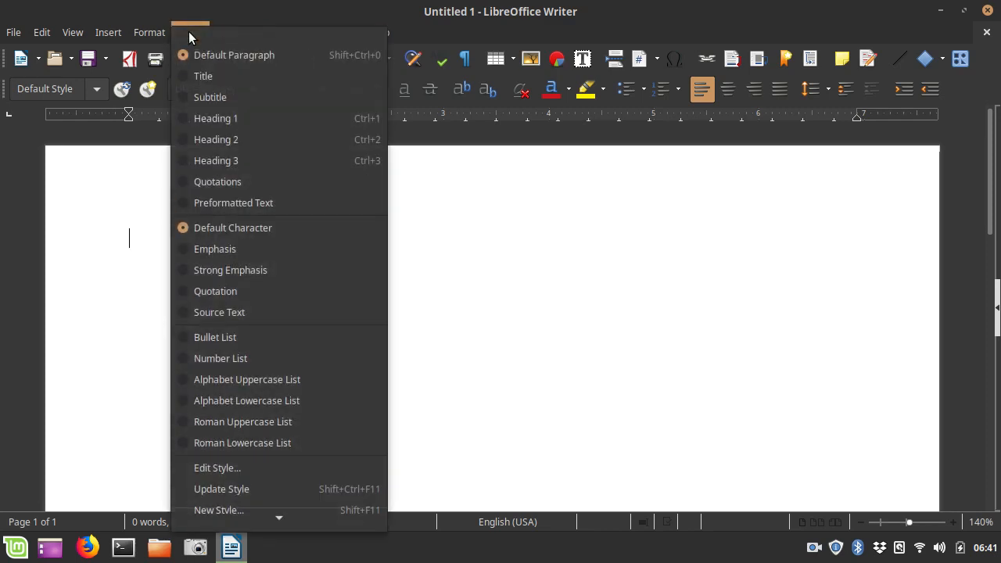
pyautogui.moveTo(247, 337)
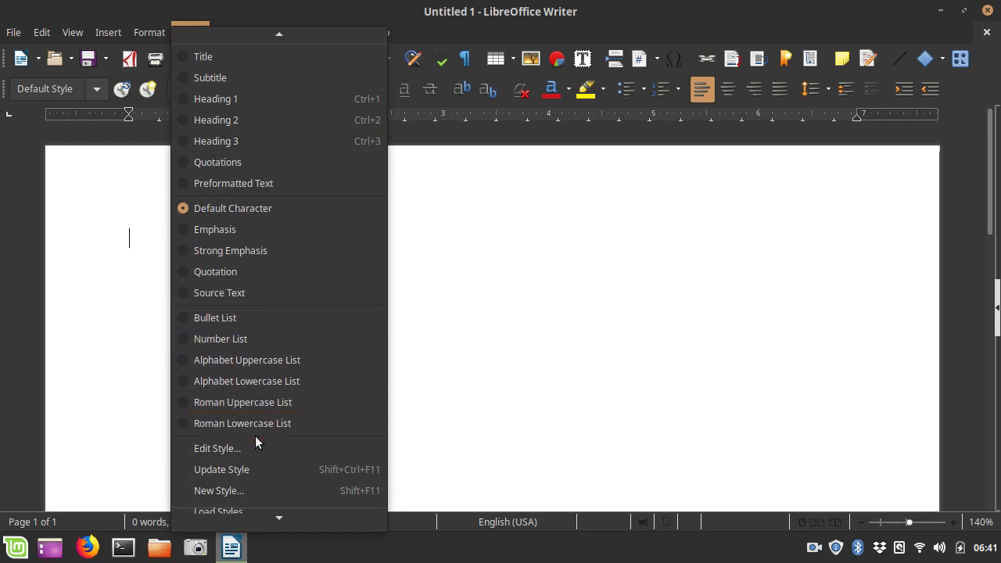
pyautogui.scroll(-3)
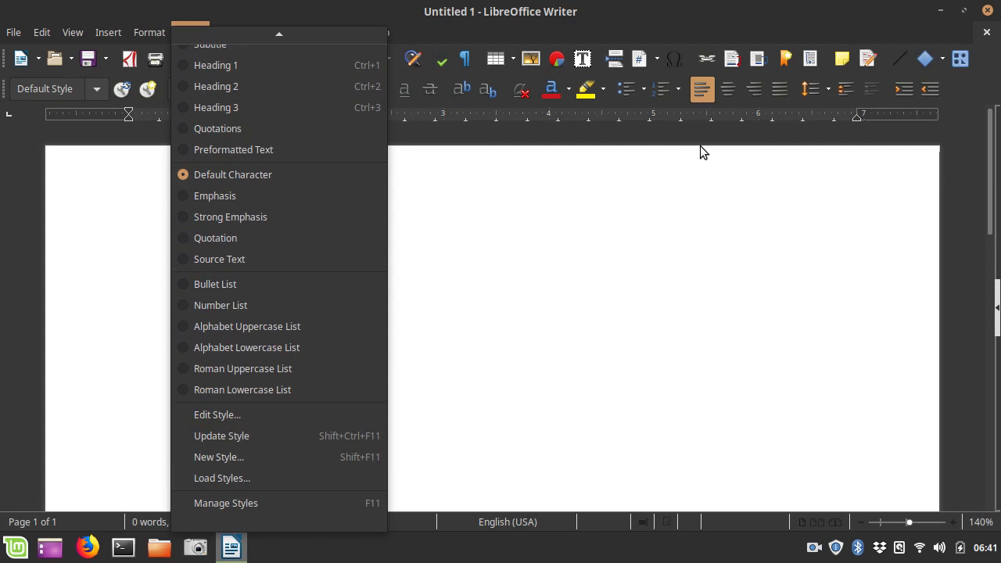
pyautogui.moveTo(617, 101)
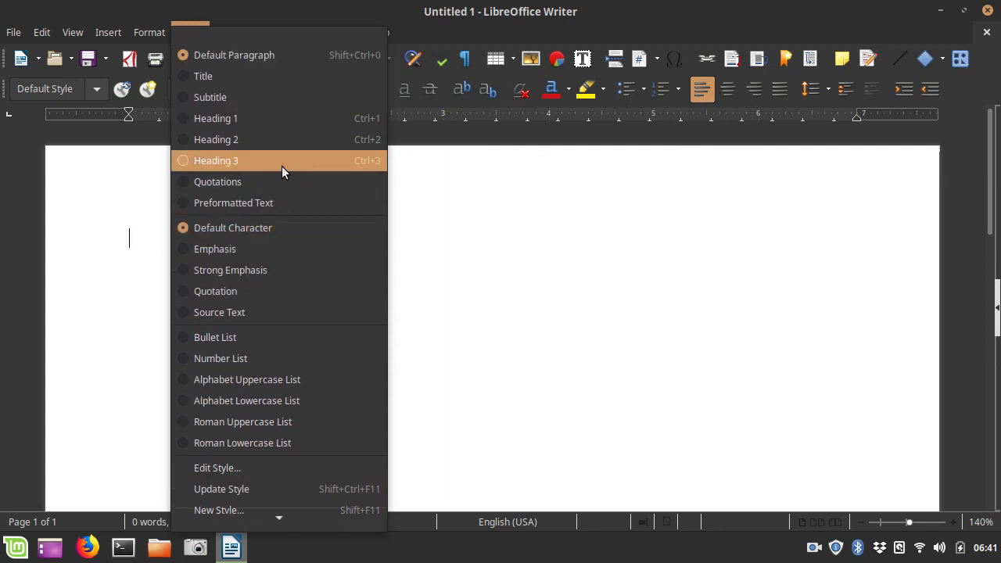
pyautogui.moveTo(458, 187)
pyautogui.write('This is a title')
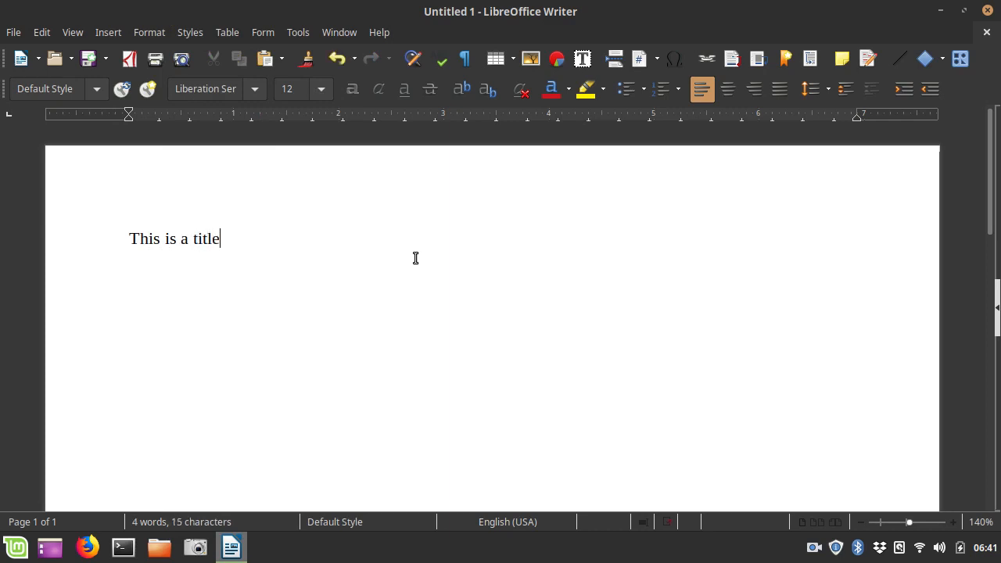
# Step: Give the line 'This is a title' the Title paragraph style
pyautogui.tripleClick(174, 238)
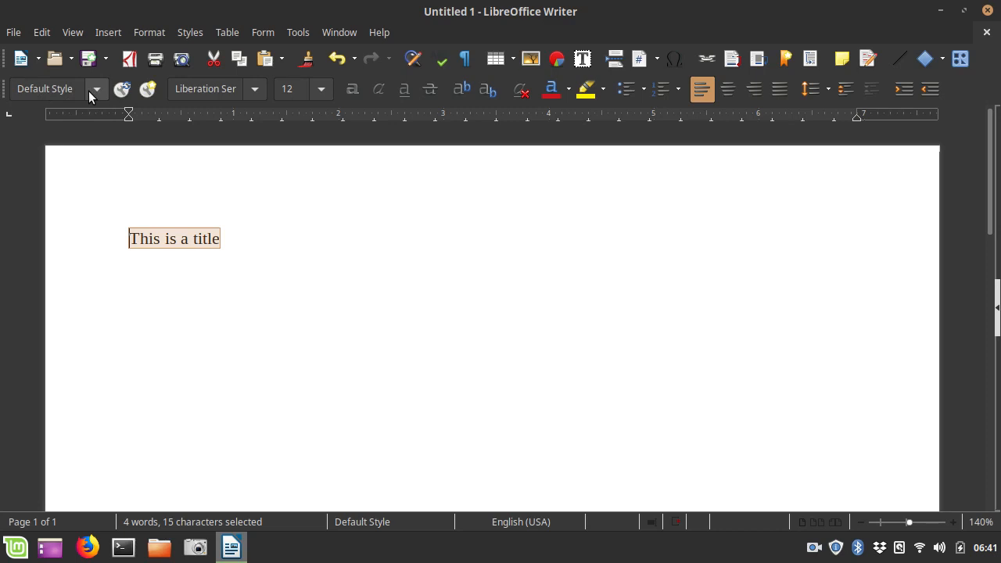
pyautogui.click(45, 89)
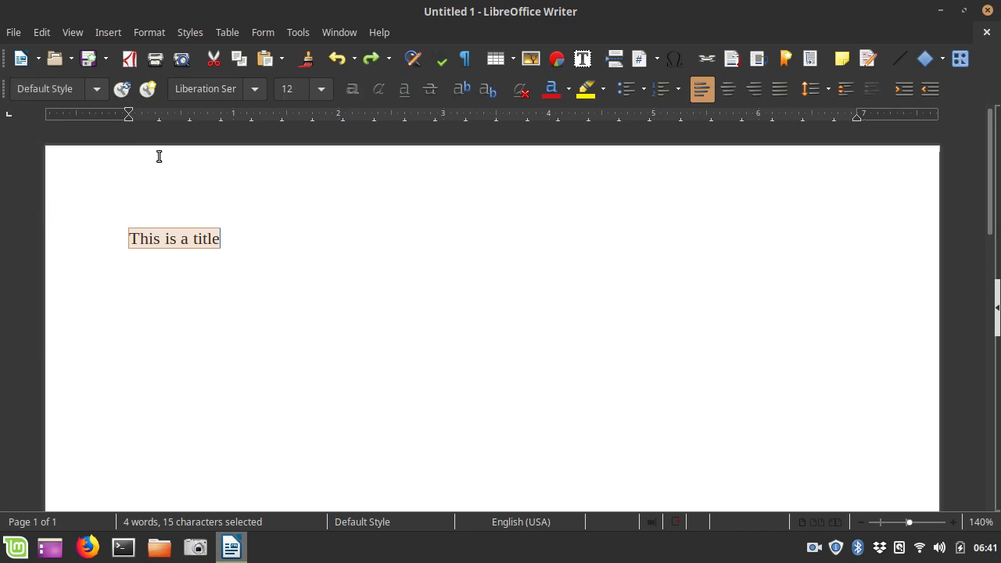
pyautogui.moveTo(216, 86)
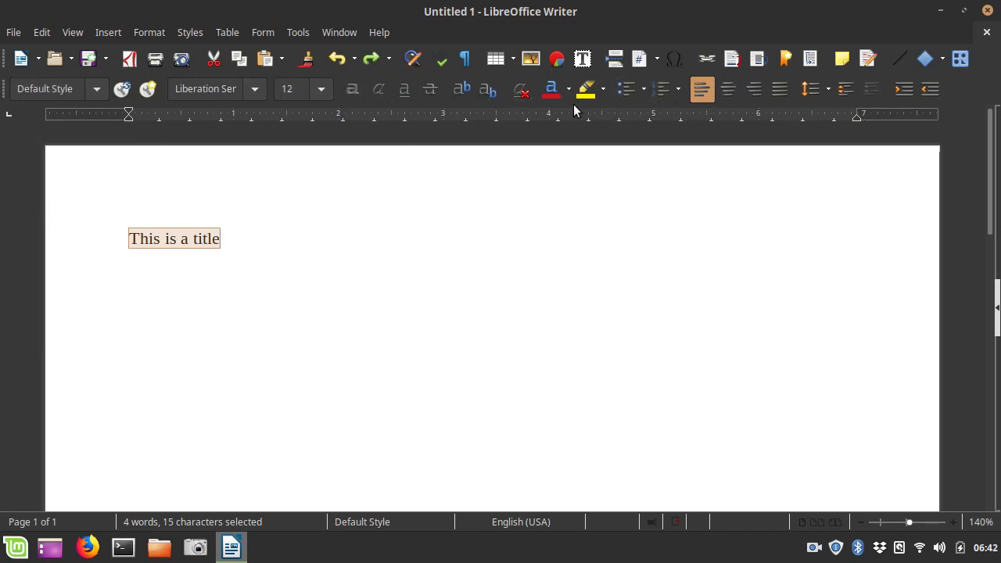
pyautogui.click(190, 32)
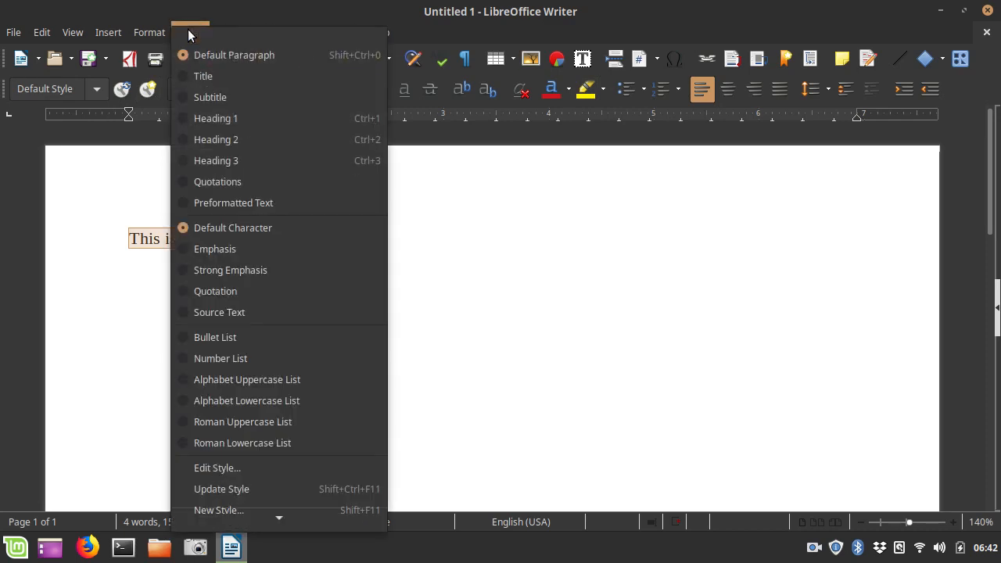
pyautogui.click(202, 76)
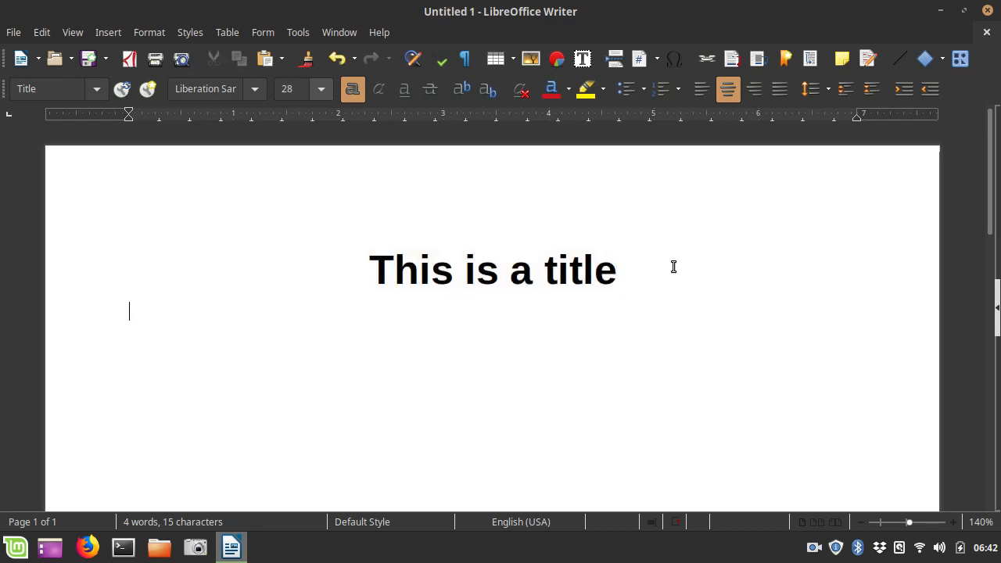
# Step: Type 'Subtitle' below the title and apply the Subtitle paragraph style to it
pyautogui.write('Sub')
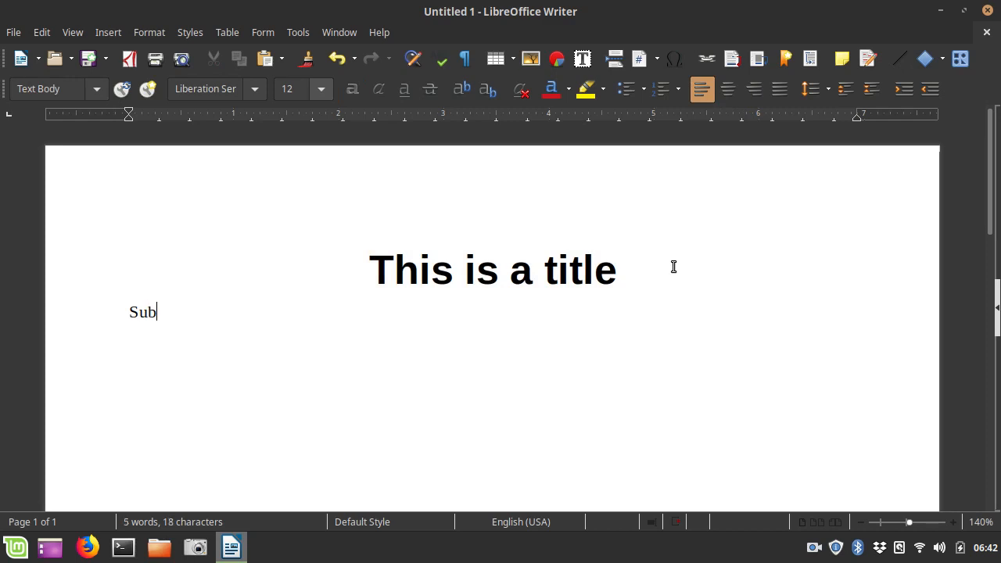
pyautogui.write('title')
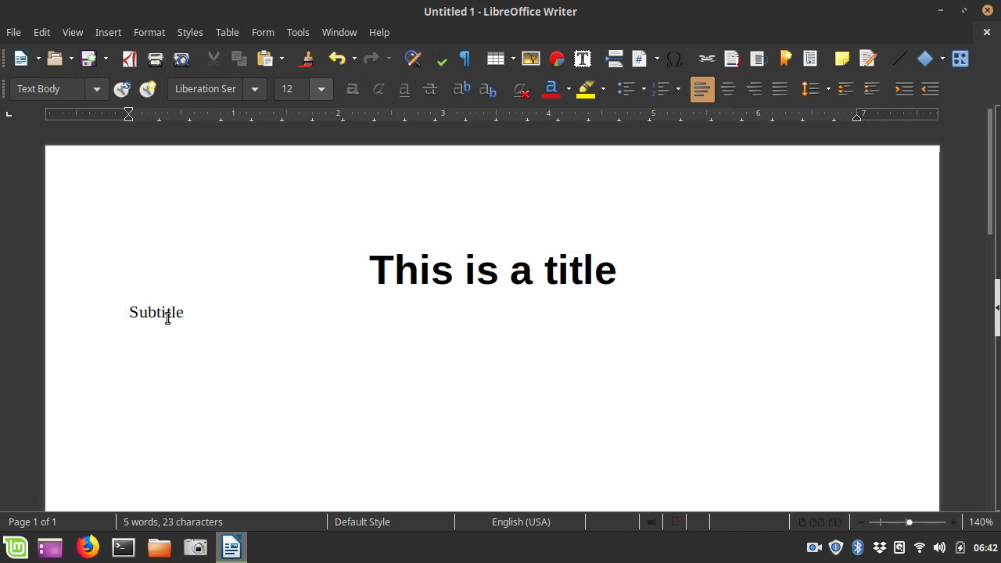
pyautogui.doubleClick(156, 312)
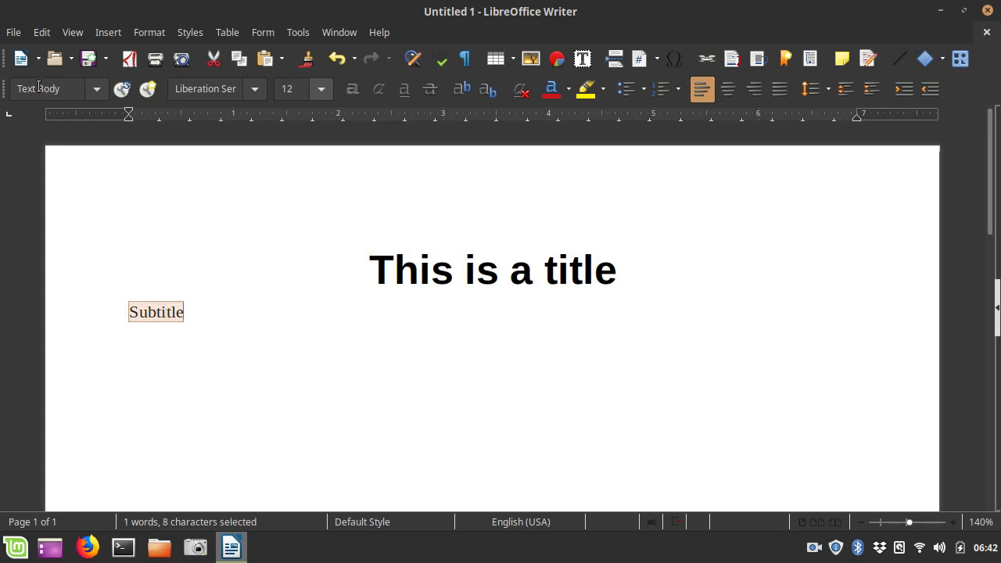
pyautogui.moveTo(97, 89)
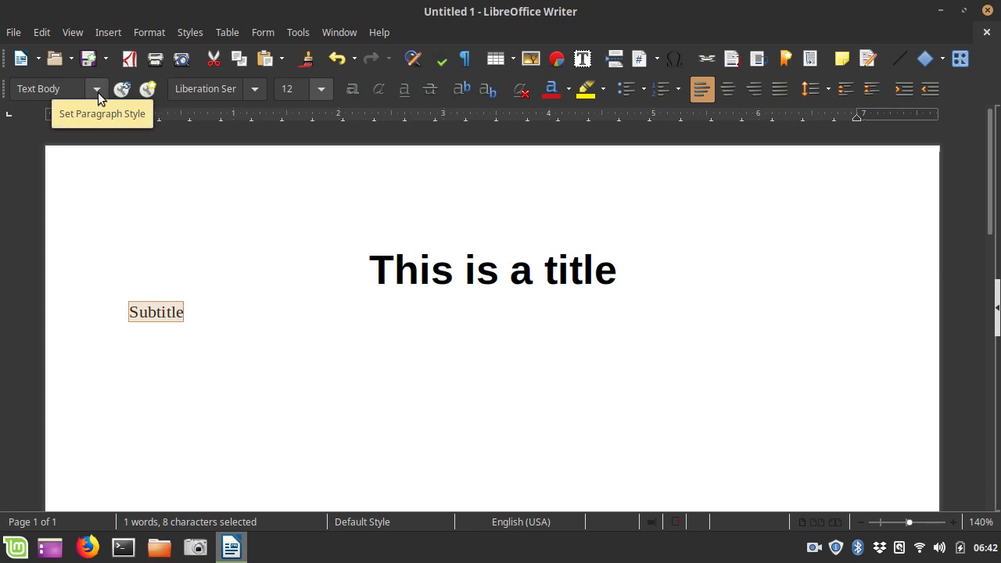
pyautogui.click(96, 88)
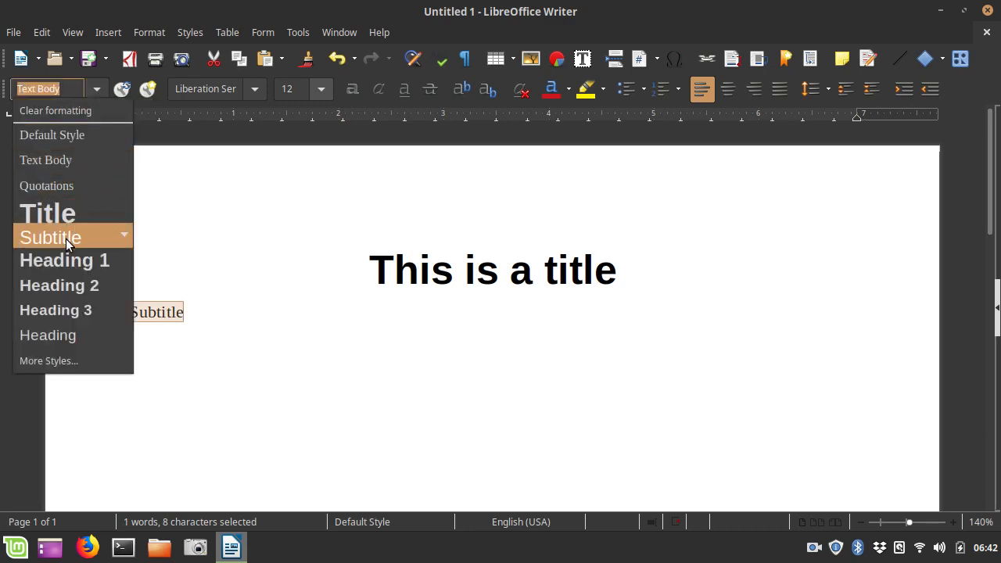
pyautogui.click(50, 237)
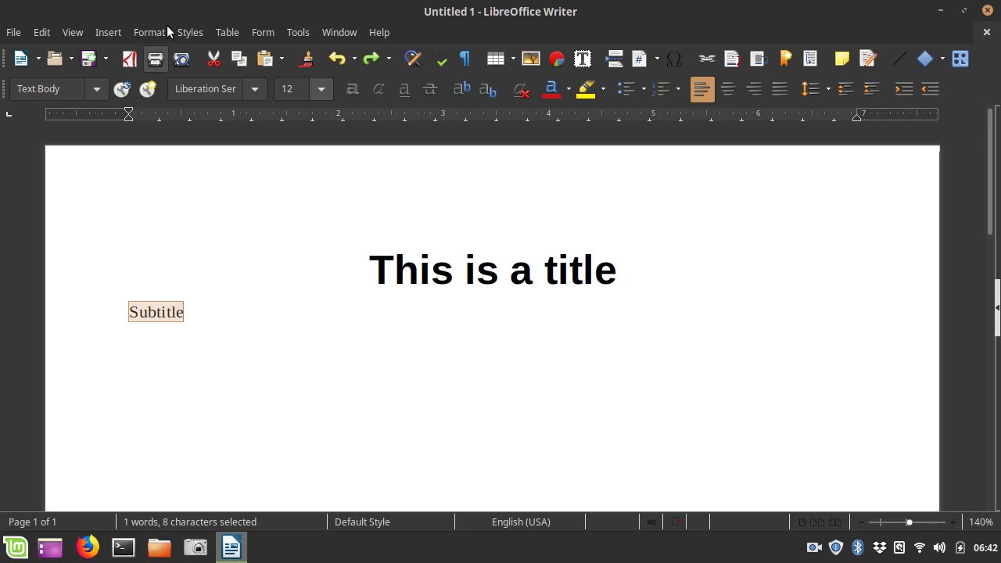
pyautogui.click(190, 32)
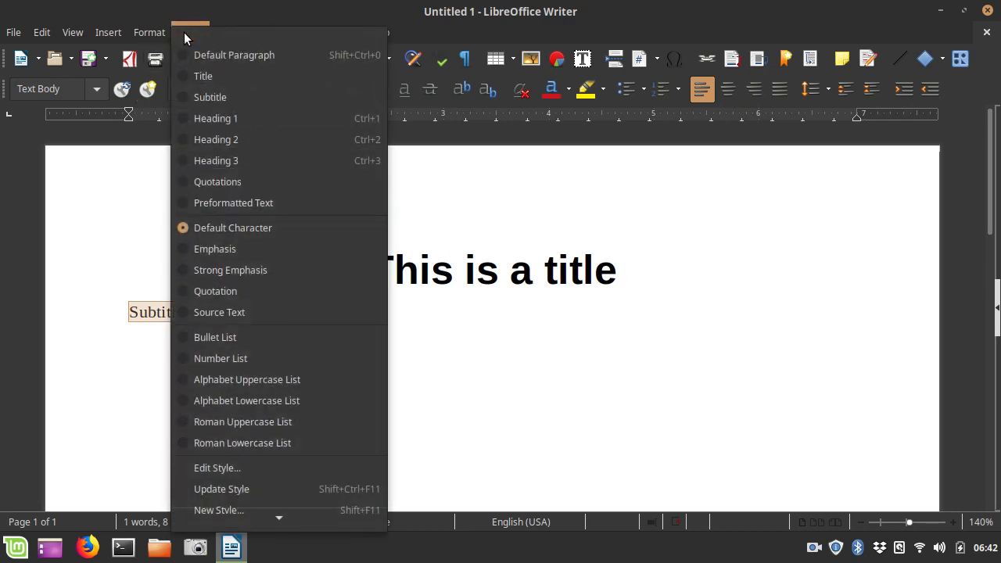
pyautogui.moveTo(210, 97)
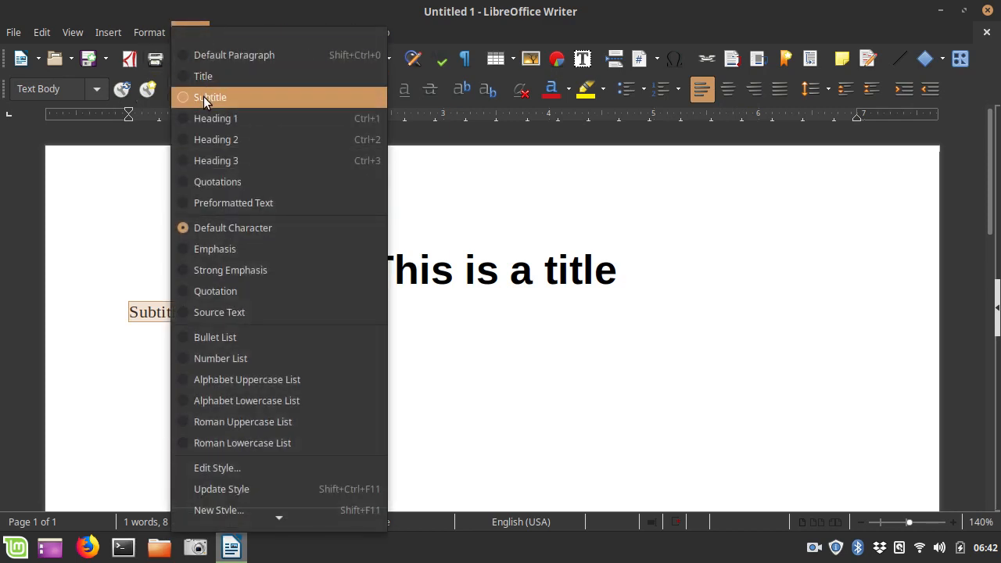
pyautogui.click(209, 97)
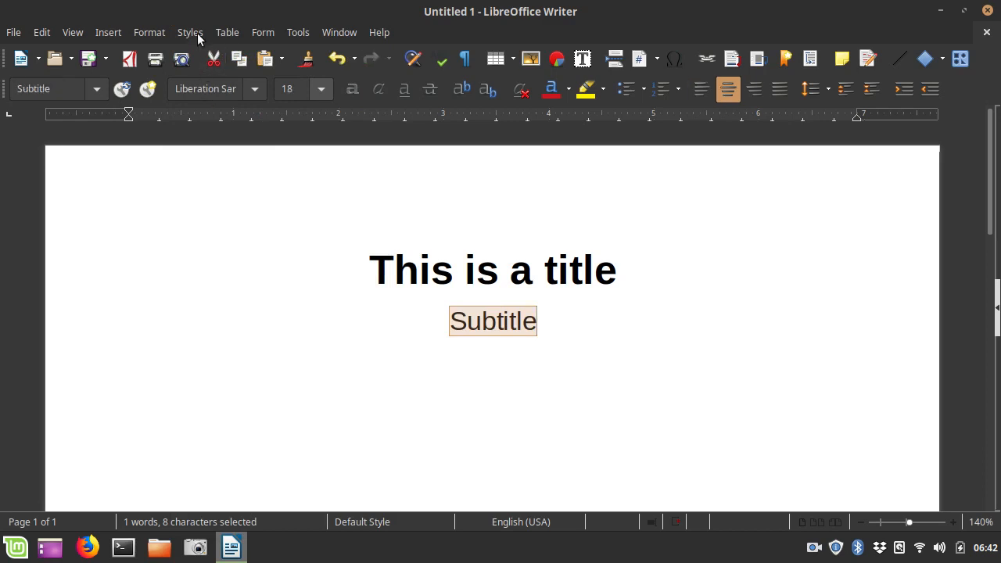
pyautogui.click(190, 32)
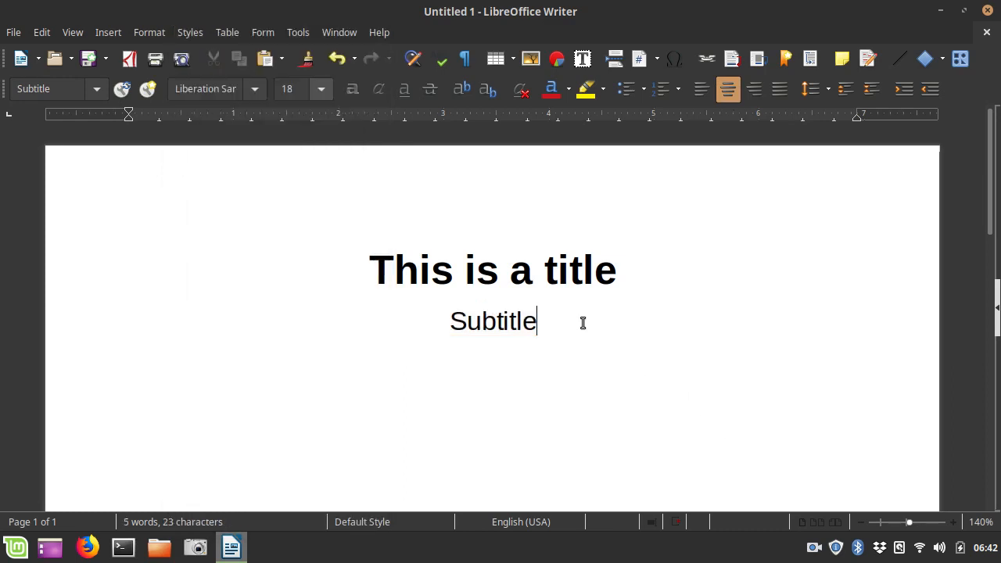
# Step: Type 'Heading 1' on a third line and browse the paragraph style lists for it
pyautogui.write('Heq')
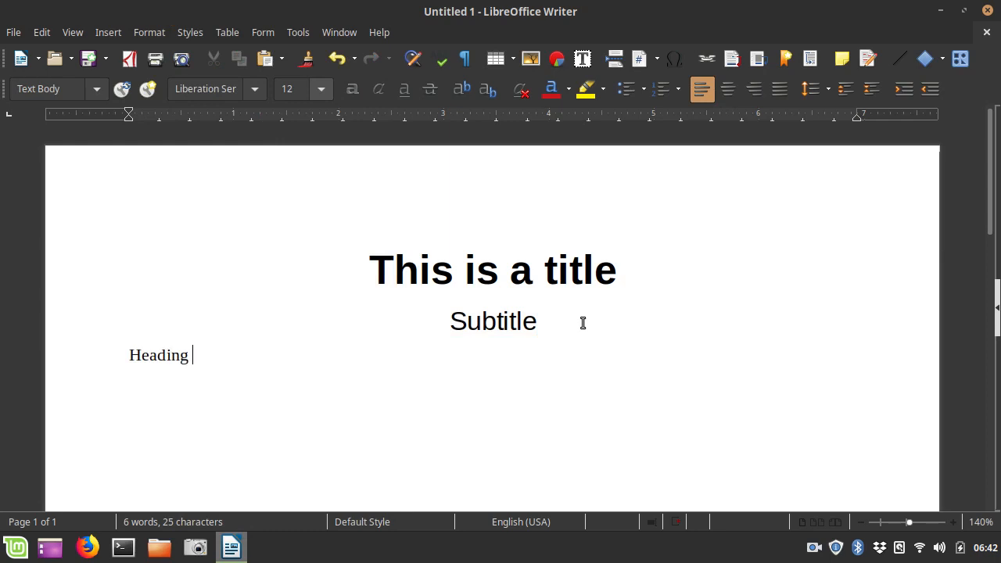
pyautogui.write('1')
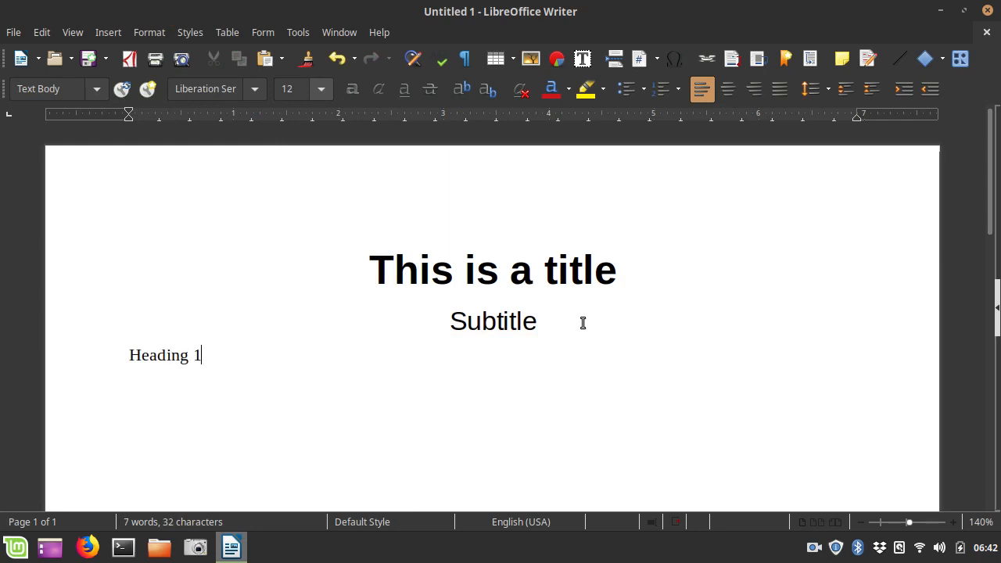
pyautogui.doubleClick(164, 355)
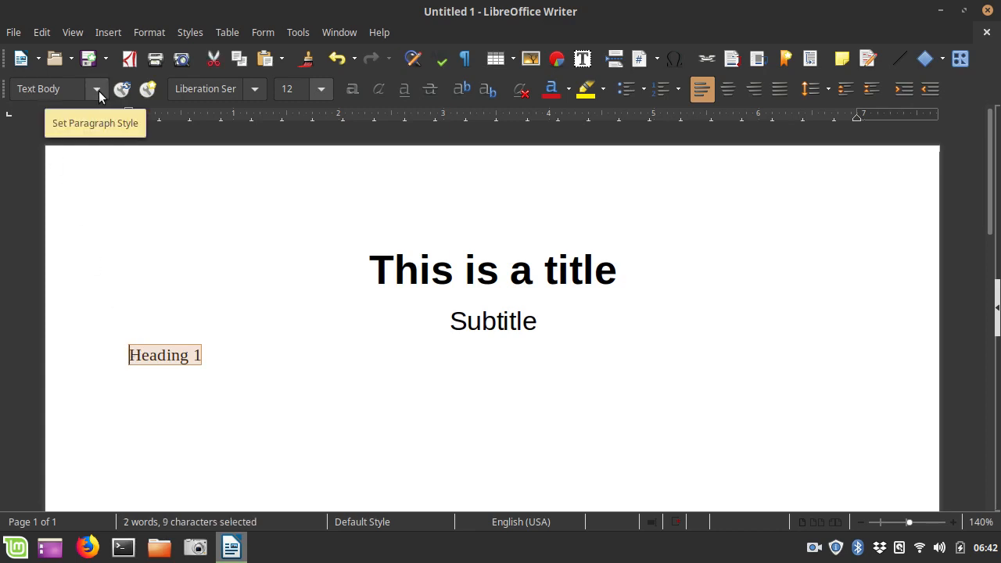
pyautogui.click(96, 89)
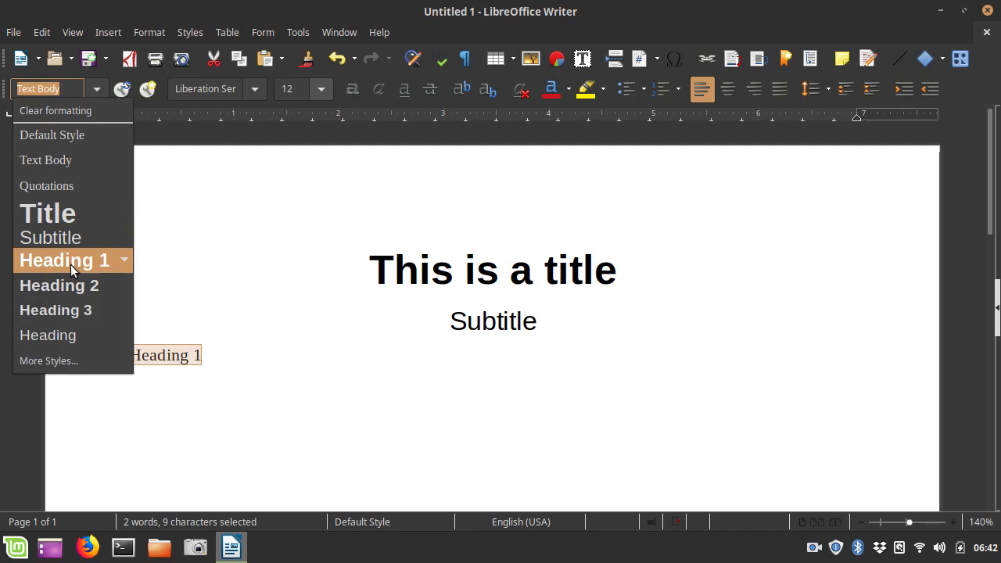
pyautogui.click(64, 260)
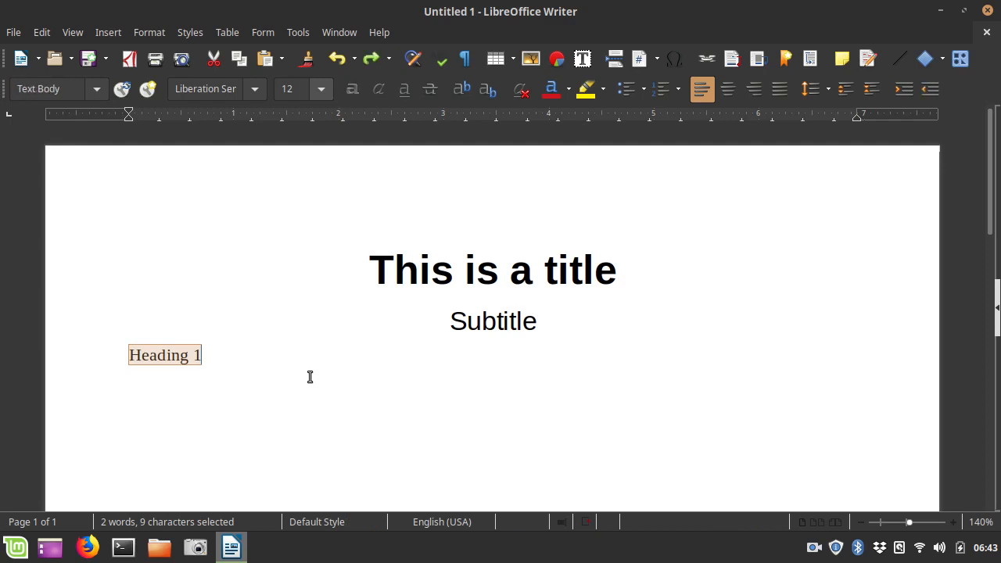
pyautogui.moveTo(190, 32)
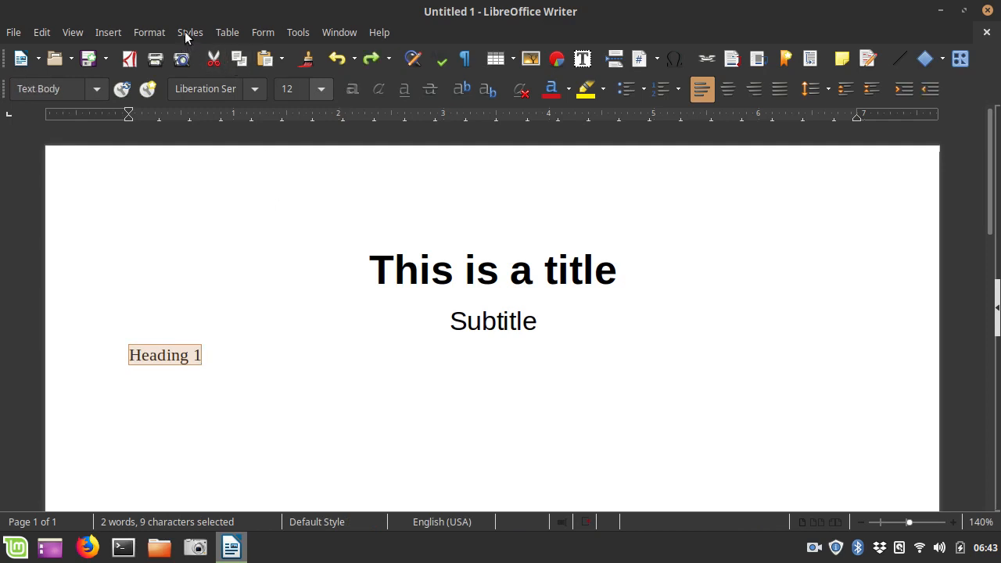
pyautogui.click(190, 32)
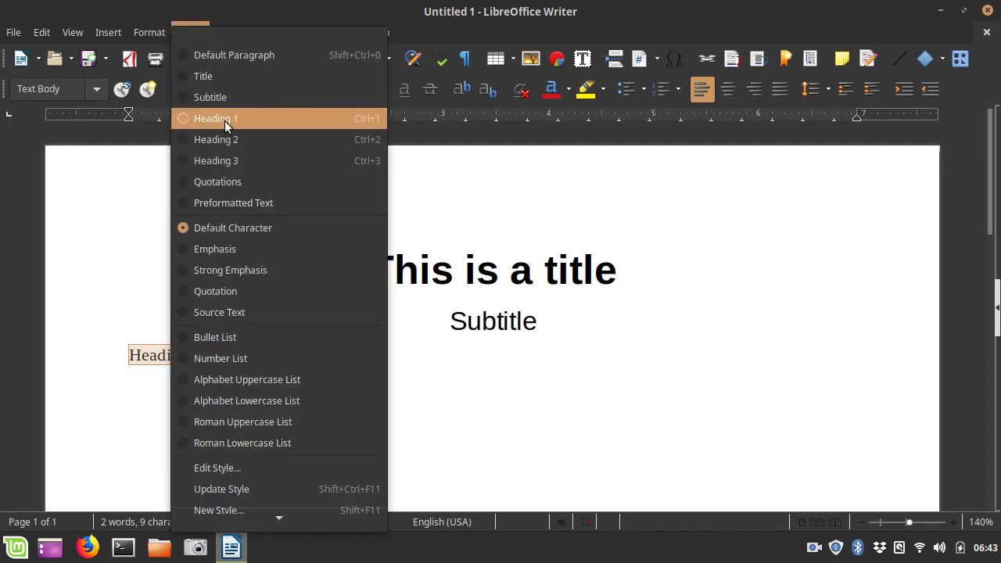
pyautogui.click(215, 118)
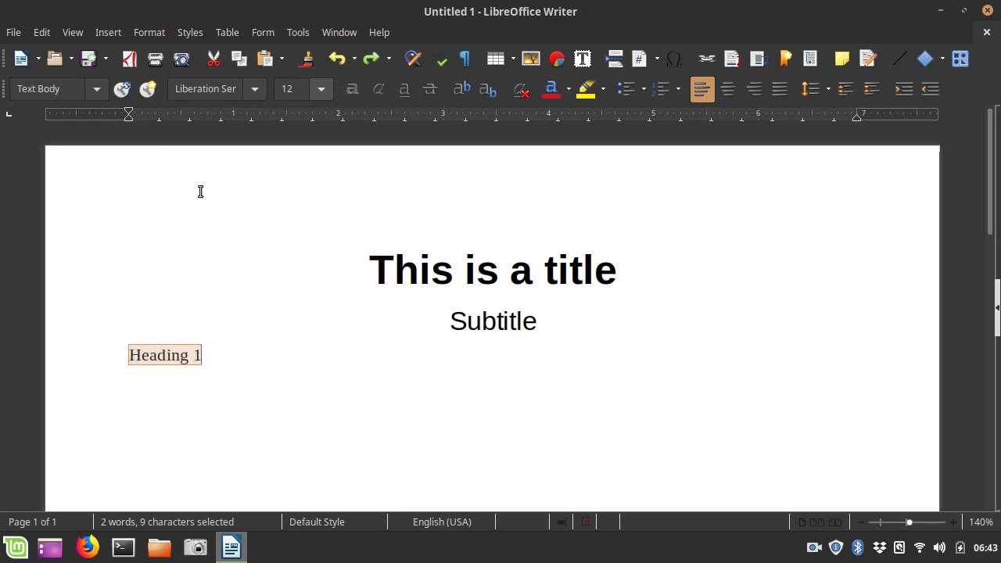
pyautogui.moveTo(190, 32)
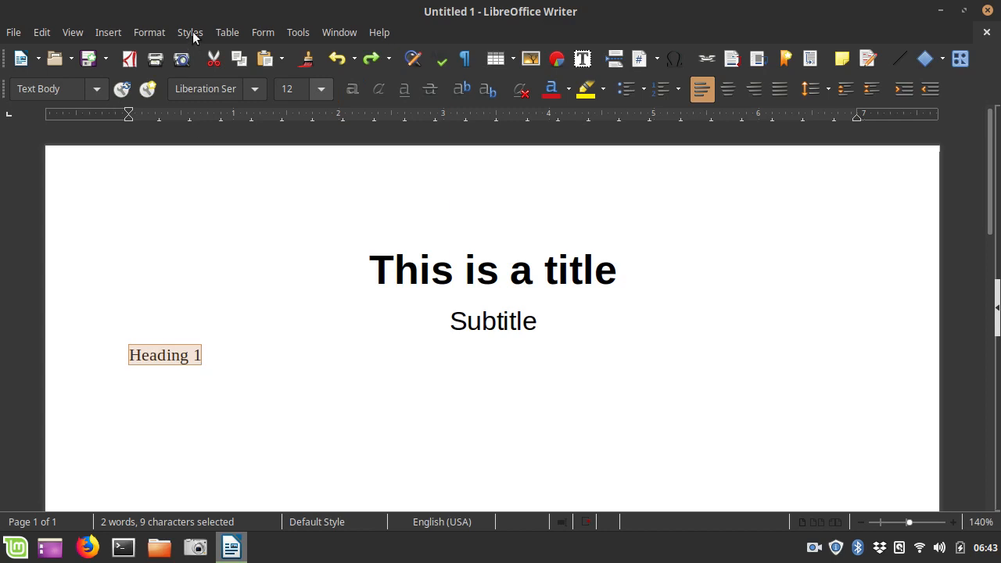
pyautogui.click(190, 33)
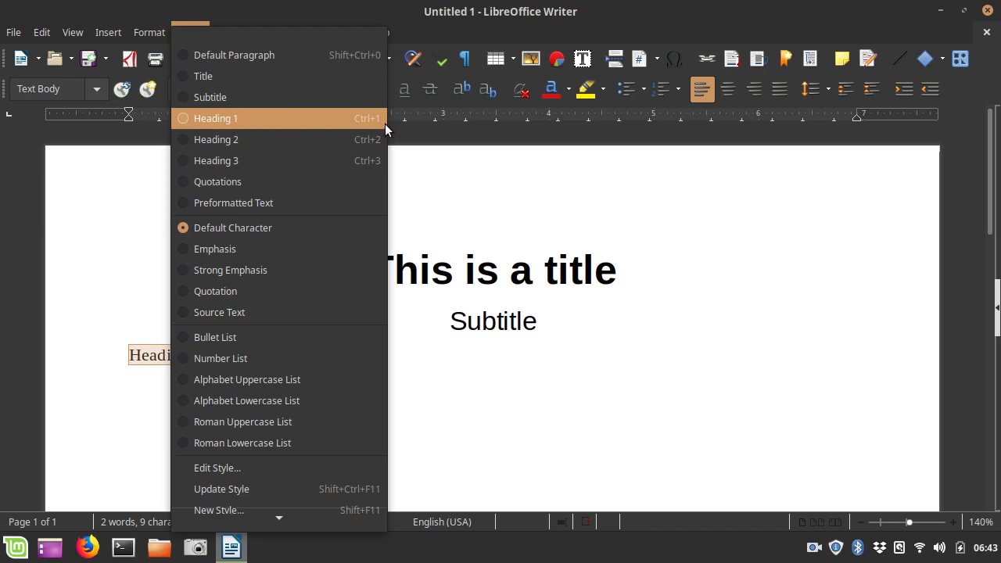
pyautogui.moveTo(382, 125)
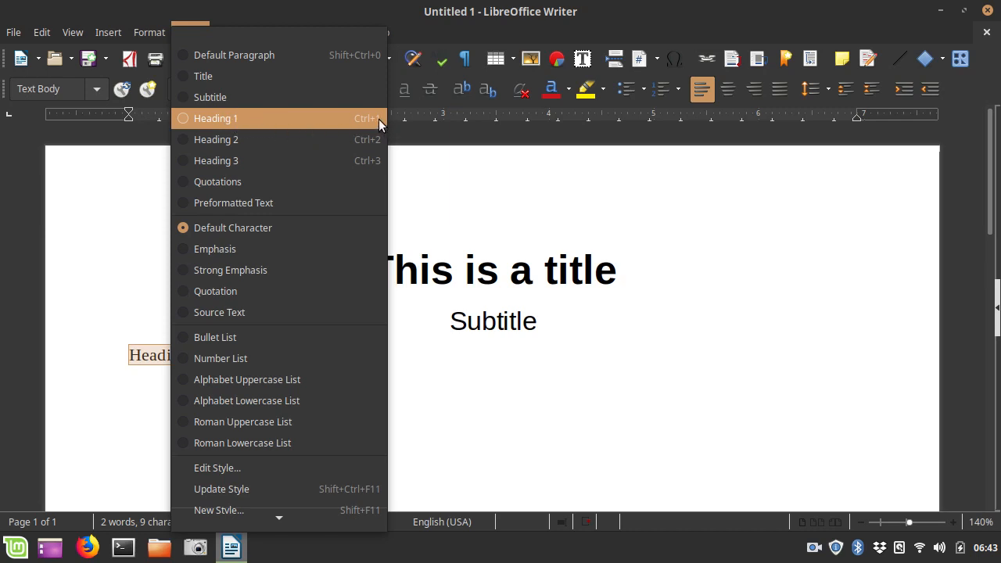
pyautogui.moveTo(436, 480)
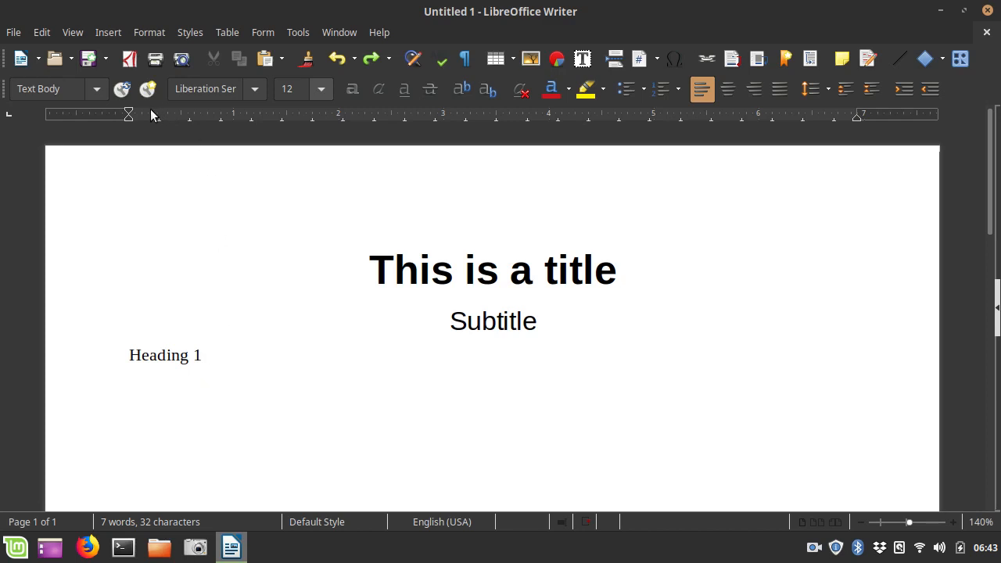
pyautogui.moveTo(212, 353)
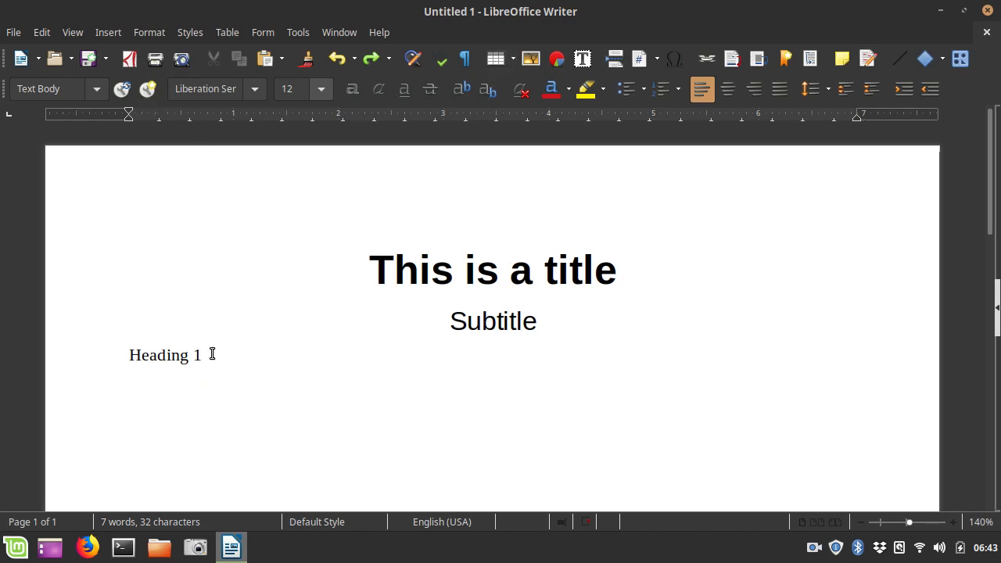
# Step: Switch Writer to full-screen view from the View menu
pyautogui.click(72, 32)
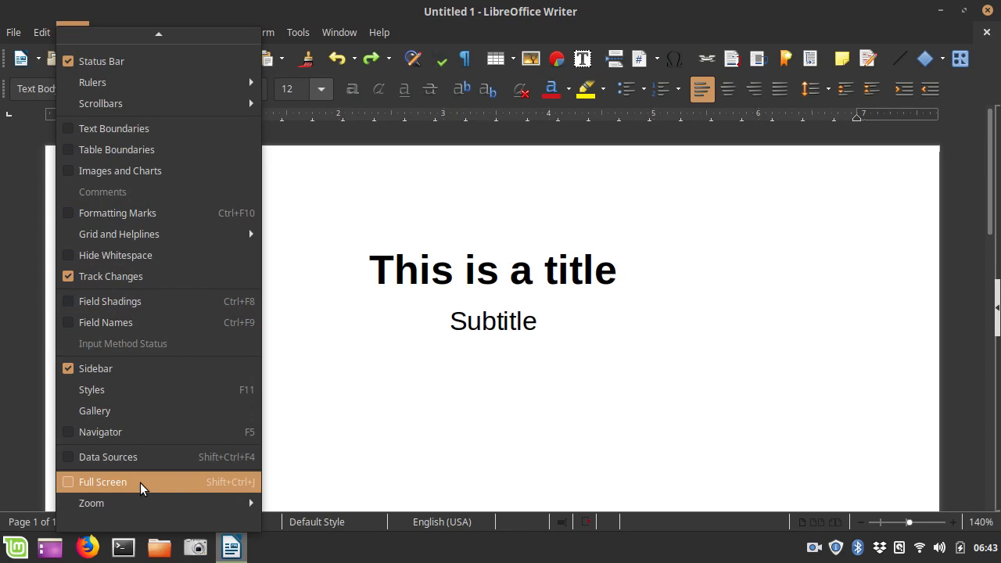
pyautogui.click(103, 481)
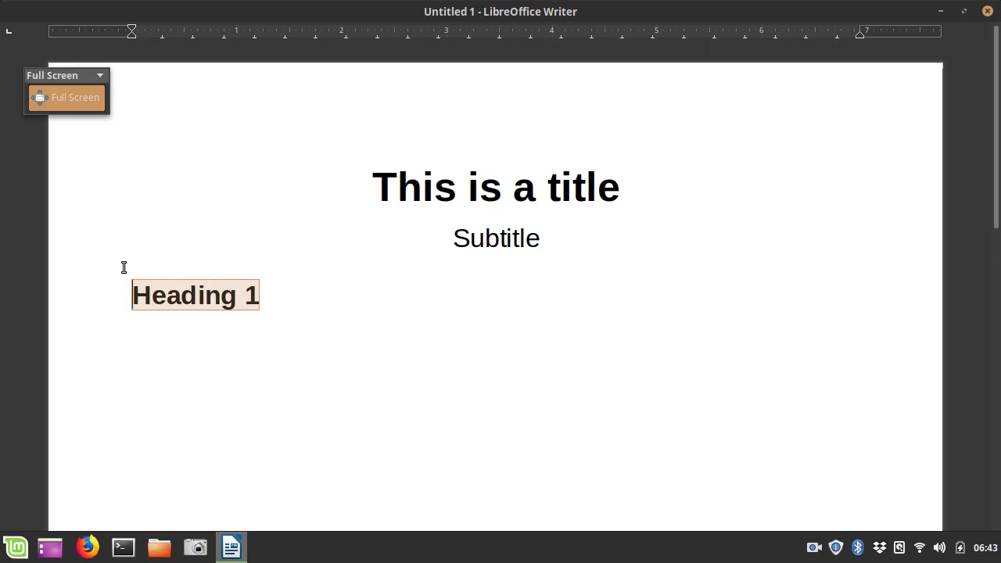
# Step: Type the body paragraph 'This is a paragraph' after the Heading 1 line
pyautogui.click(287, 296)
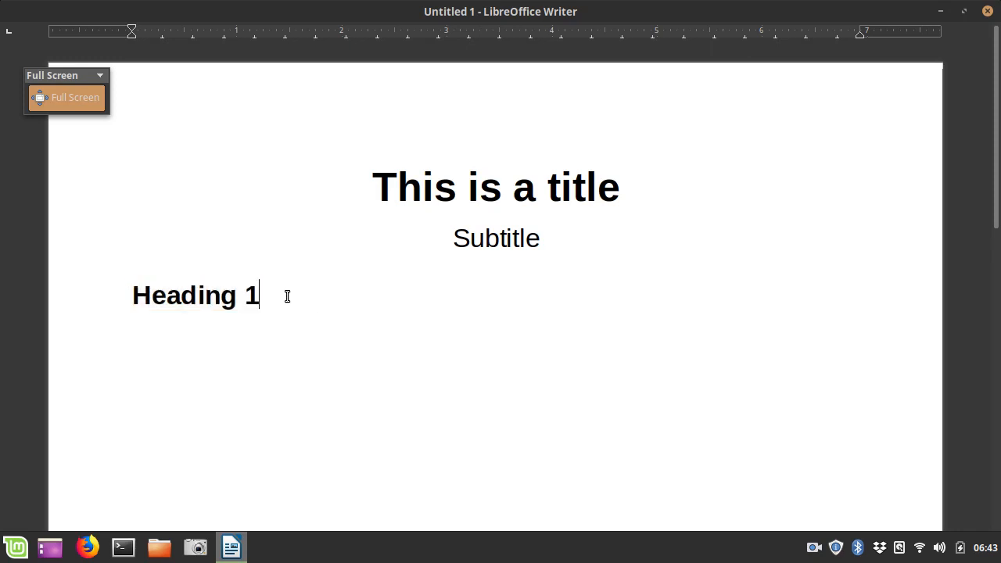
pyautogui.write('This is')
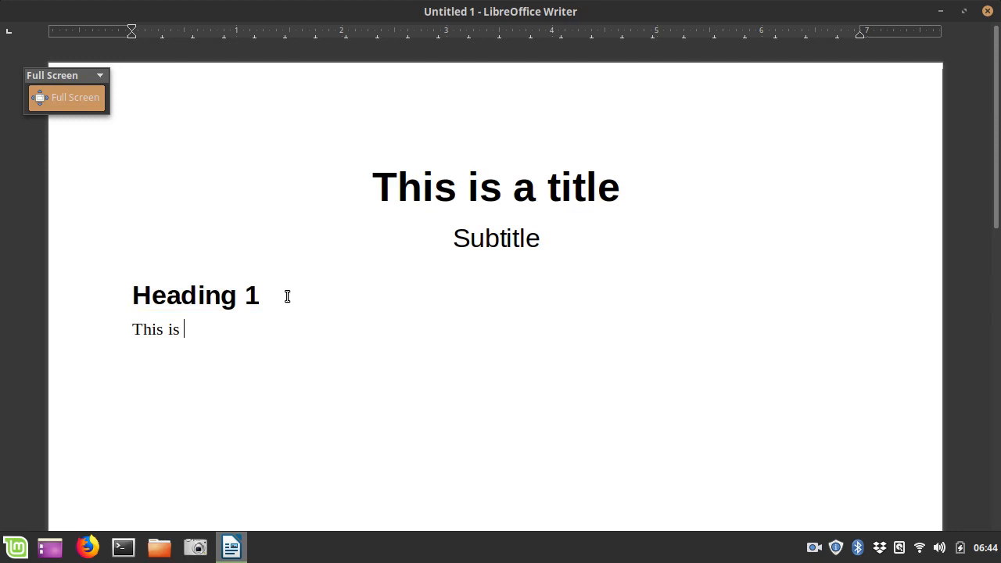
pyautogui.write('a paragrap')
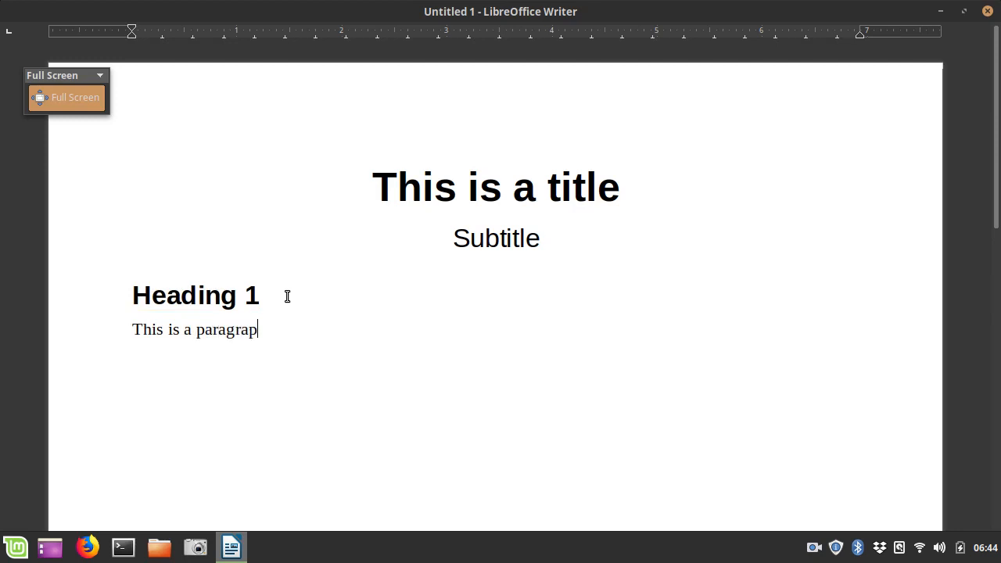
pyautogui.write('h')
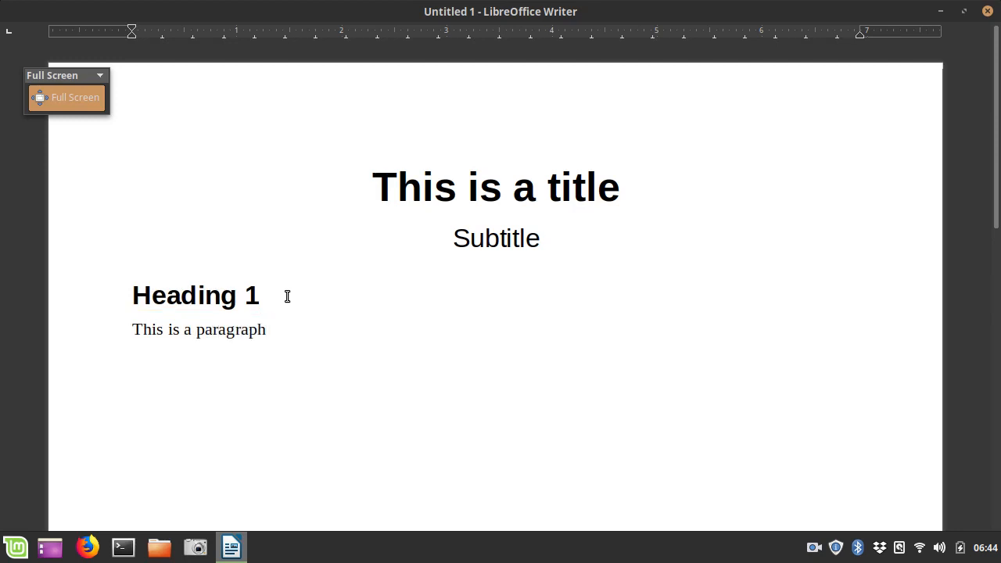
# Step: Add a 'Heading 2' line styled as Heading 2
pyautogui.write('Heading 2')
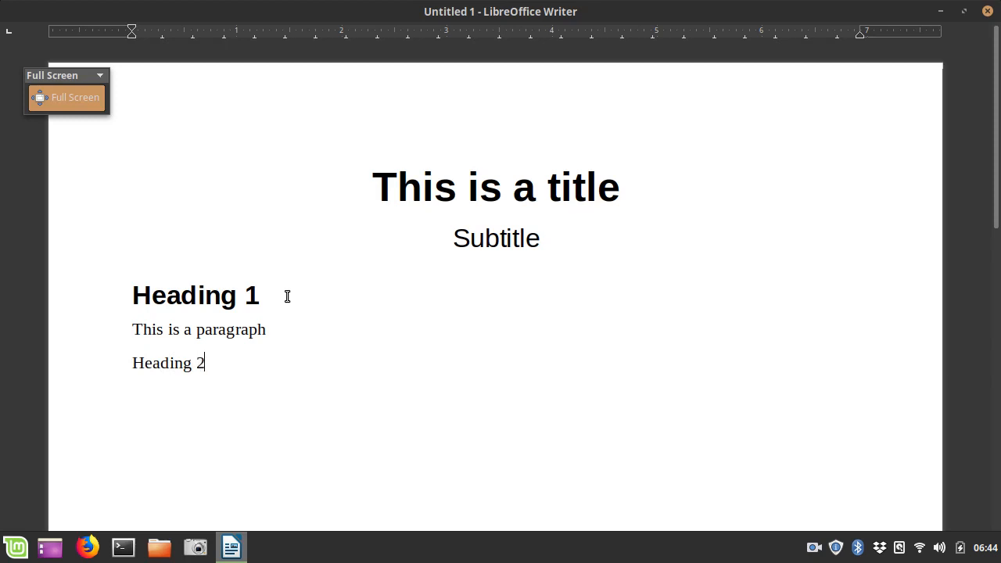
pyautogui.doubleClick(176, 362)
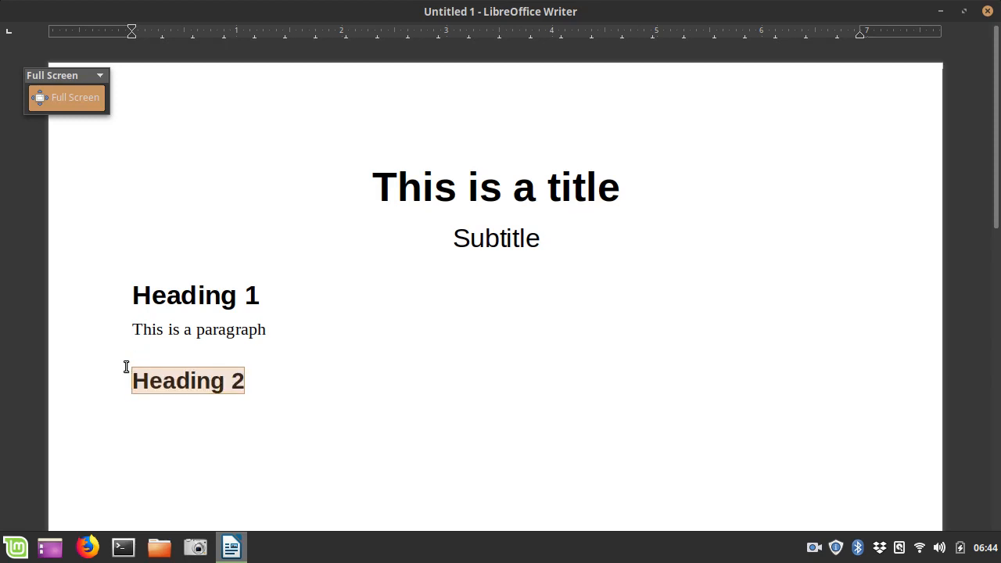
pyautogui.click(137, 381)
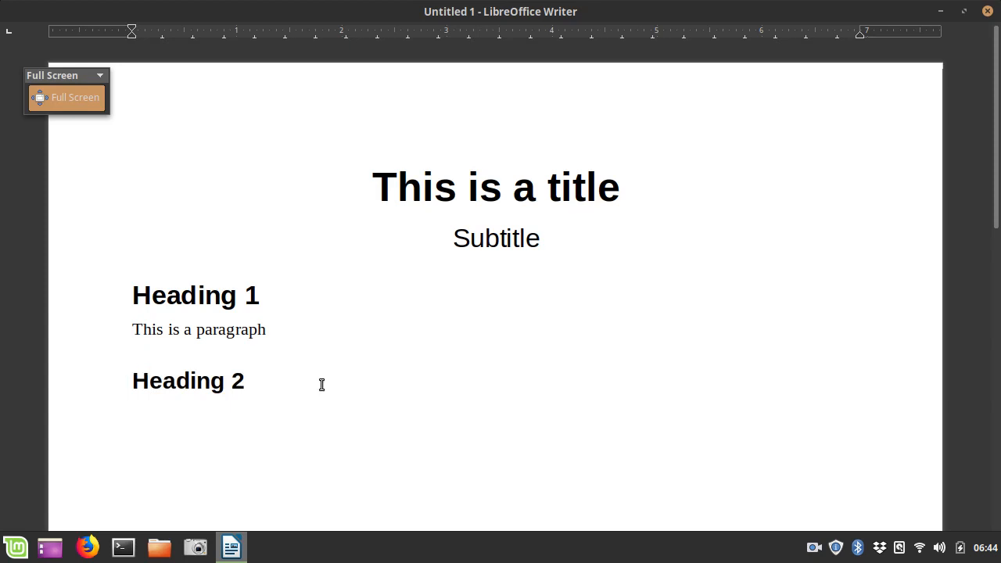
# Step: Add a 'Heading 3' line styled as Heading 3
pyautogui.write('Heading 3')
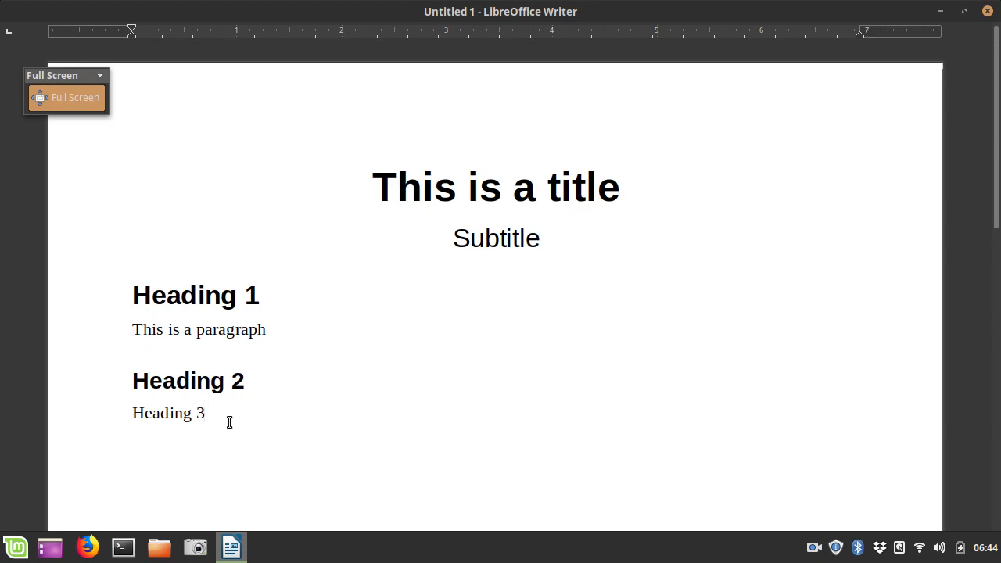
pyautogui.doubleClick(168, 412)
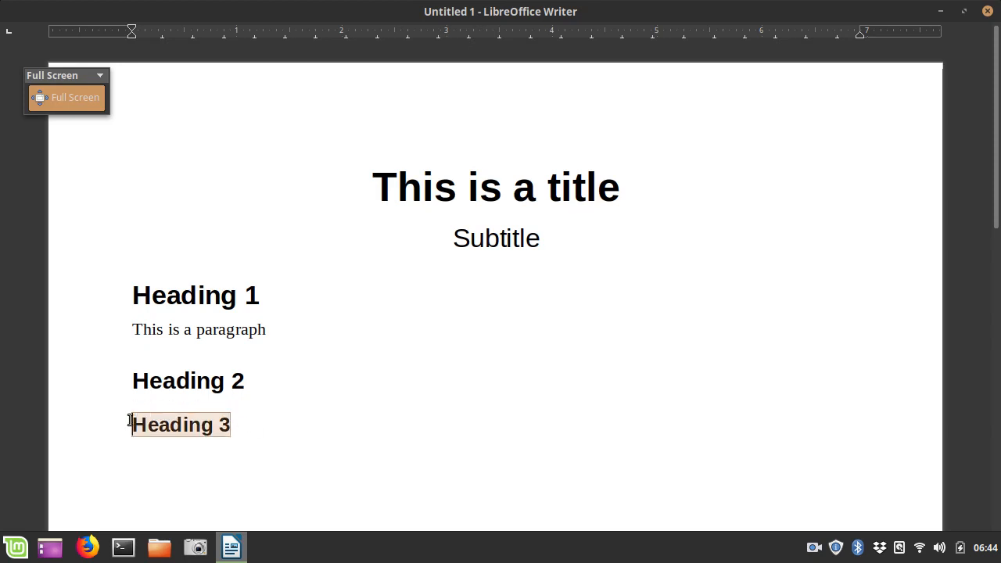
pyautogui.click(403, 442)
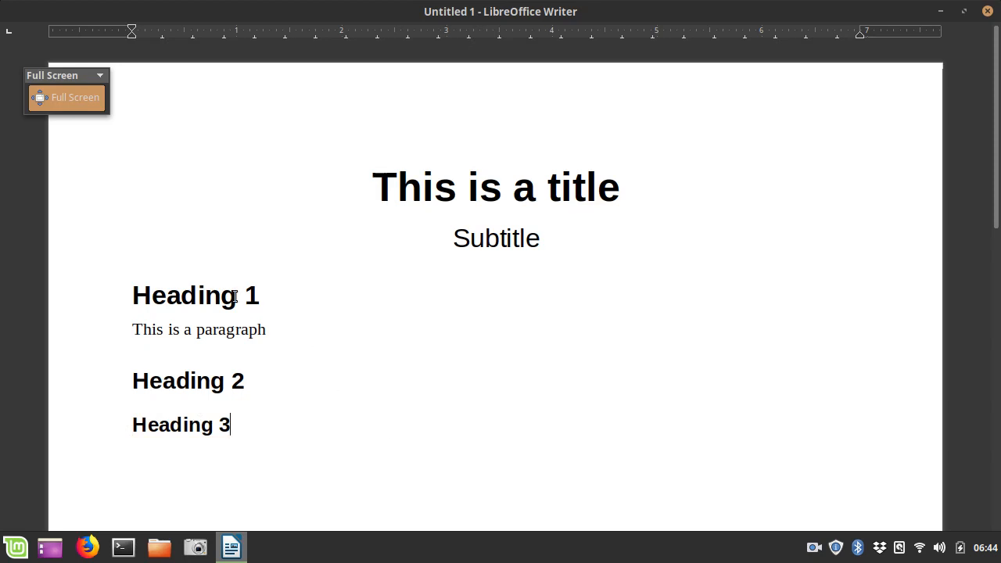
pyautogui.moveTo(314, 247)
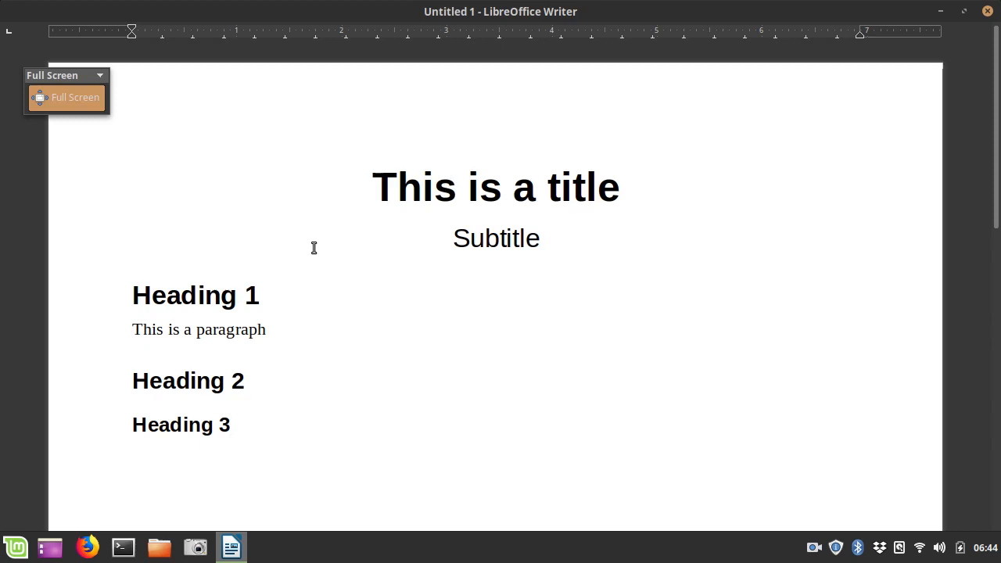
pyautogui.click(237, 294)
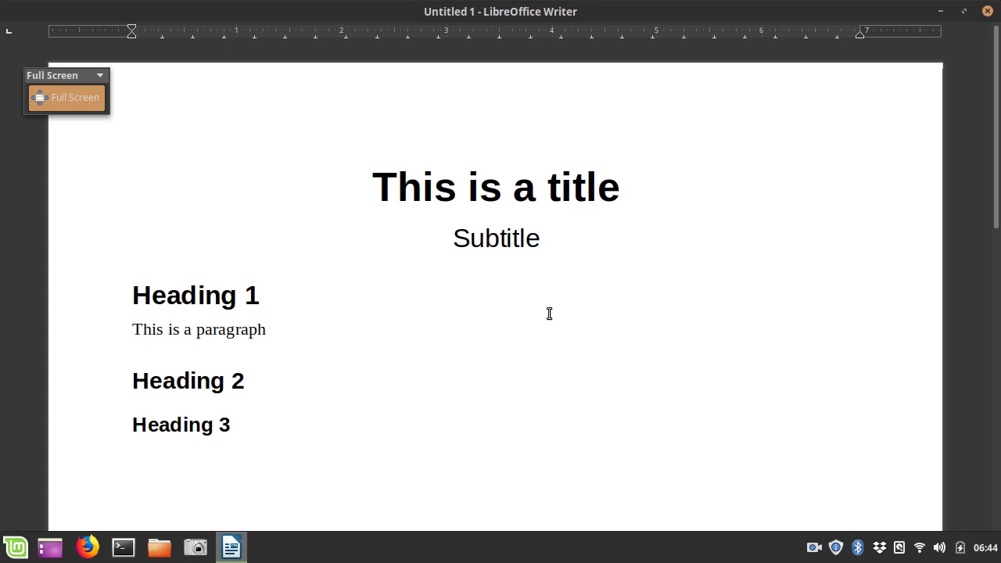
# Step: Exit full-screen mode with the floating Full Screen button
pyautogui.click(66, 96)
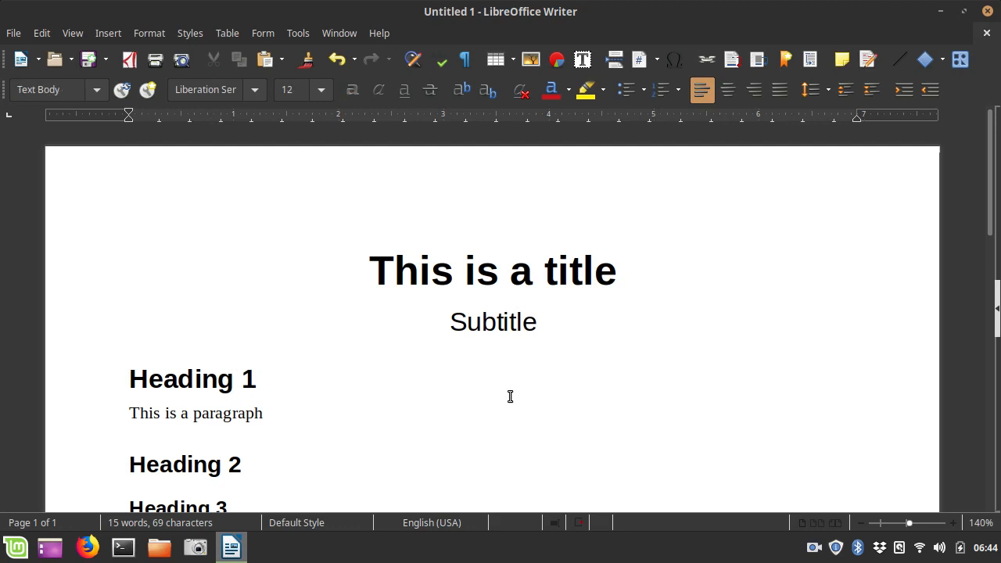
pyautogui.moveTo(418, 317)
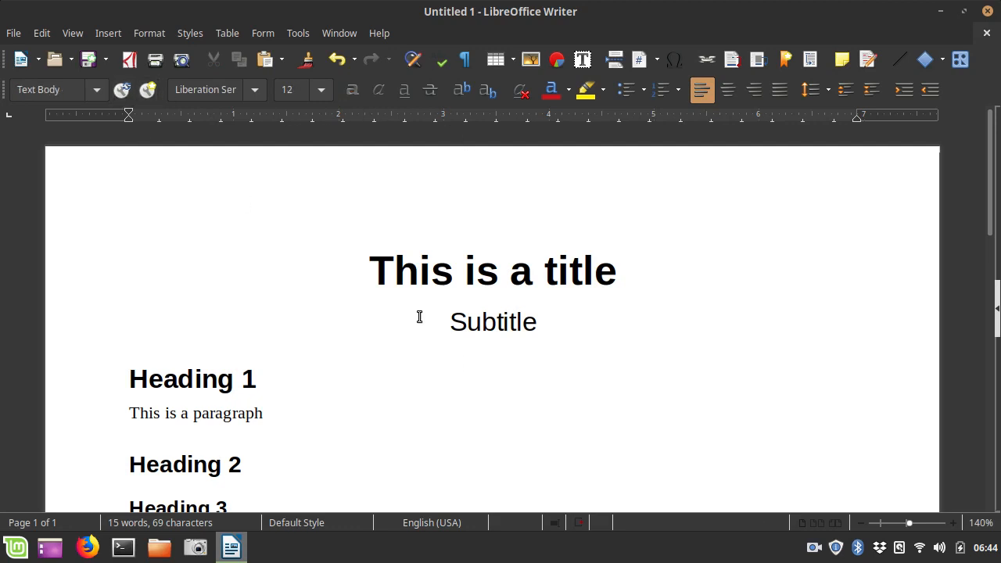
# Step: Try centre, right and justified alignment on 'This is a paragraph', adding then removing a bullet
pyautogui.tripleClick(196, 412)
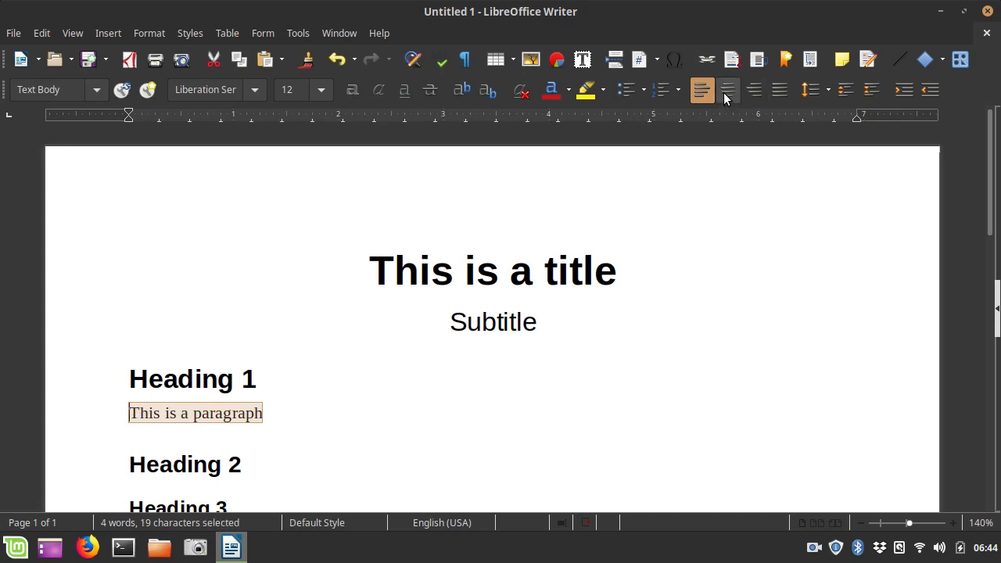
pyautogui.moveTo(727, 90)
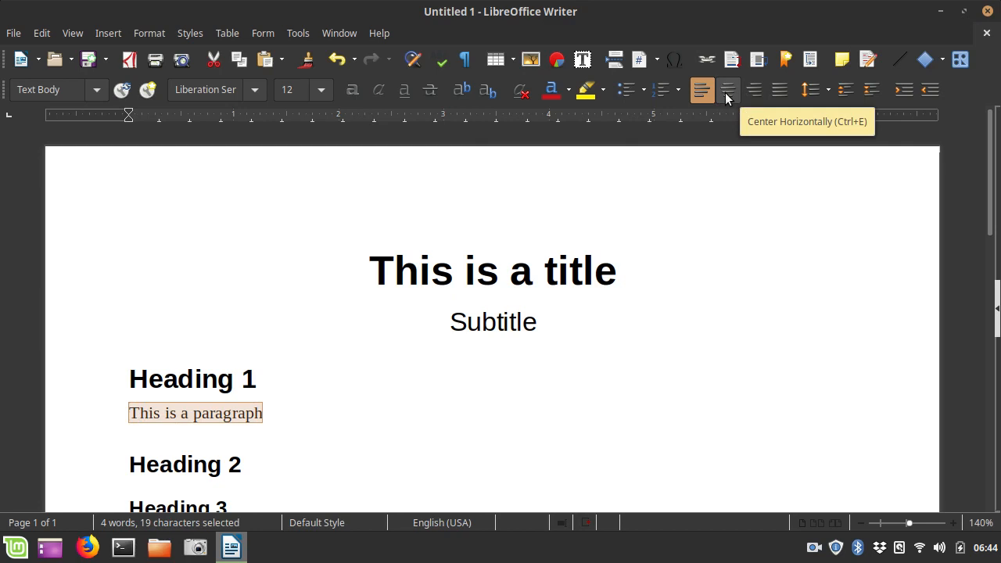
pyautogui.click(726, 90)
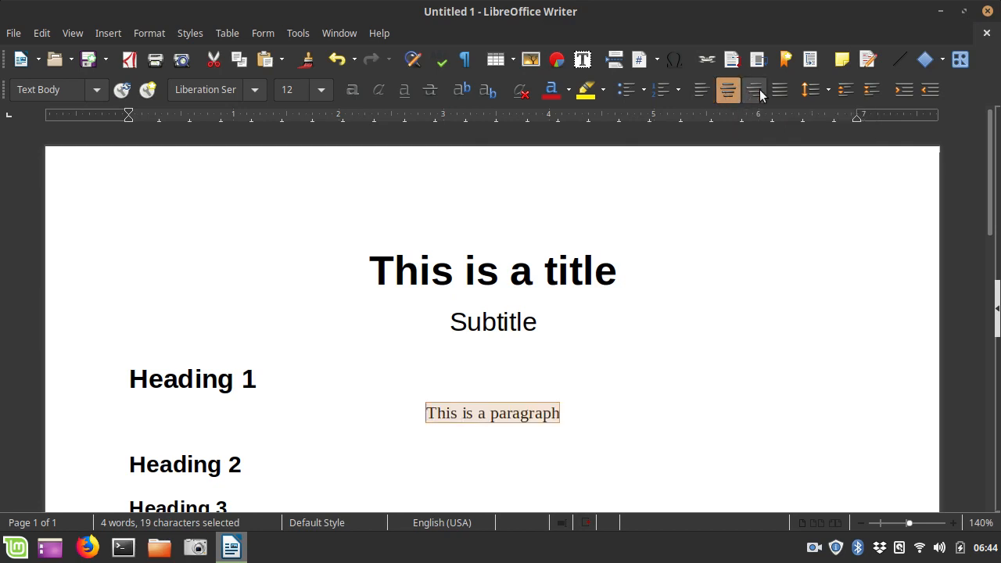
pyautogui.click(779, 90)
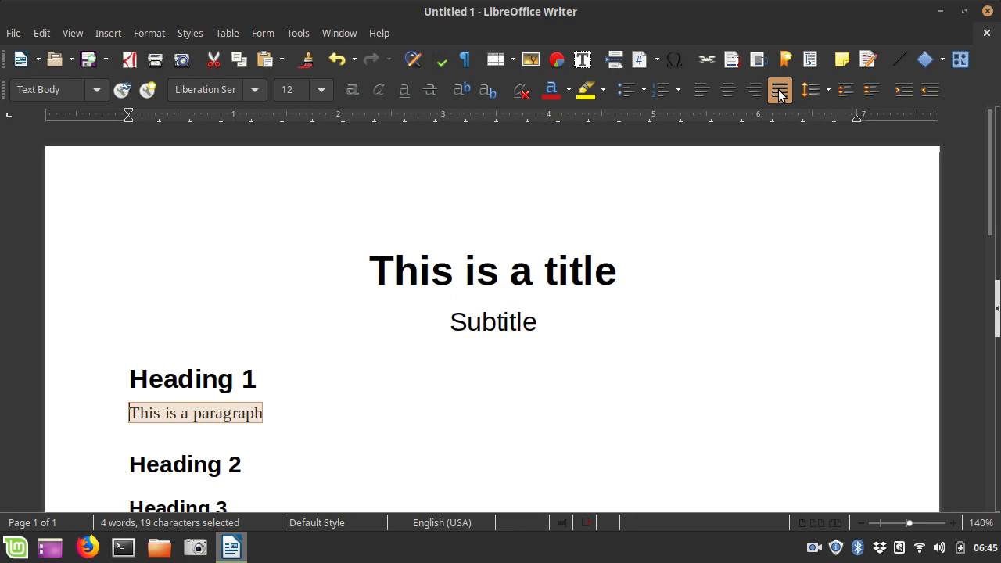
pyautogui.moveTo(701, 90)
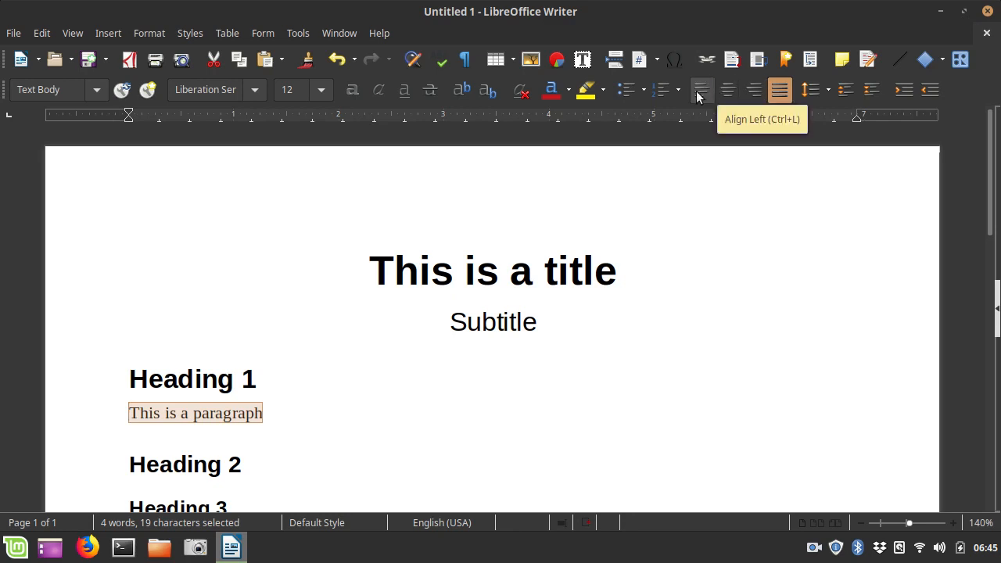
pyautogui.click(625, 90)
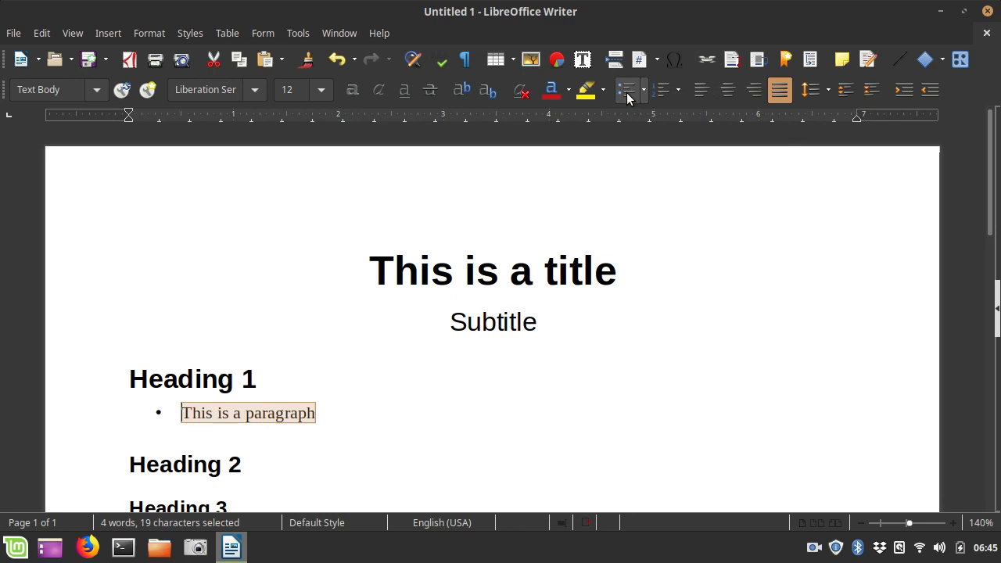
pyautogui.click(662, 89)
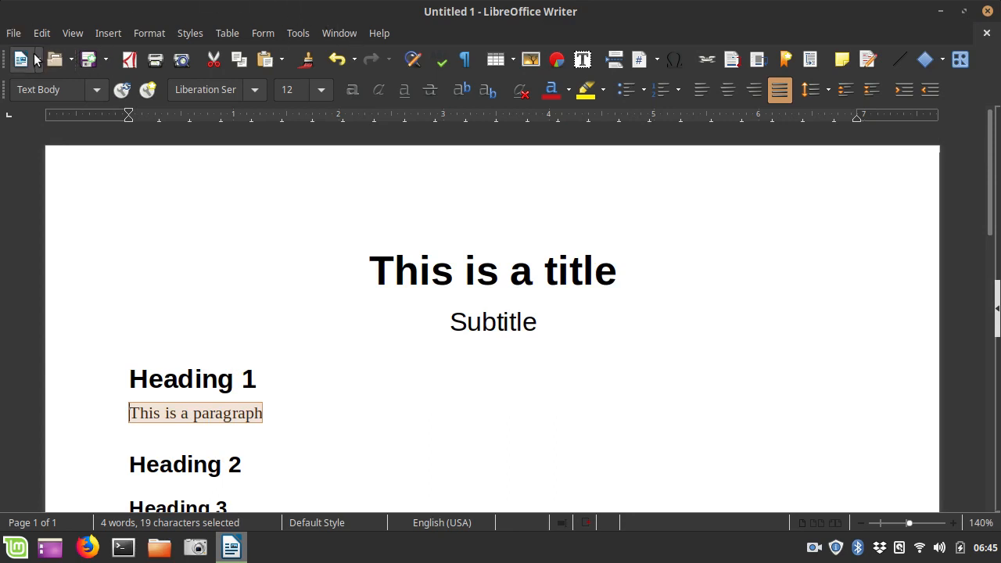
pyautogui.moveTo(464, 59)
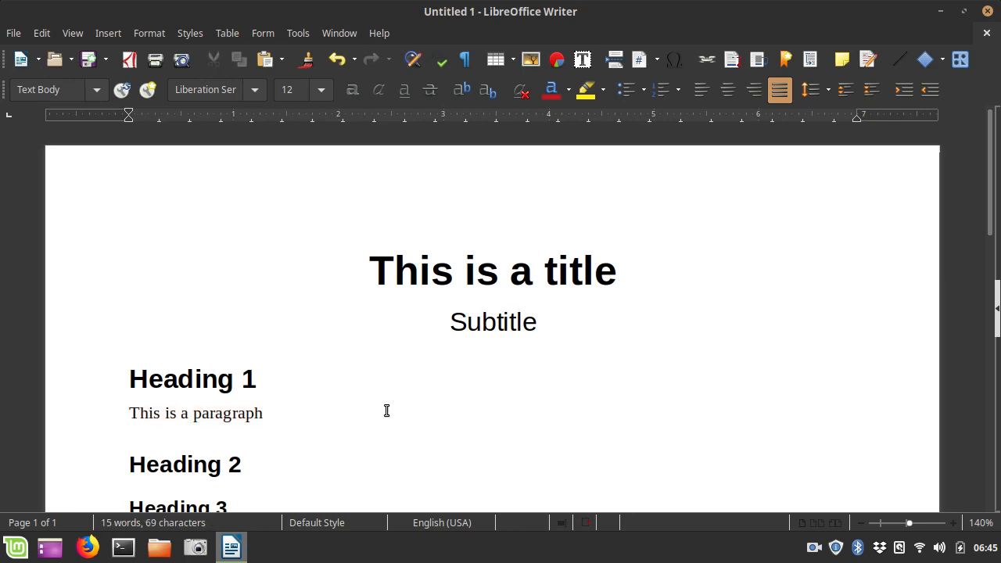
pyautogui.click(264, 413)
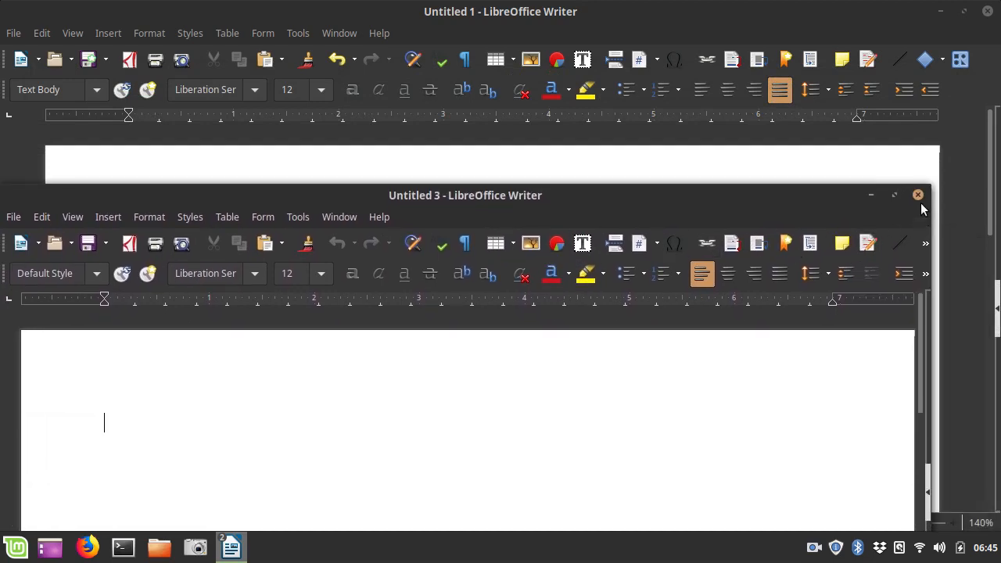
pyautogui.click(917, 194)
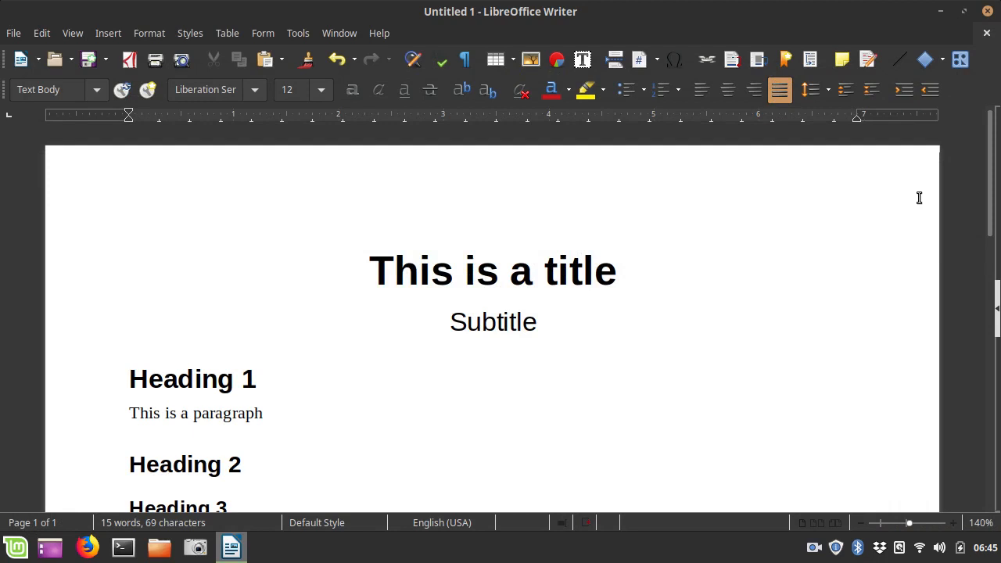
pyautogui.moveTo(80, 142)
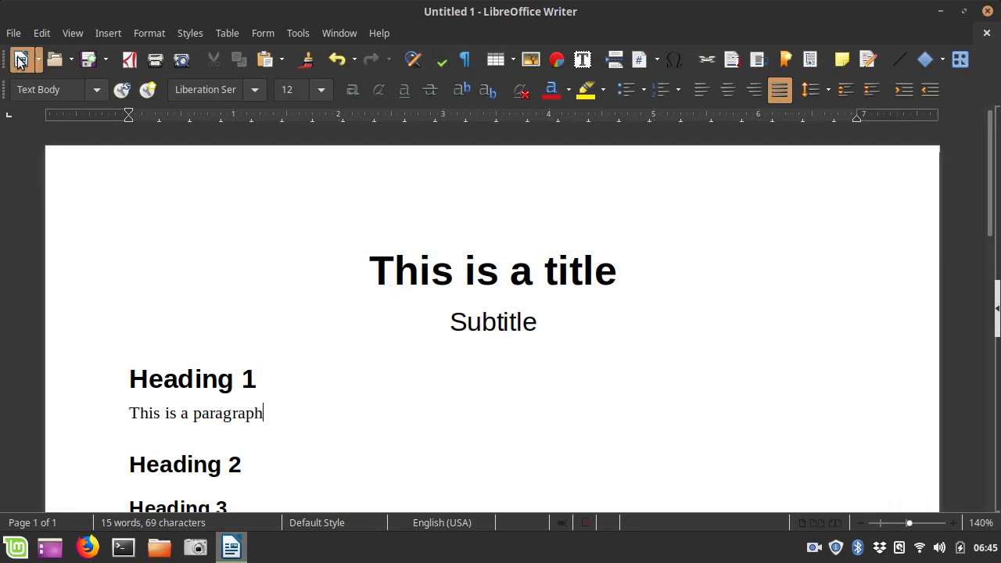
pyautogui.click(21, 58)
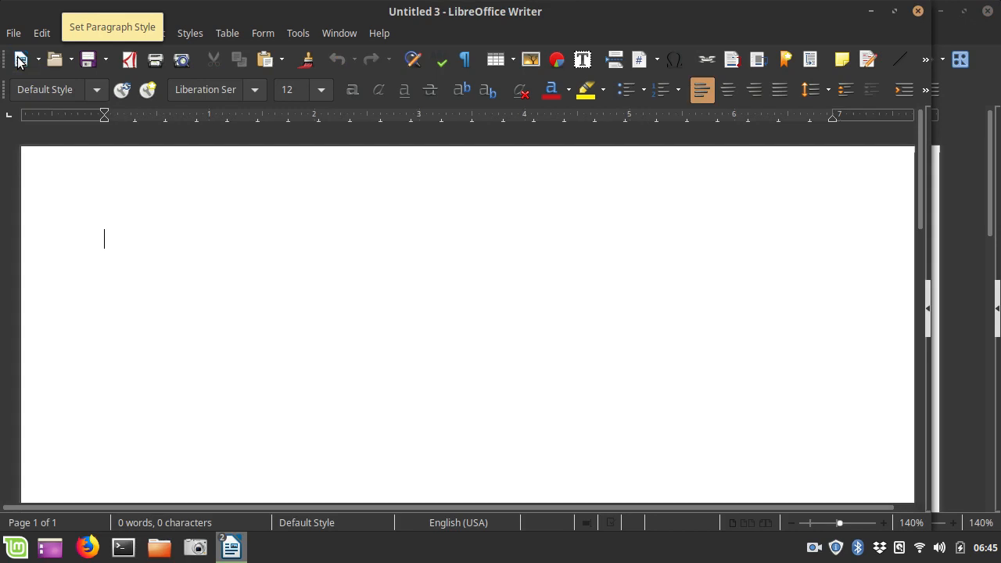
pyautogui.moveTo(21, 59)
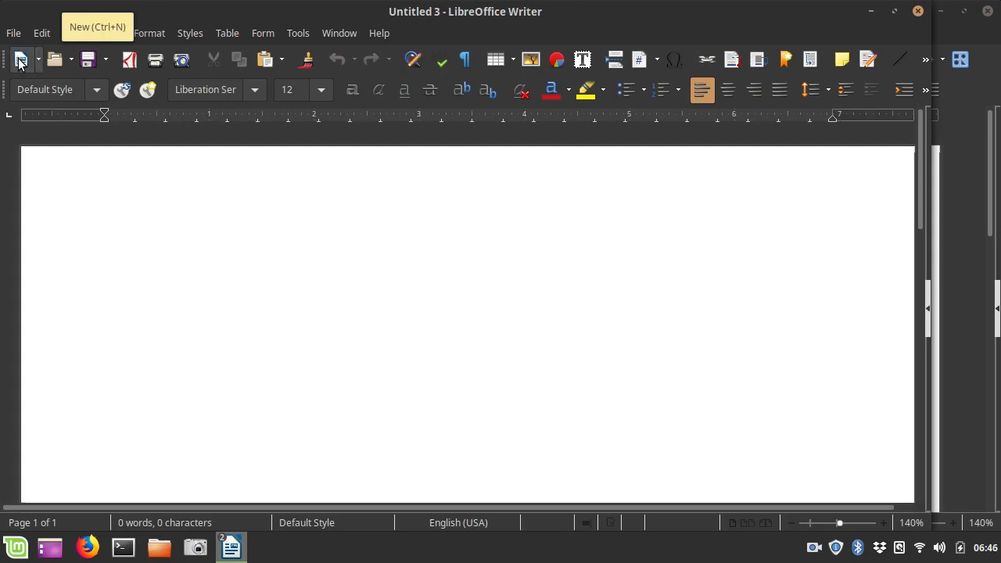
pyautogui.moveTo(225, 345)
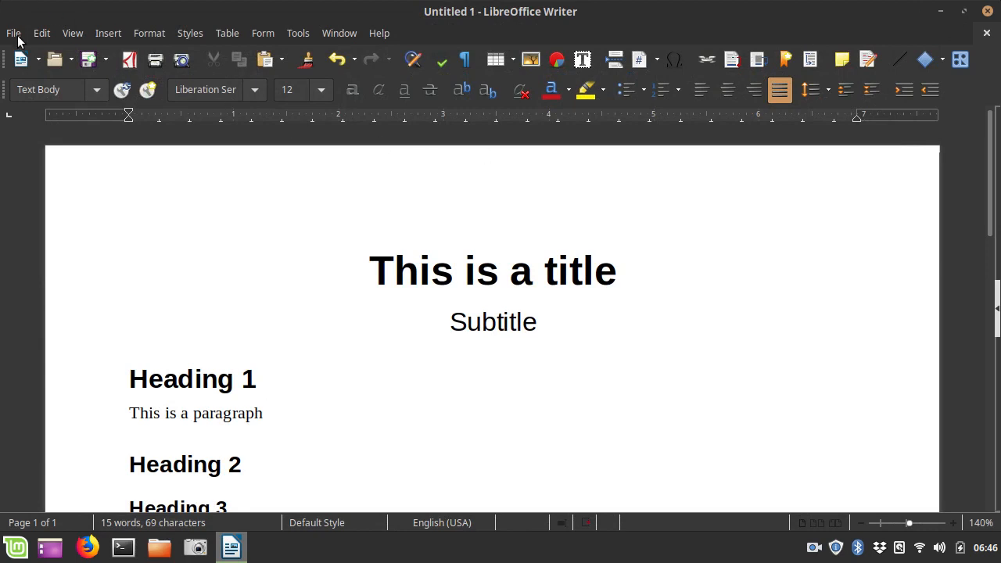
pyautogui.click(12, 32)
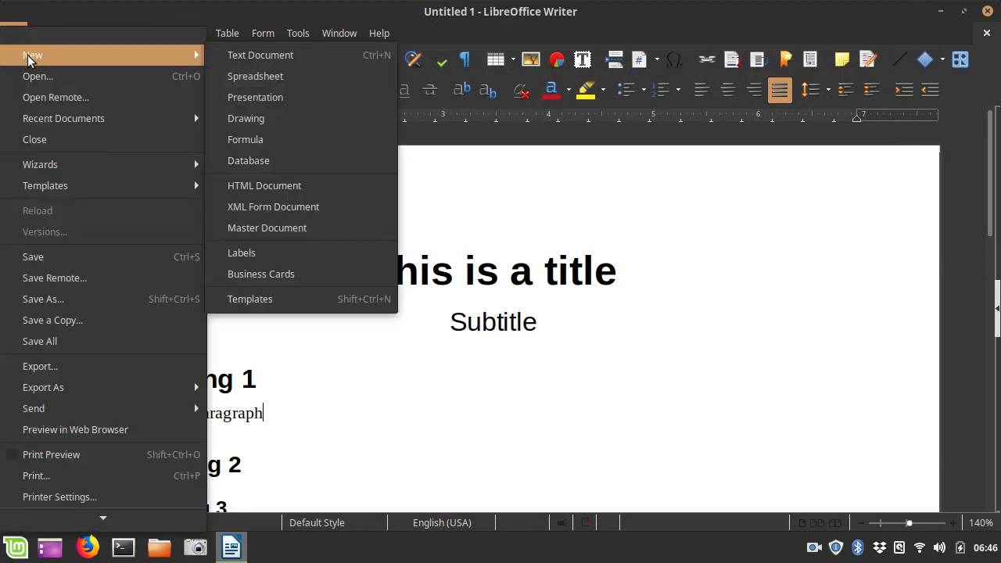
pyautogui.moveTo(280, 55)
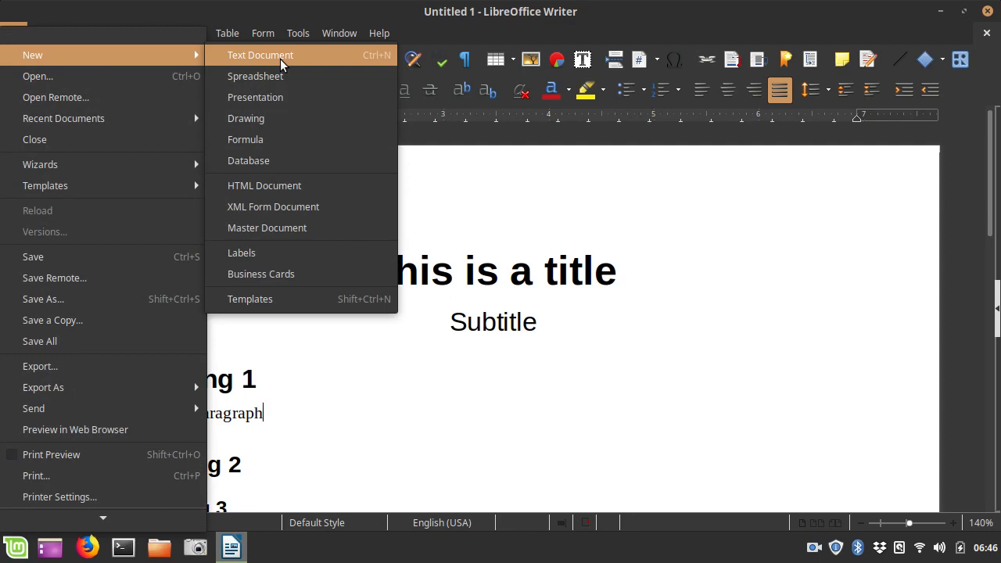
pyautogui.click(259, 55)
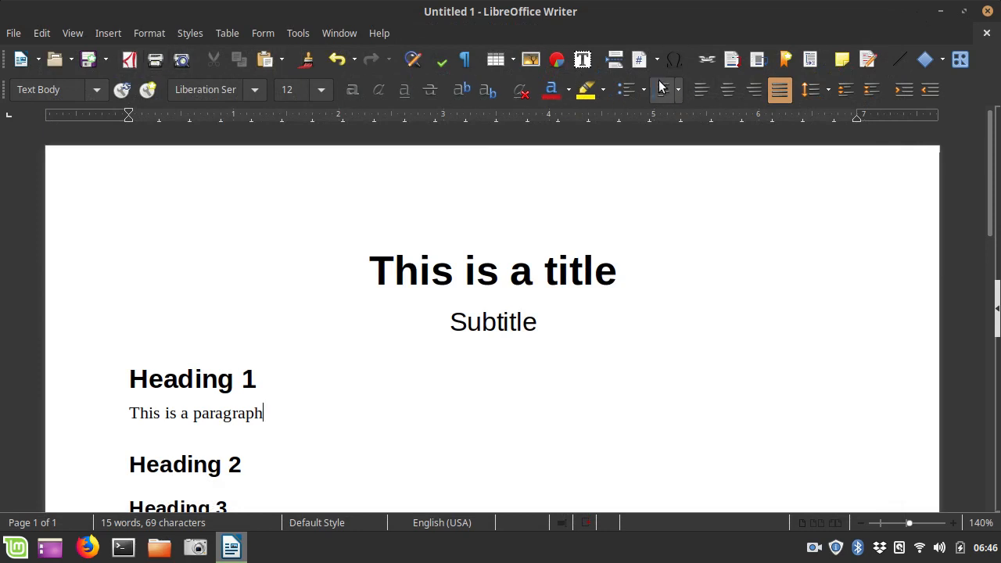
pyautogui.moveTo(461, 90)
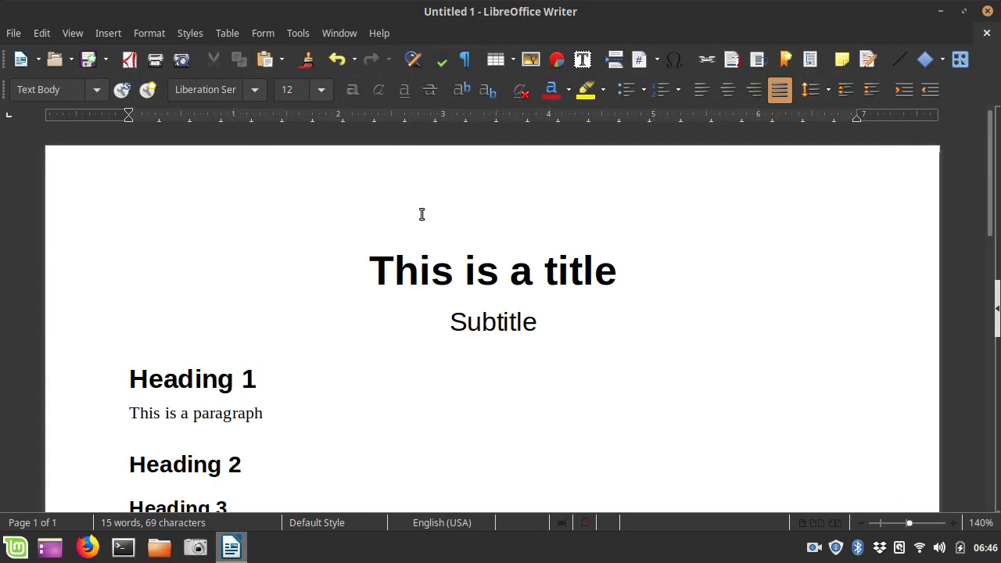
# Step: Place the cursor in the document, then open and cancel the Save dialog twice
pyautogui.click(264, 413)
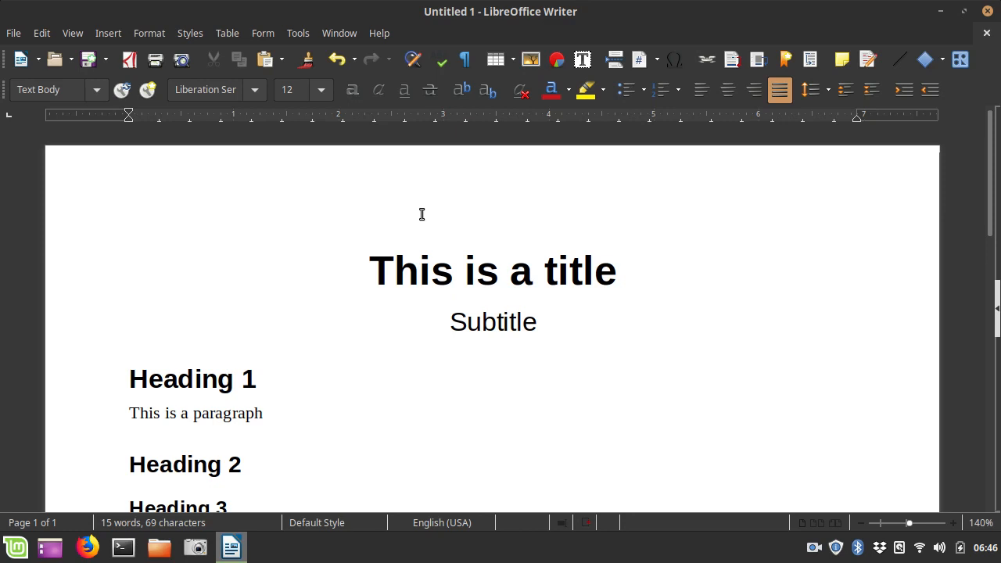
pyautogui.click(264, 413)
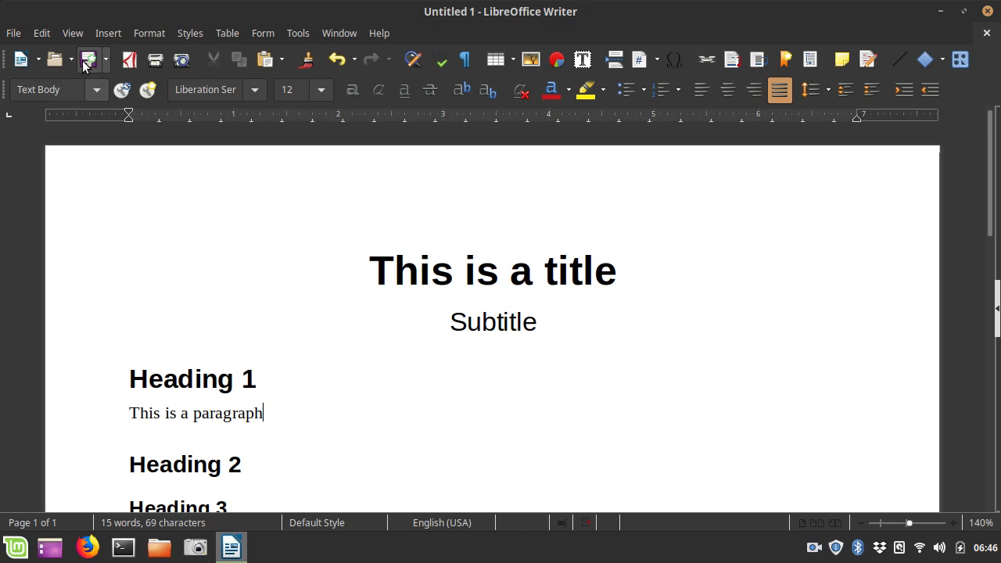
pyautogui.moveTo(90, 66)
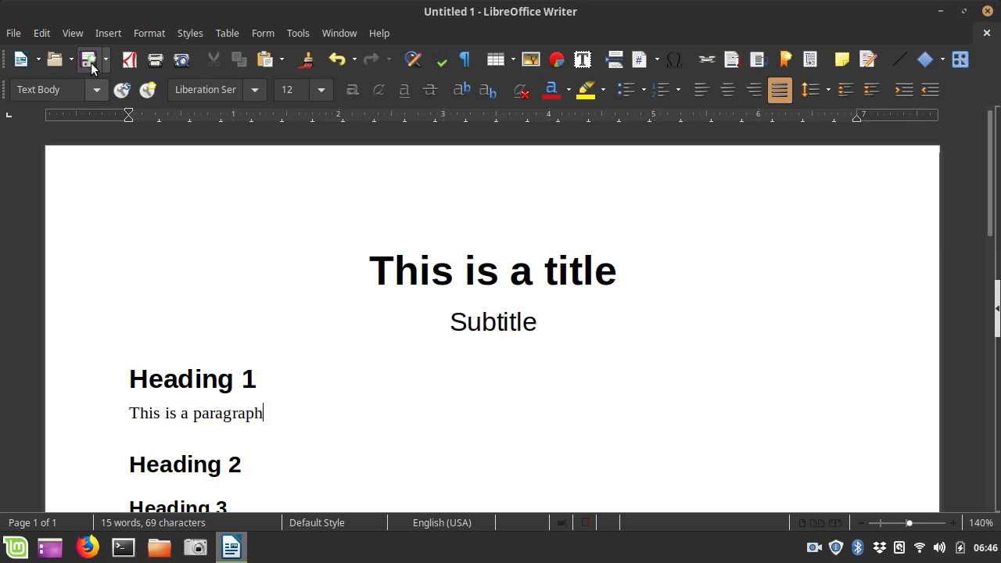
pyautogui.moveTo(88, 60)
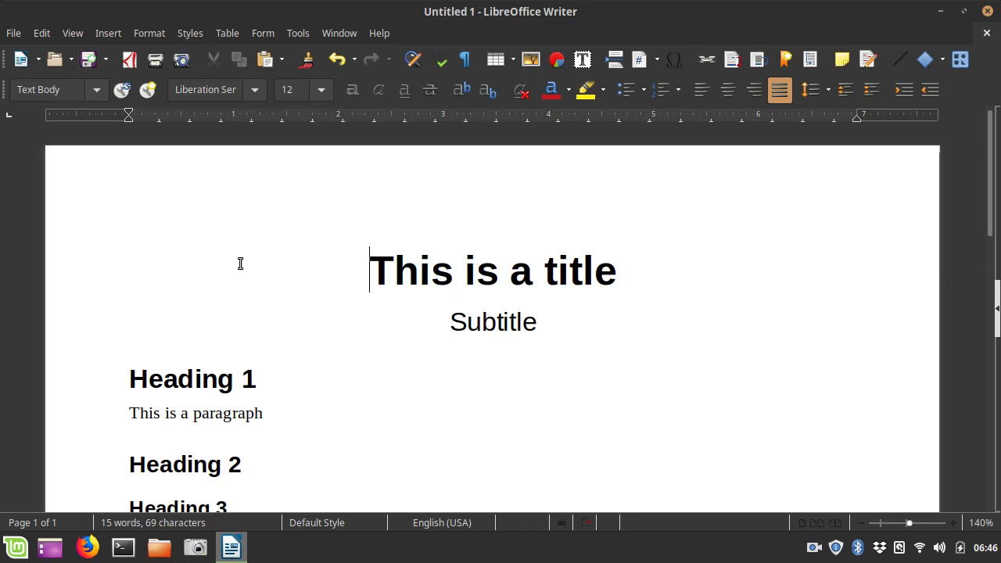
pyautogui.press('ctrl+s')
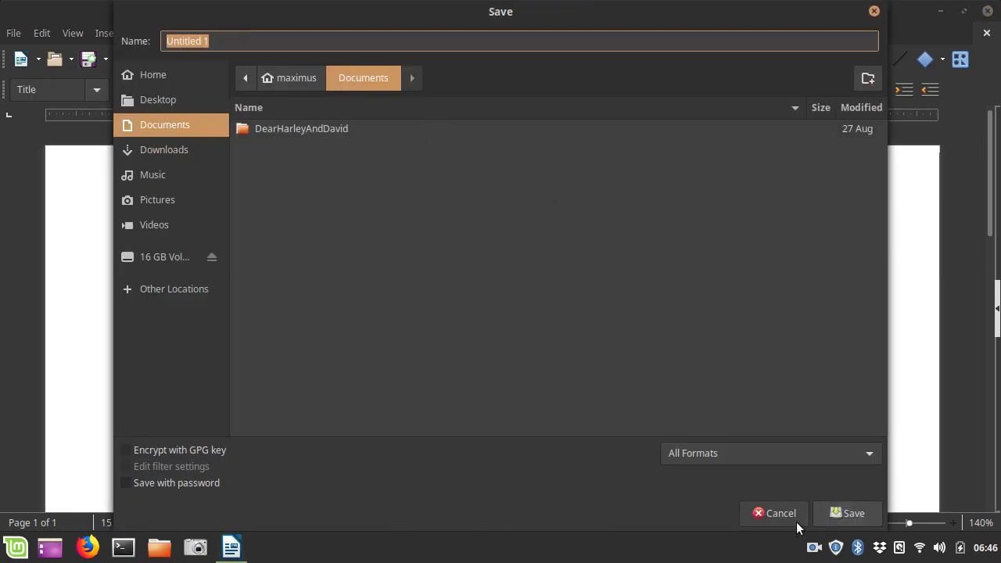
pyautogui.click(779, 513)
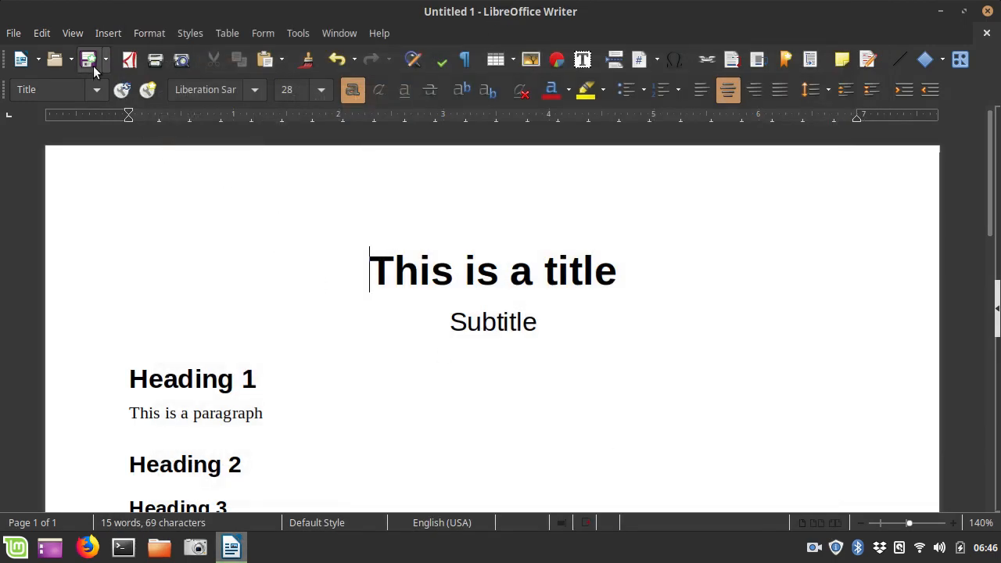
pyautogui.click(89, 60)
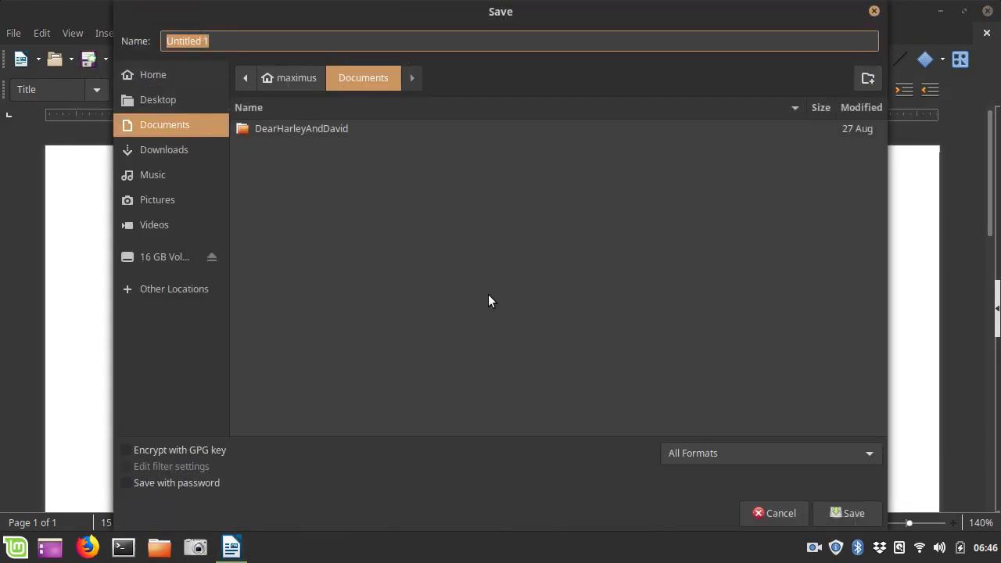
pyautogui.moveTo(847, 513)
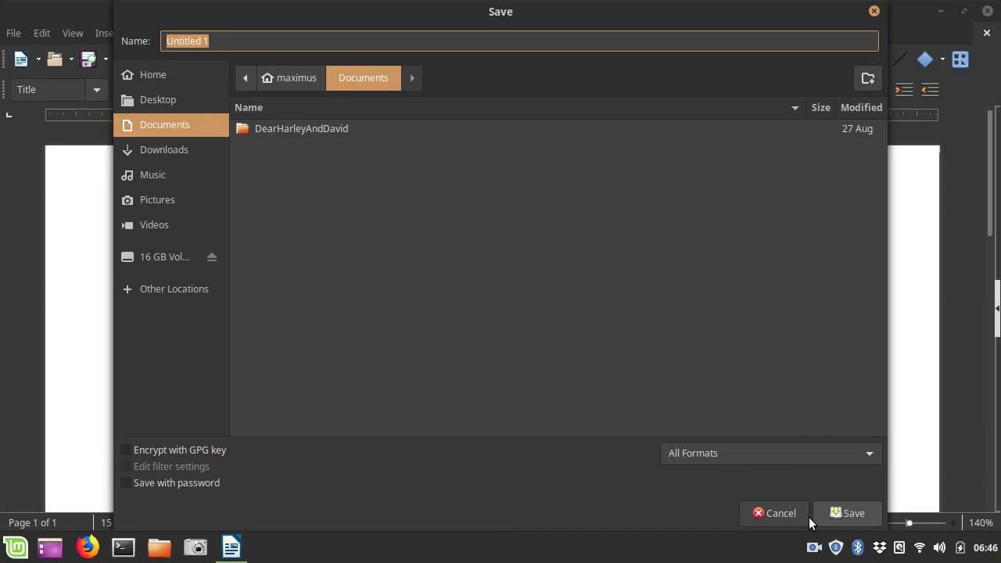
pyautogui.click(774, 513)
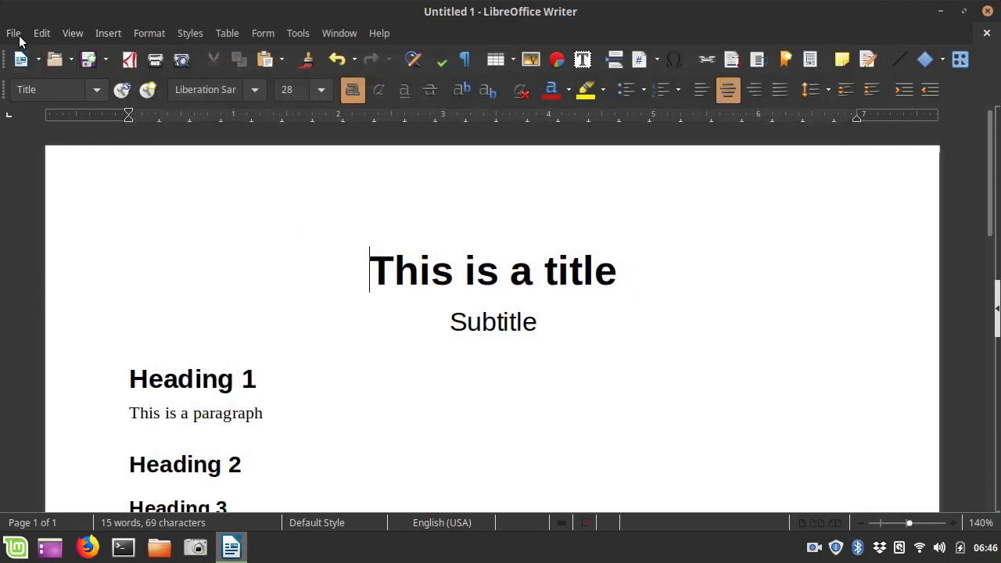
# Step: Save the document as 'test' in the Desktop folder via File > Save
pyautogui.click(13, 33)
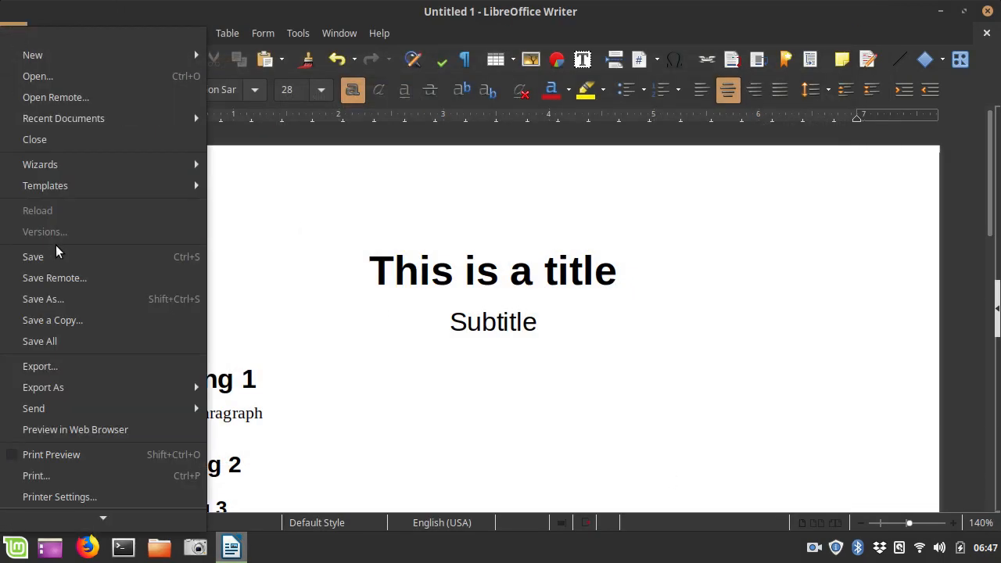
pyautogui.click(43, 299)
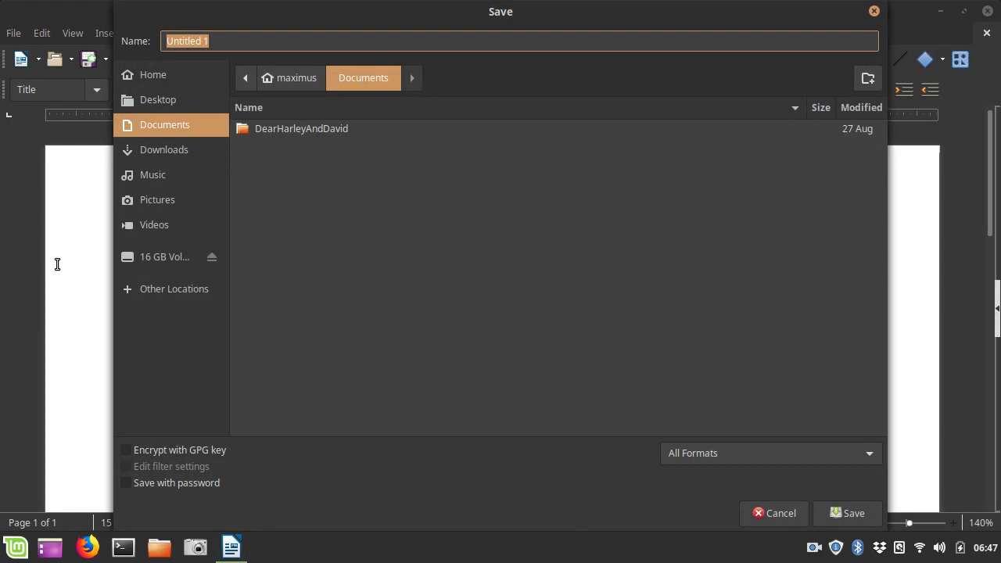
pyautogui.write('test')
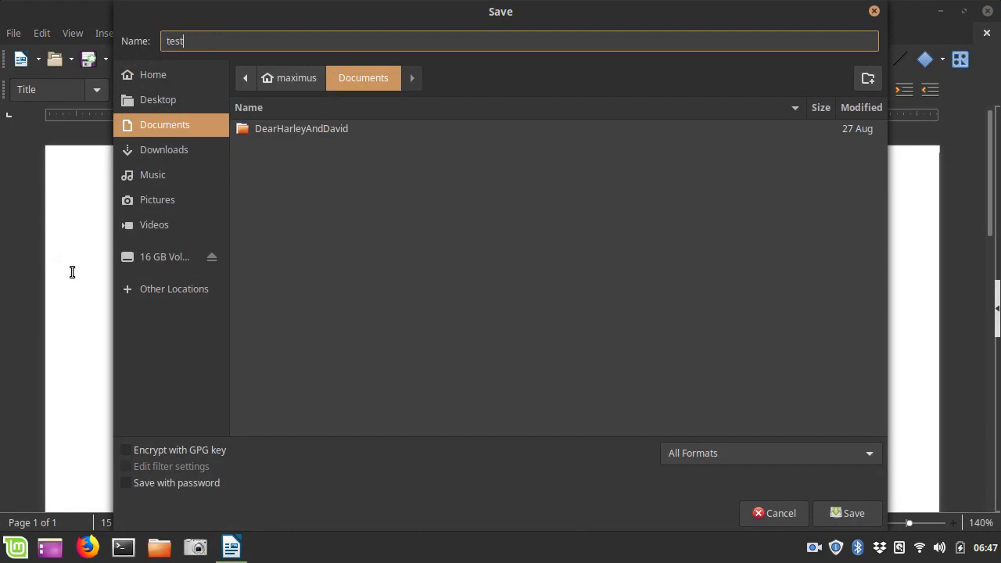
pyautogui.click(158, 99)
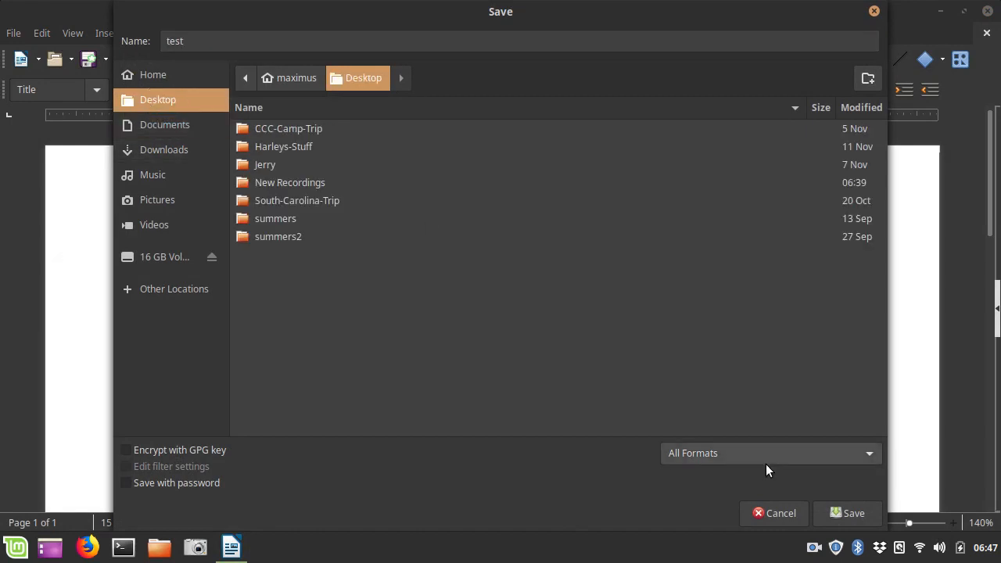
pyautogui.click(846, 513)
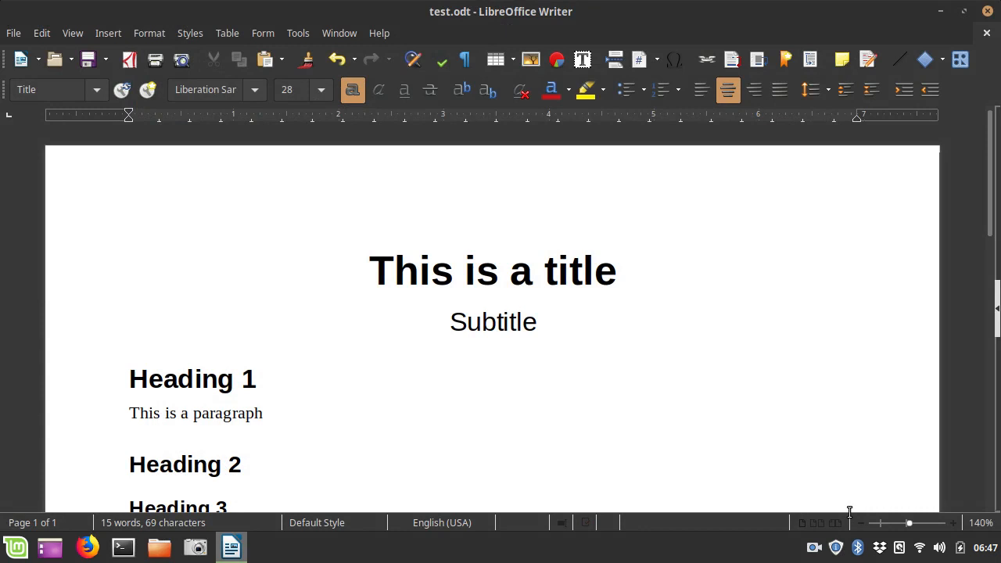
pyautogui.click(20, 59)
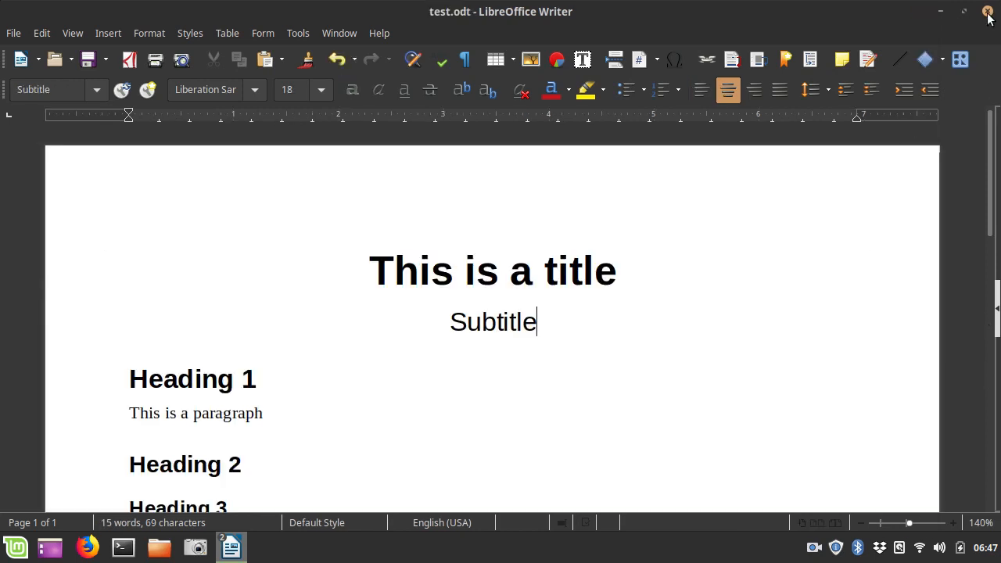
# Step: Close the test.odt window and focus the remaining blank Untitled 1 document
pyautogui.click(22, 59)
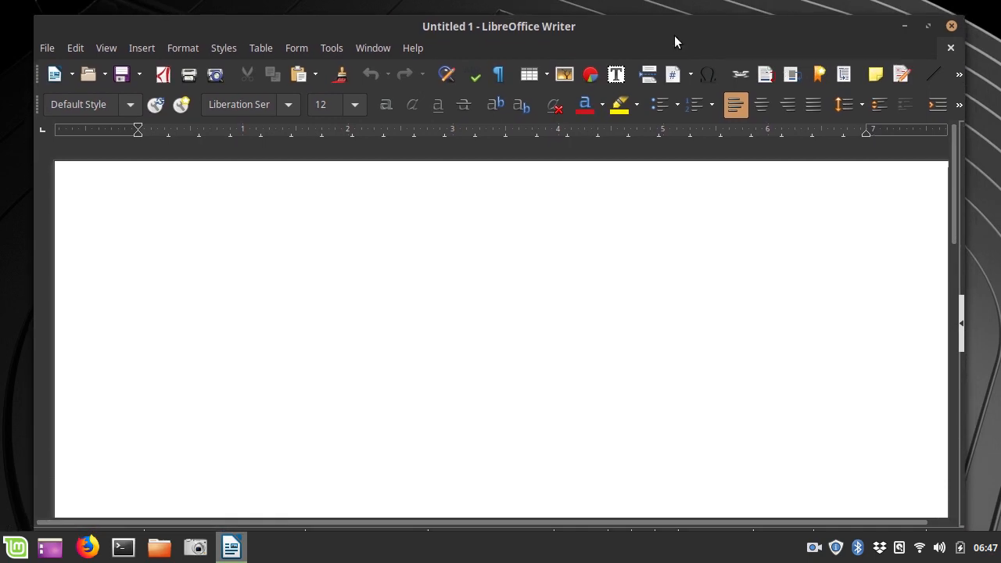
pyautogui.click(138, 253)
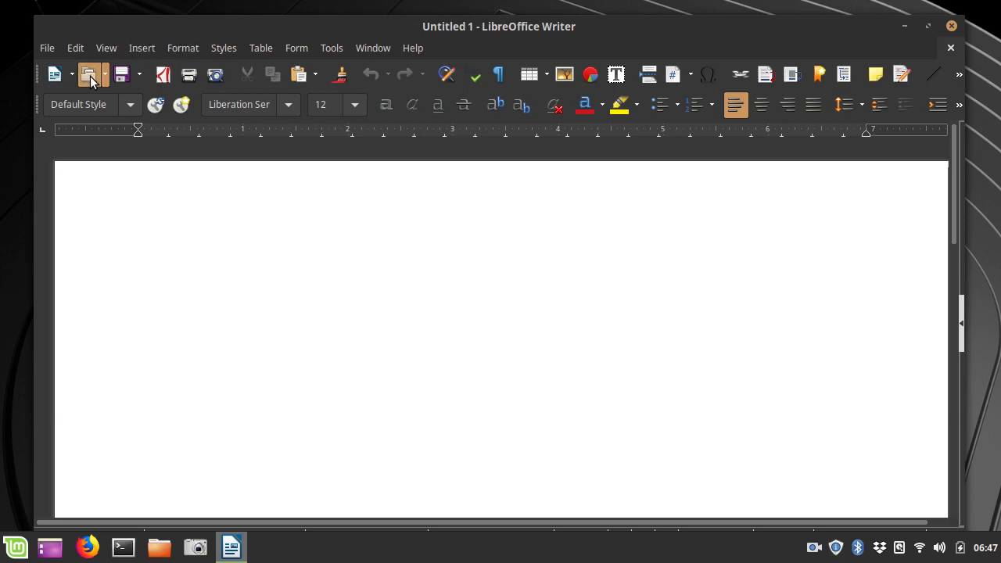
# Step: Open test.odt from the Desktop folder after cancelling one earlier Open dialog
pyautogui.click(90, 73)
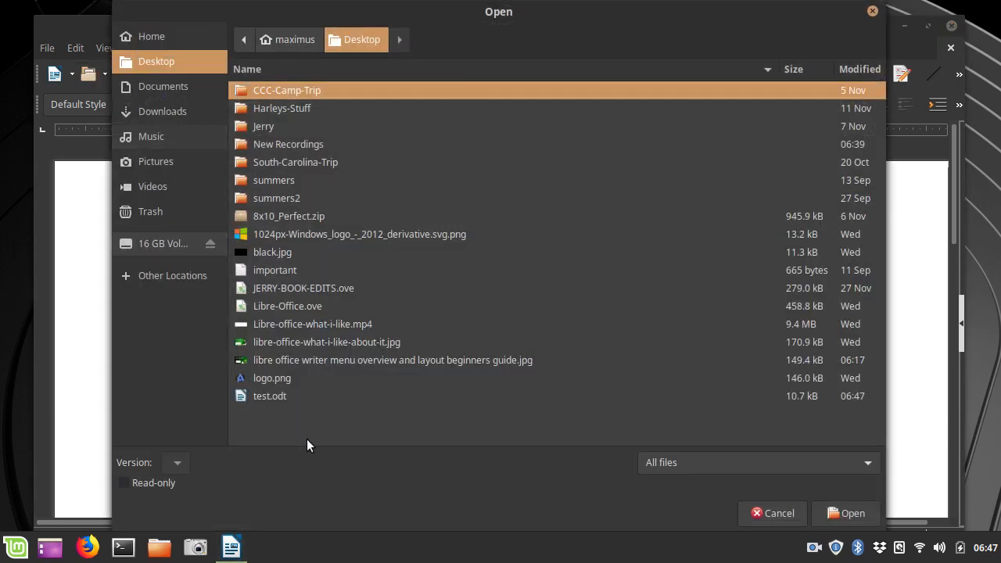
pyautogui.click(270, 396)
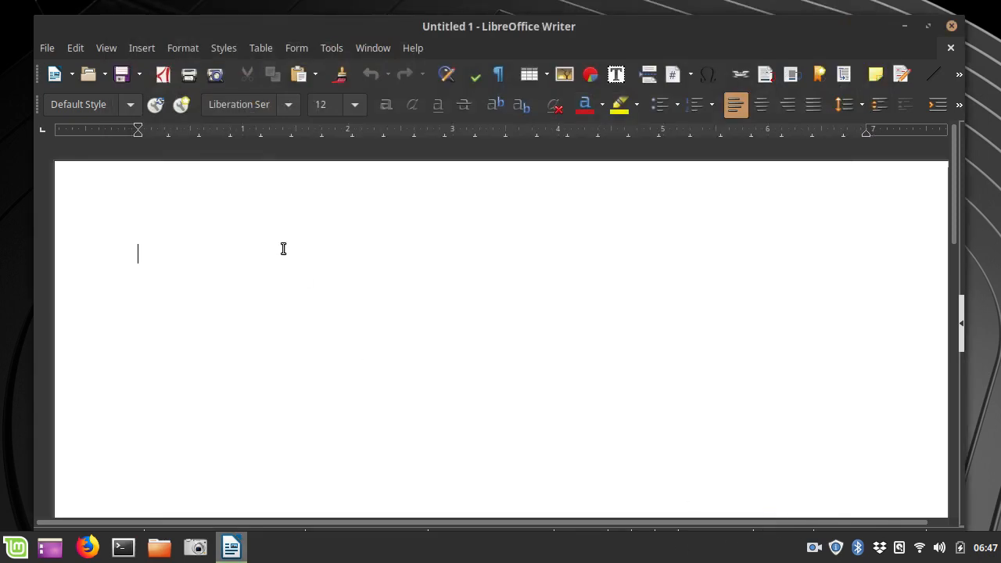
pyautogui.click(47, 47)
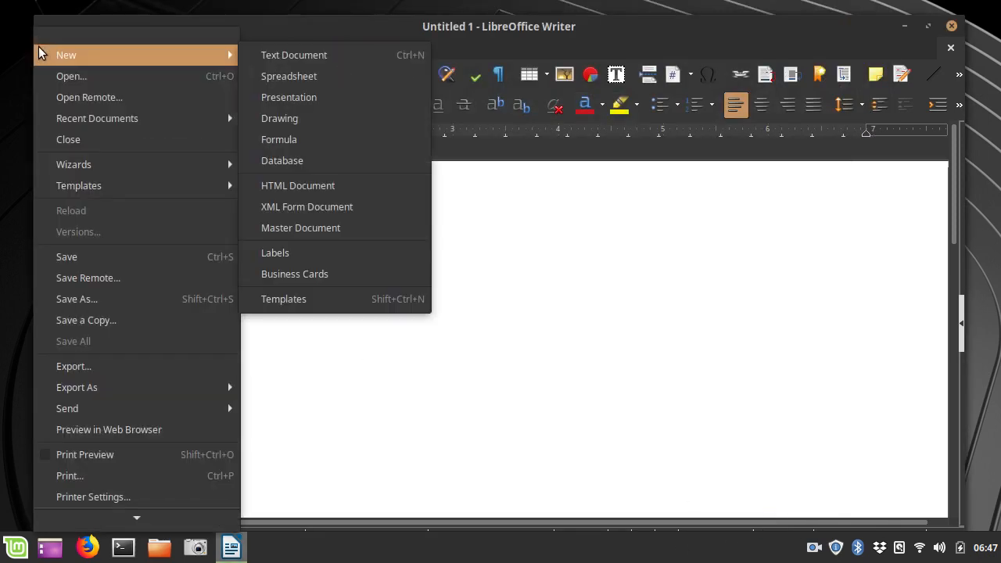
pyautogui.click(72, 76)
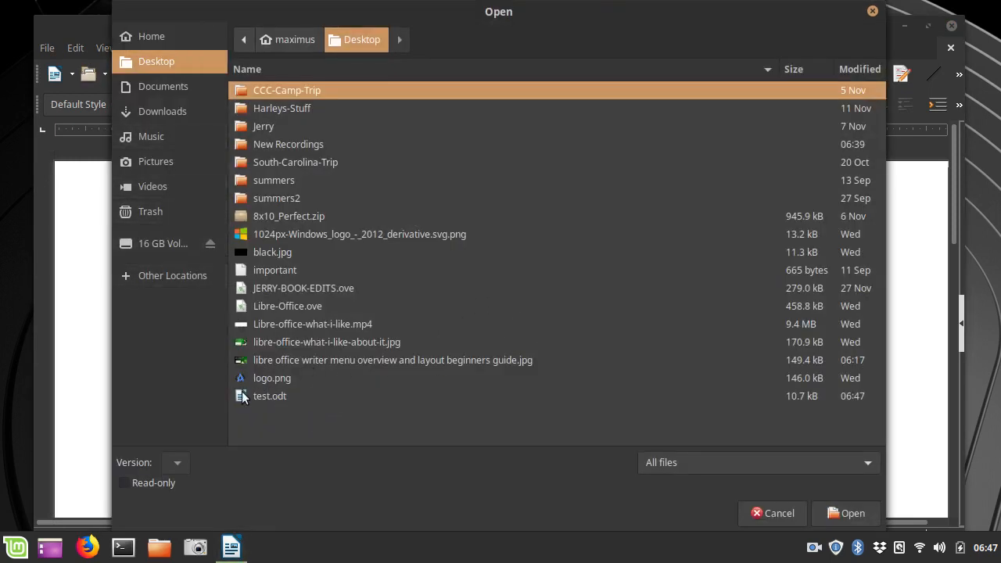
pyautogui.click(269, 396)
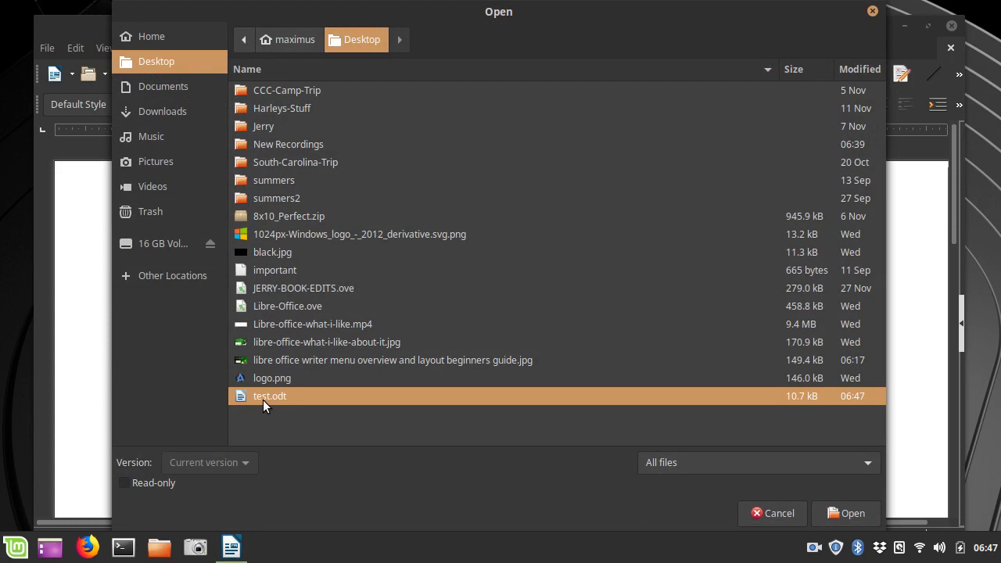
pyautogui.moveTo(771, 513)
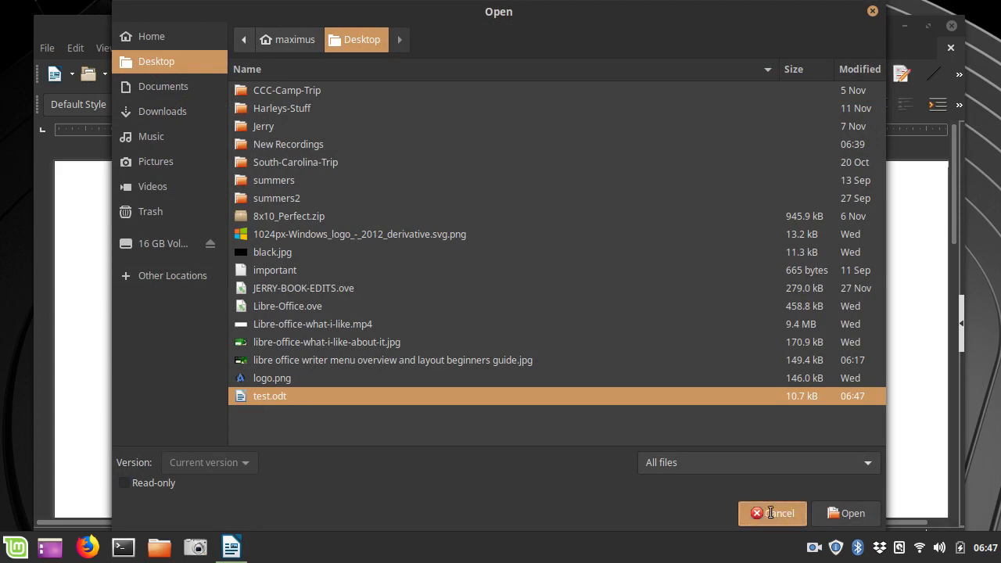
pyautogui.click(773, 513)
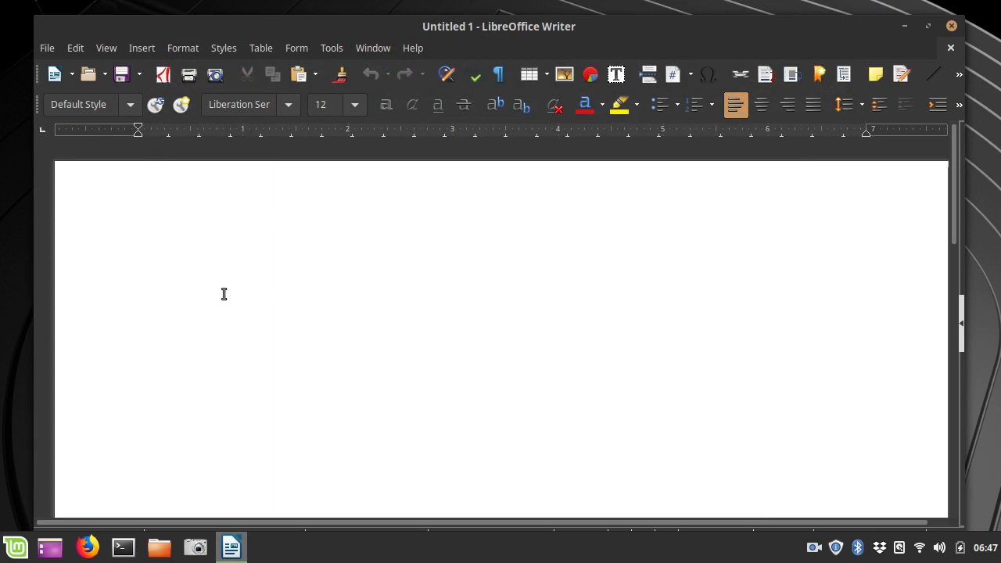
pyautogui.click(92, 73)
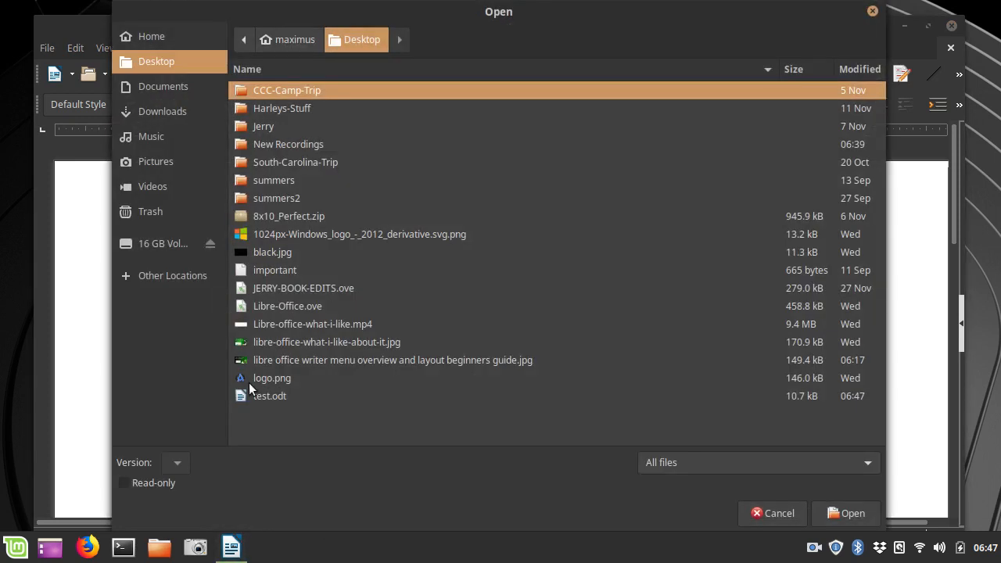
pyautogui.click(269, 395)
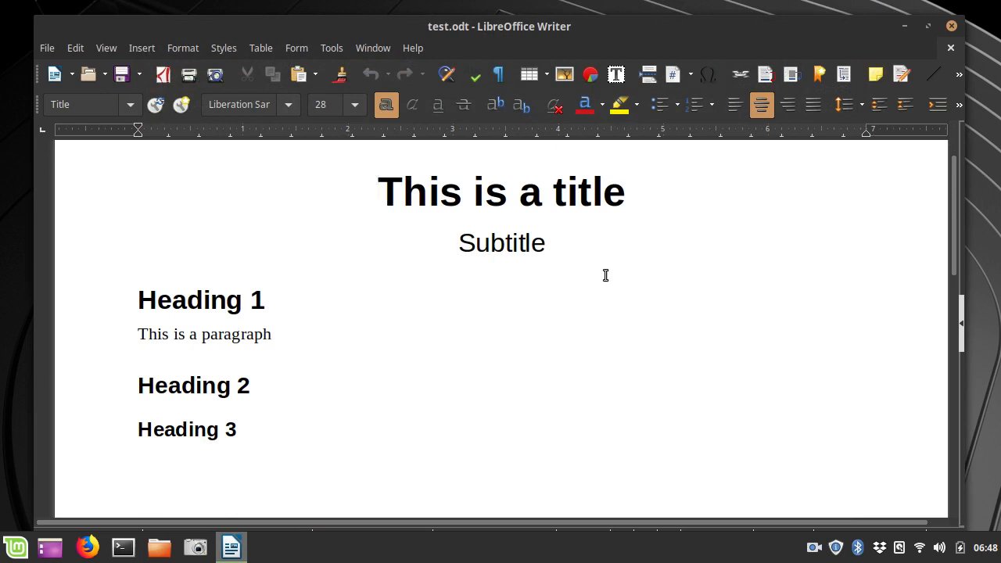
# Step: Maximize the test.odt window so it fills the screen
pyautogui.click(380, 191)
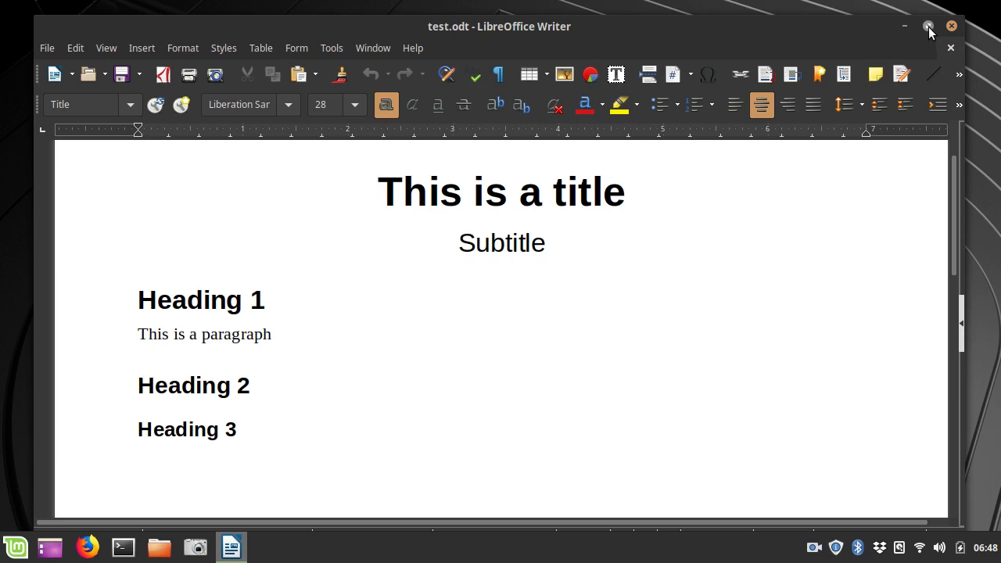
pyautogui.click(929, 26)
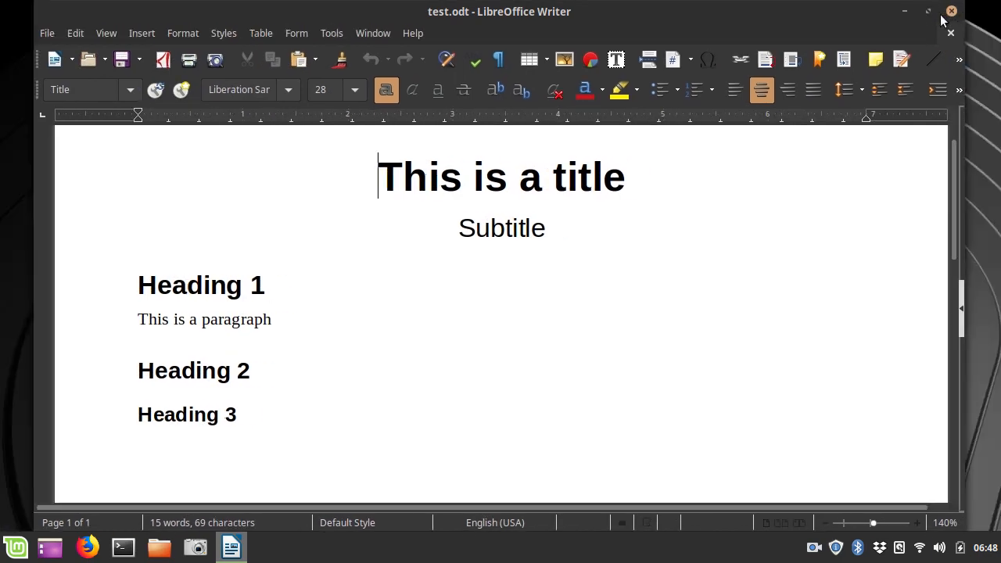
pyautogui.click(928, 11)
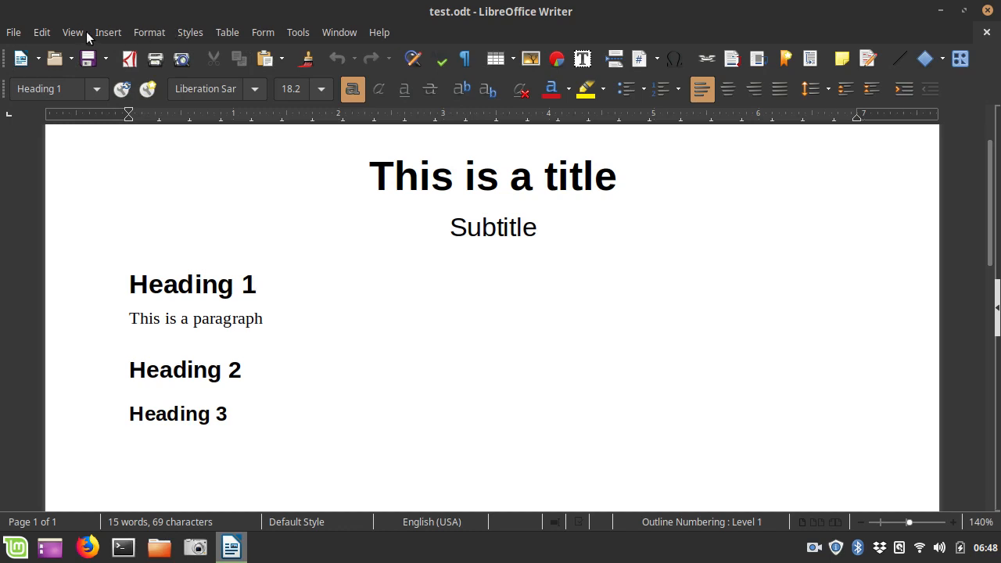
# Step: Toggle the word-count status bar from the View menu
pyautogui.click(72, 32)
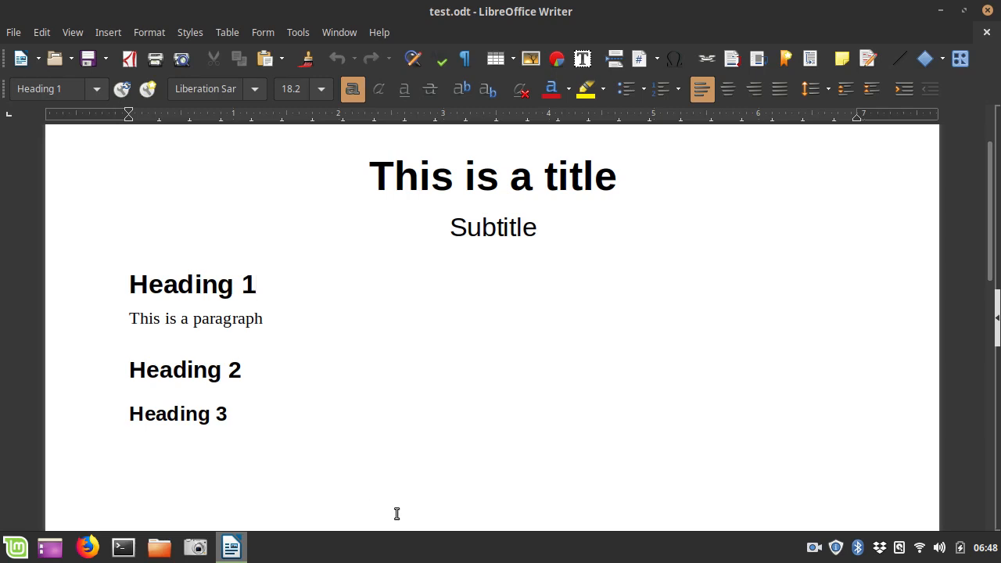
pyautogui.click(72, 32)
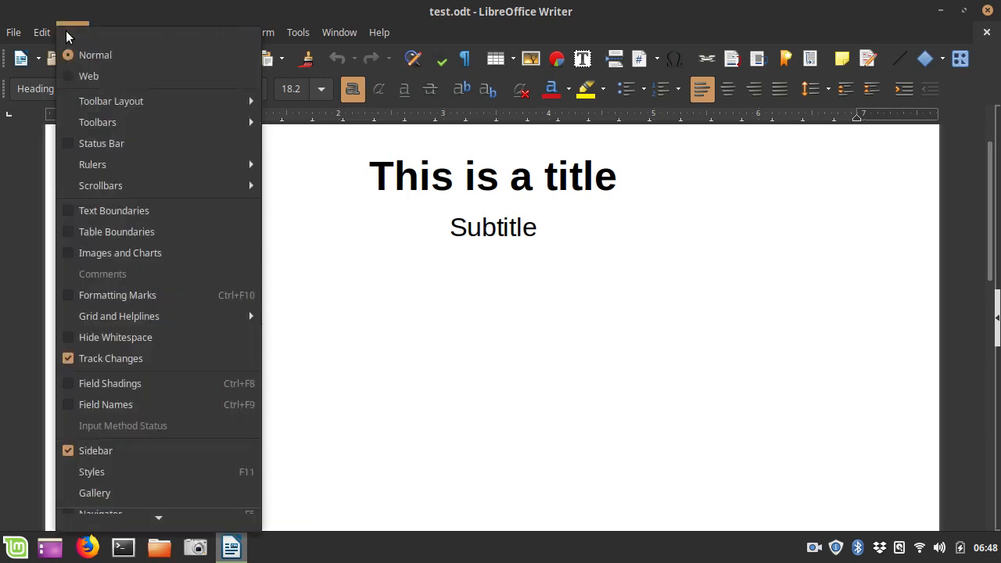
pyautogui.moveTo(110, 358)
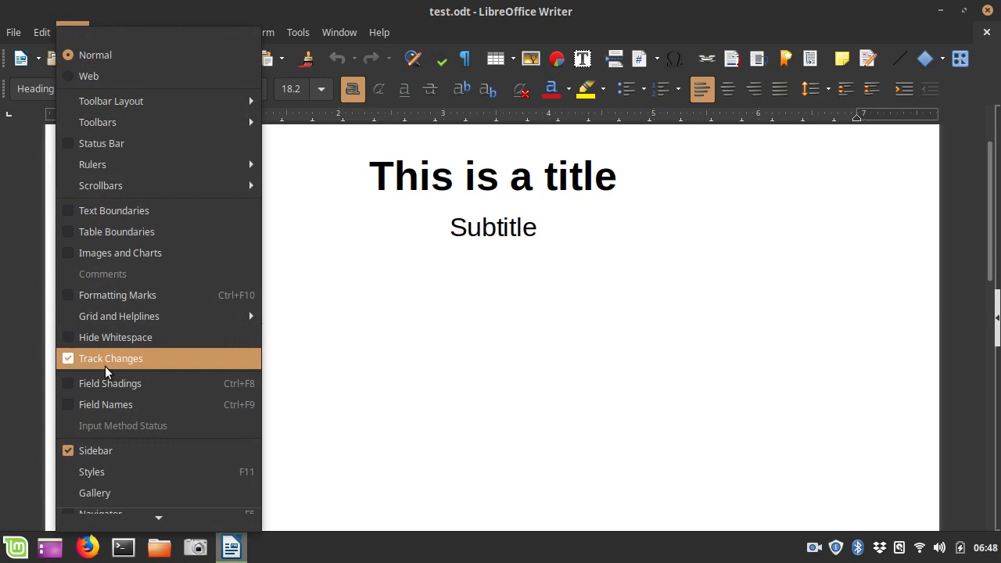
pyautogui.moveTo(102, 143)
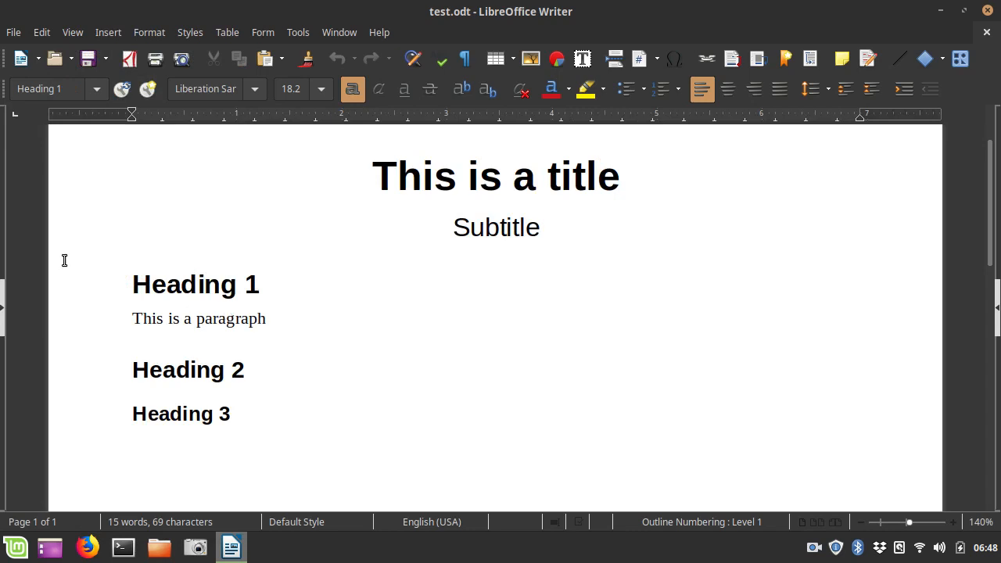
pyautogui.moveTo(137, 540)
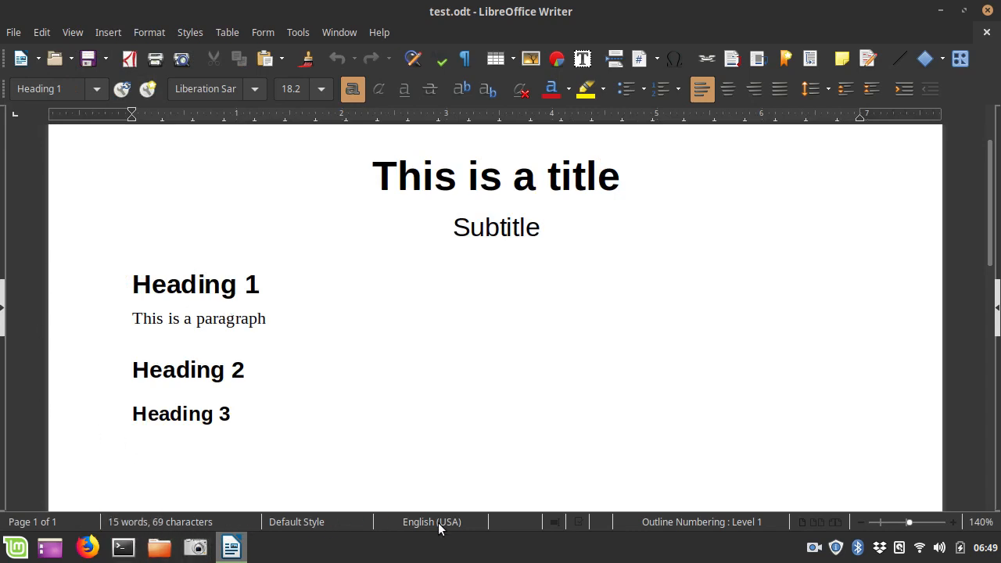
pyautogui.moveTo(607, 422)
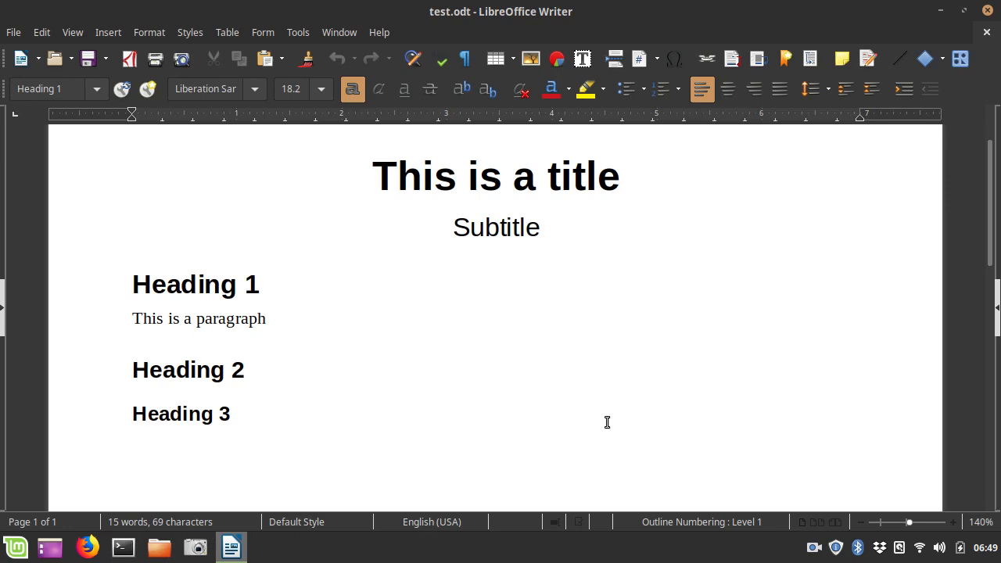
pyautogui.moveTo(911, 528)
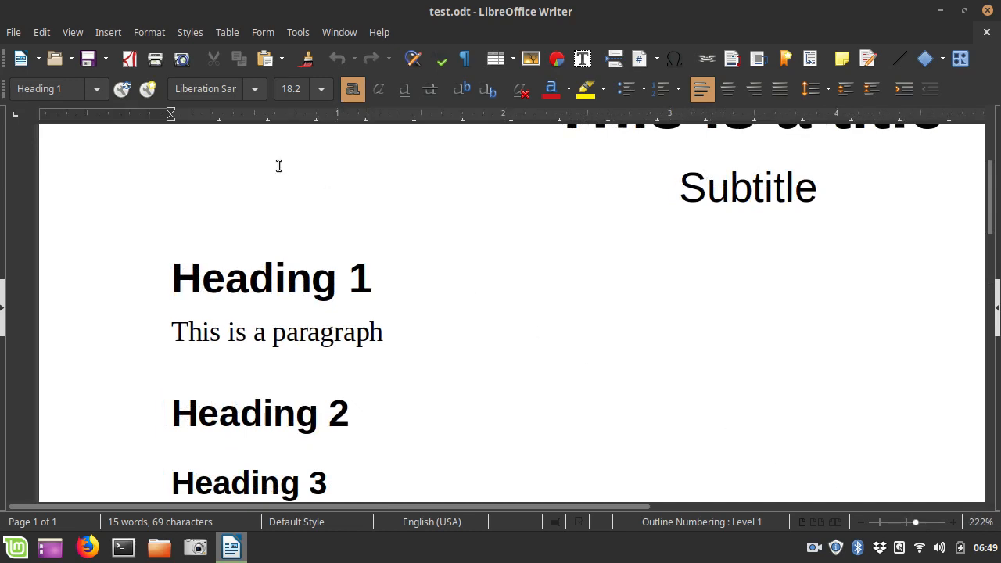
pyautogui.moveTo(530, 59)
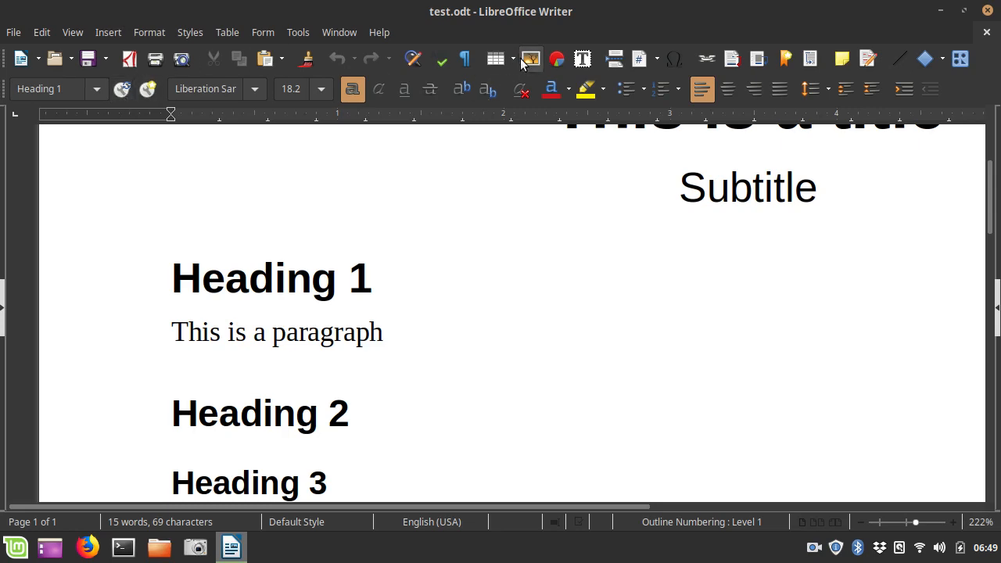
pyautogui.moveTo(145, 37)
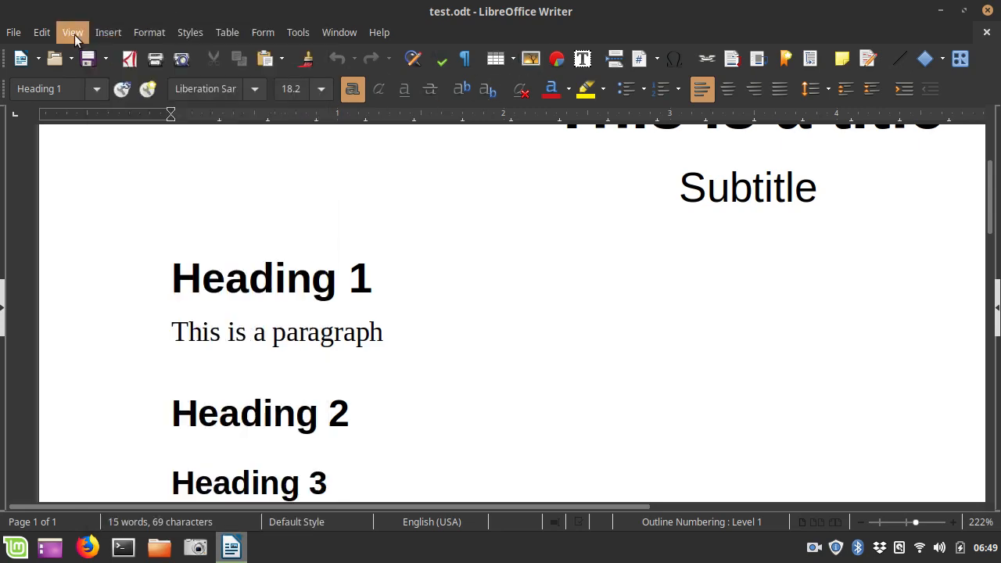
# Step: Hide the Formatting toolbar from View > Toolbars, then reopen View for the status bar
pyautogui.click(71, 32)
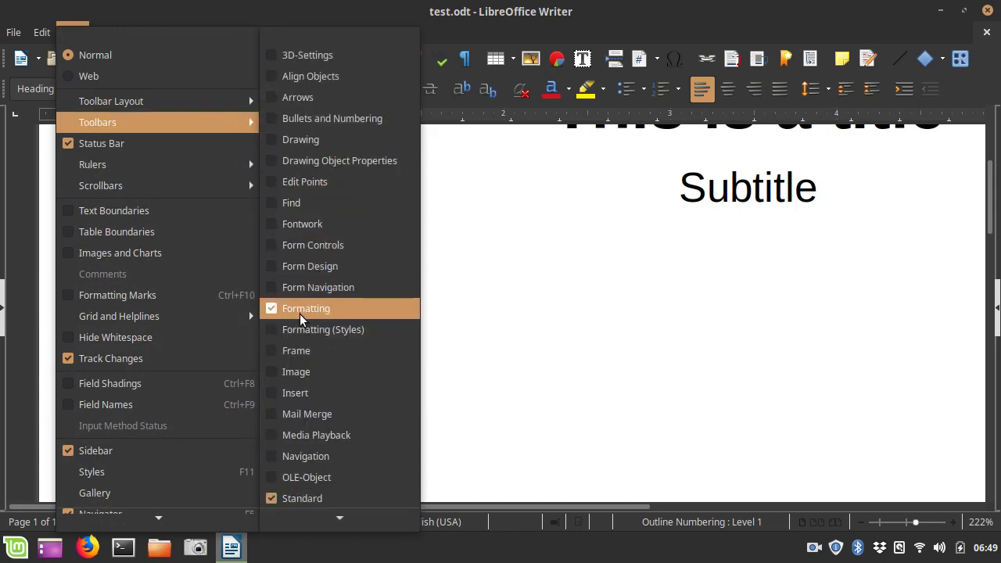
pyautogui.click(306, 308)
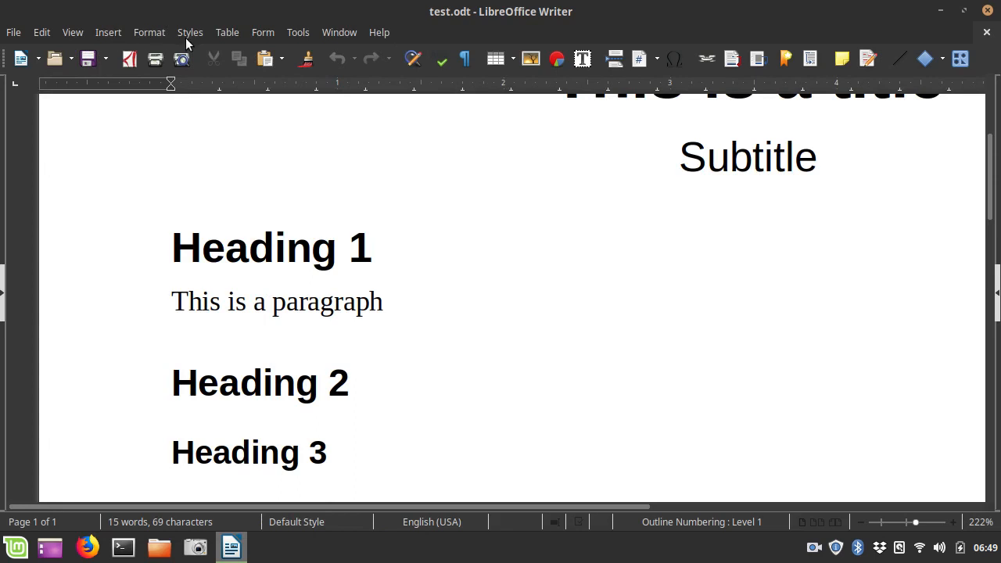
pyautogui.click(72, 32)
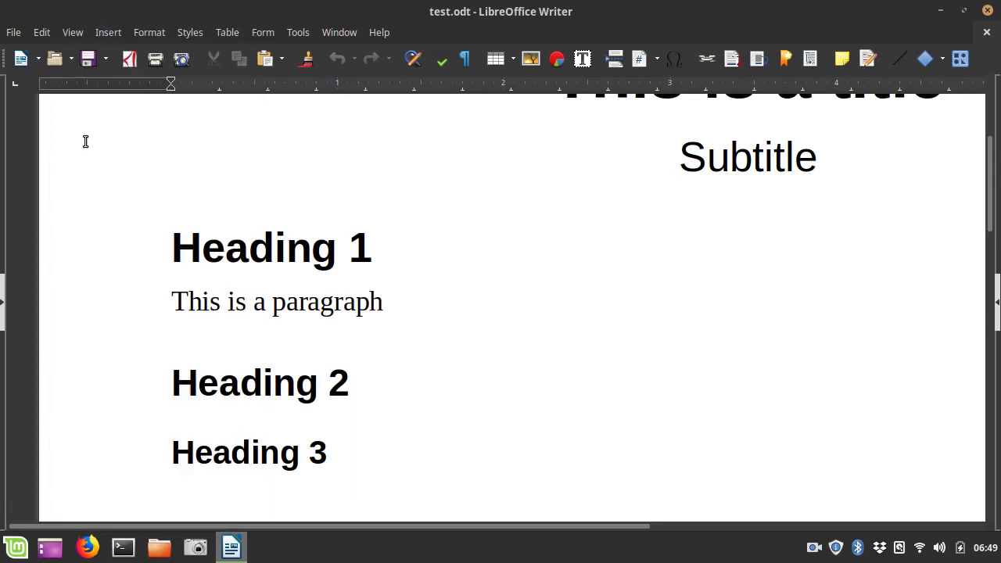
pyautogui.click(72, 33)
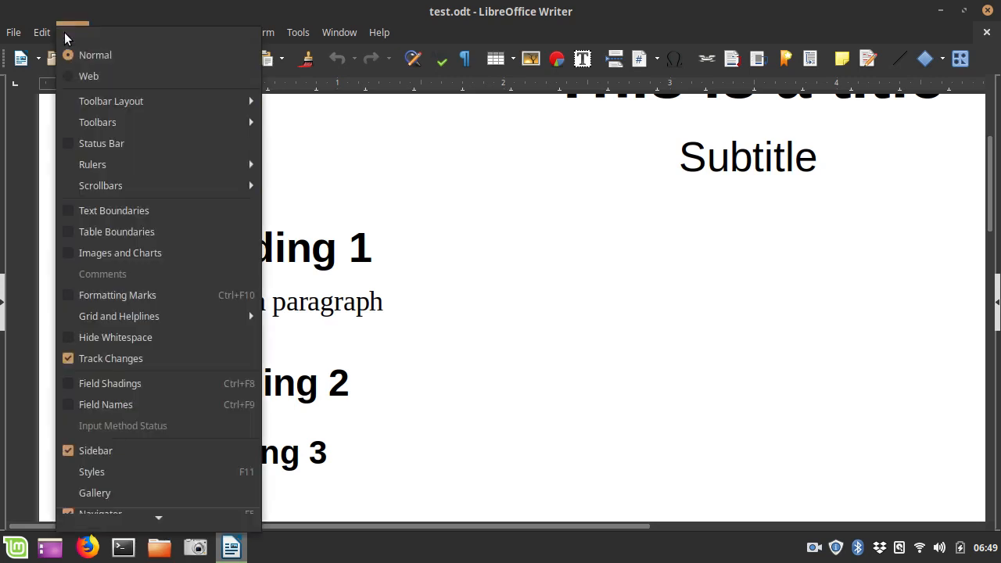
pyautogui.moveTo(110, 358)
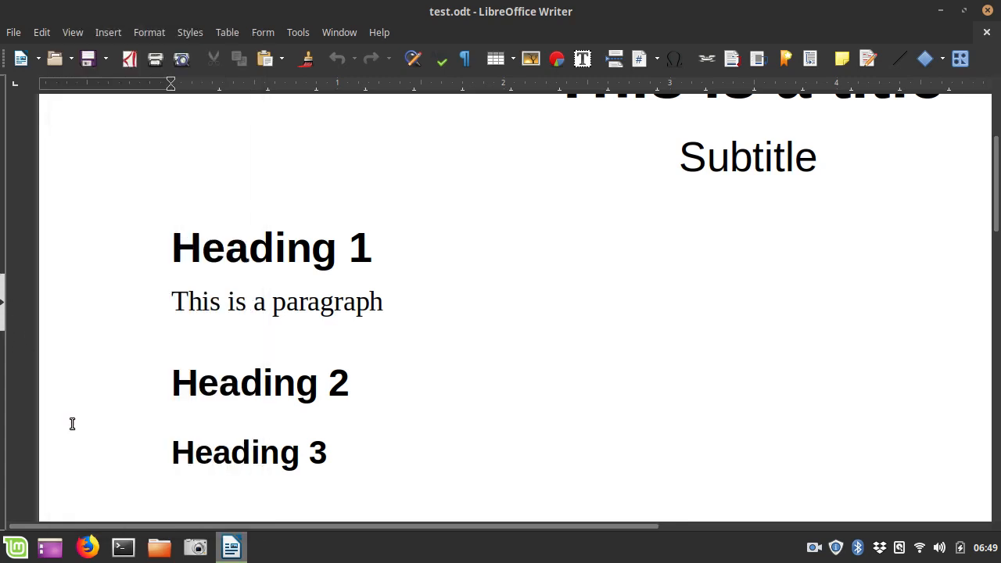
pyautogui.moveTo(489, 192)
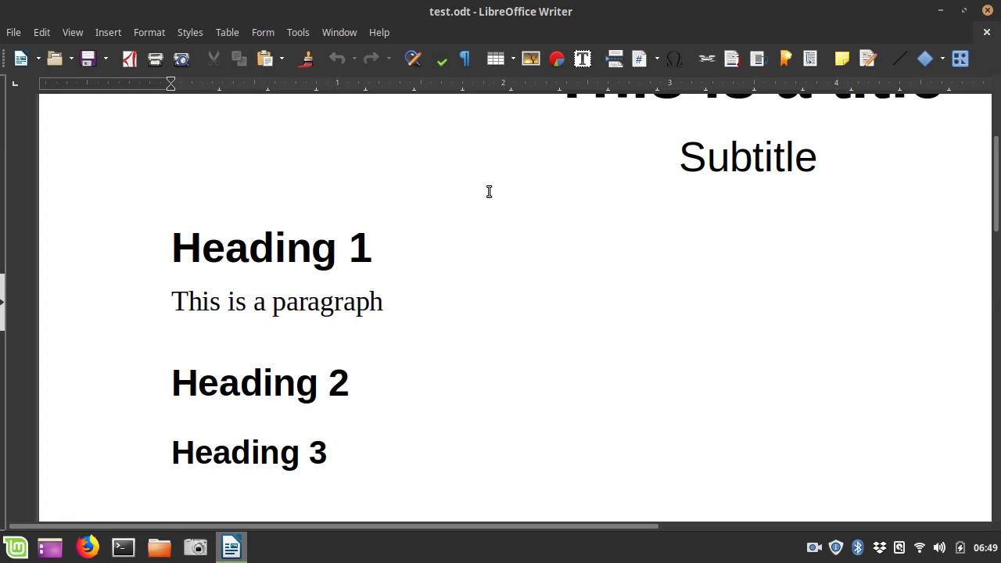
# Step: Show the sidebar from View > Sidebar, scroll the page, then hide the sidebar
pyautogui.click(72, 32)
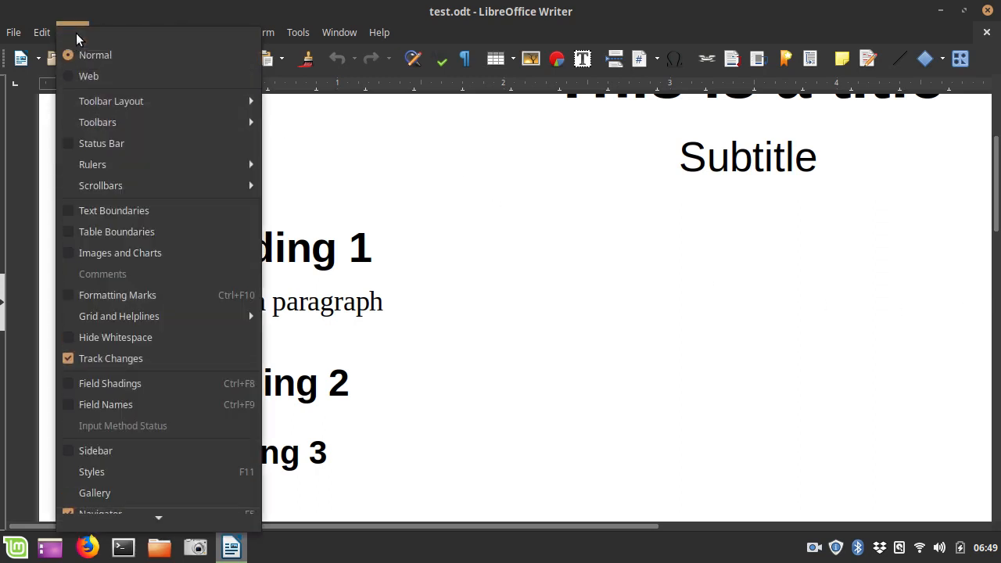
pyautogui.moveTo(95, 450)
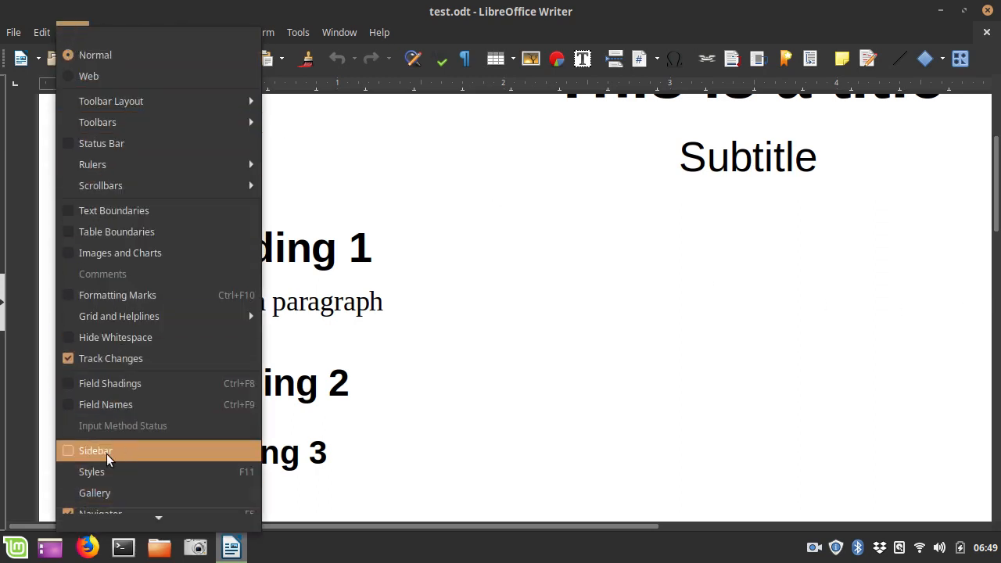
pyautogui.click(95, 451)
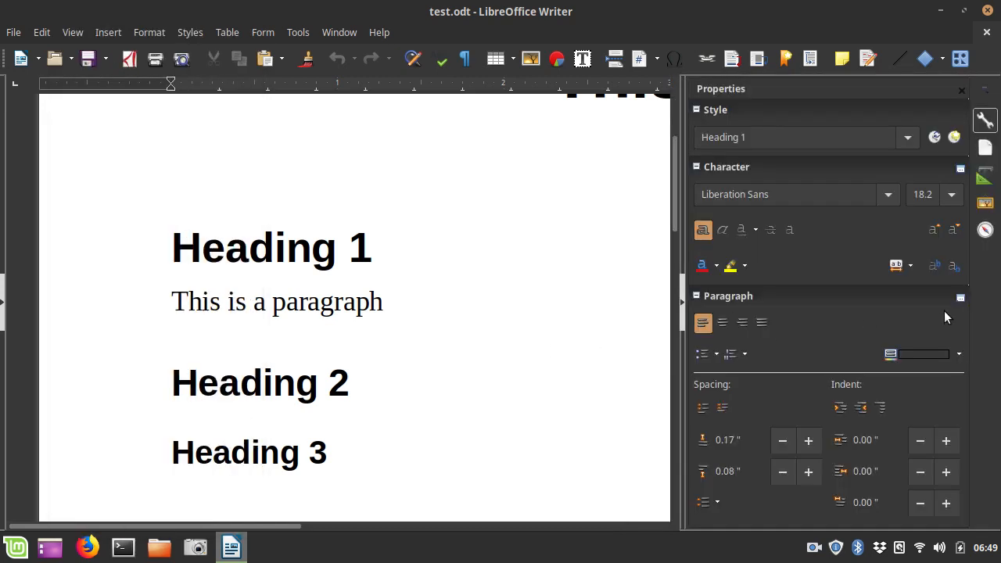
pyautogui.moveTo(682, 309)
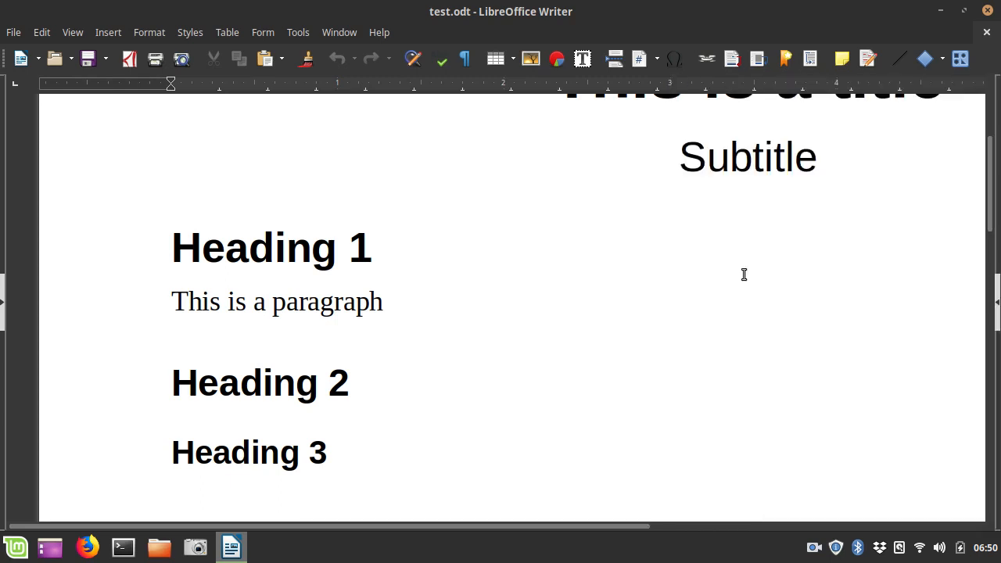
pyautogui.scroll(-3)
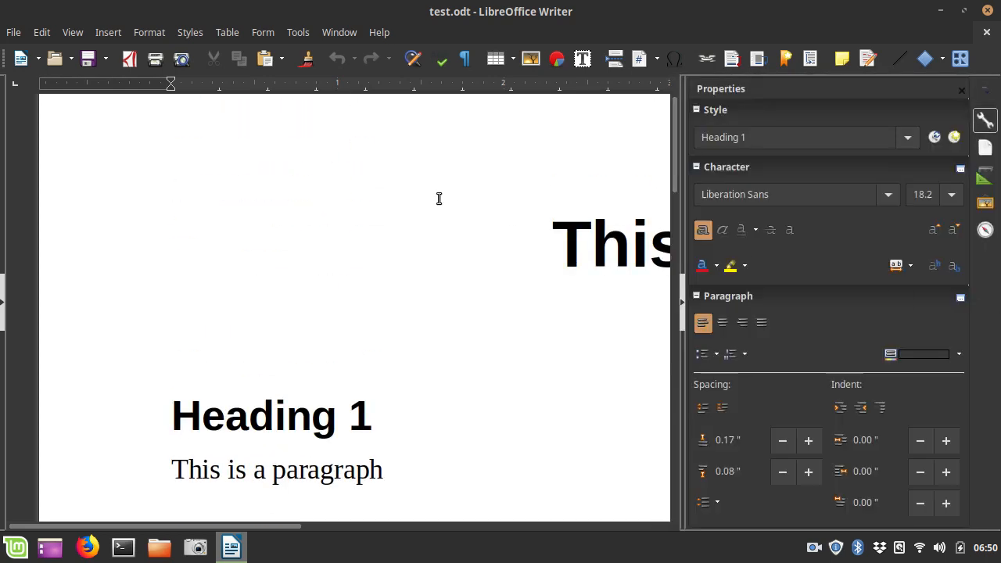
pyautogui.click(72, 32)
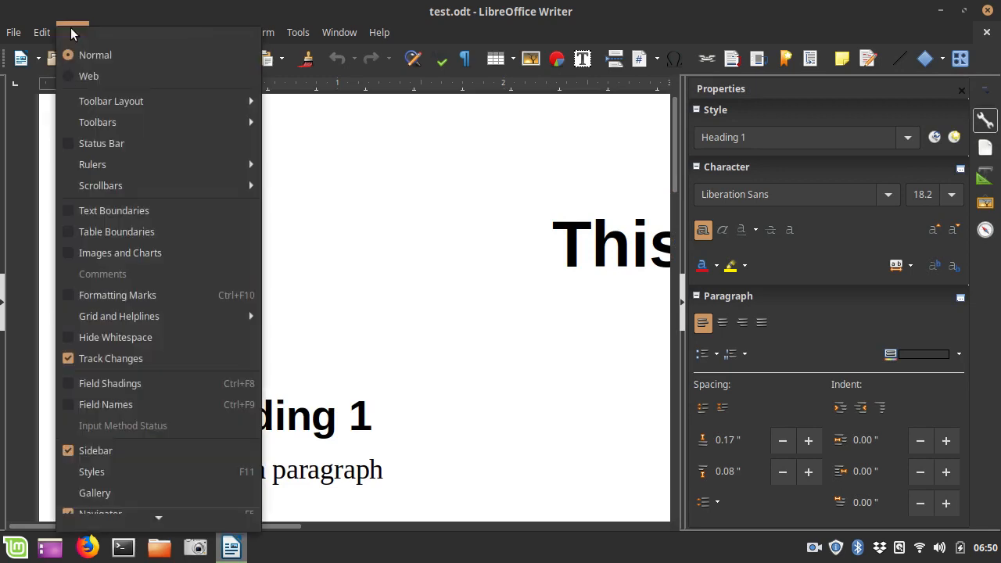
pyautogui.moveTo(95, 450)
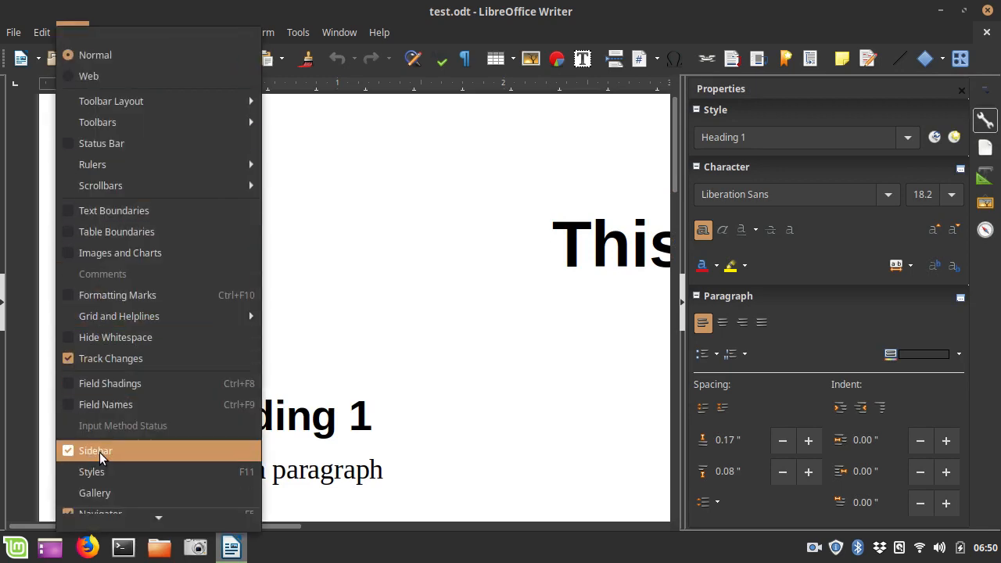
pyautogui.click(95, 451)
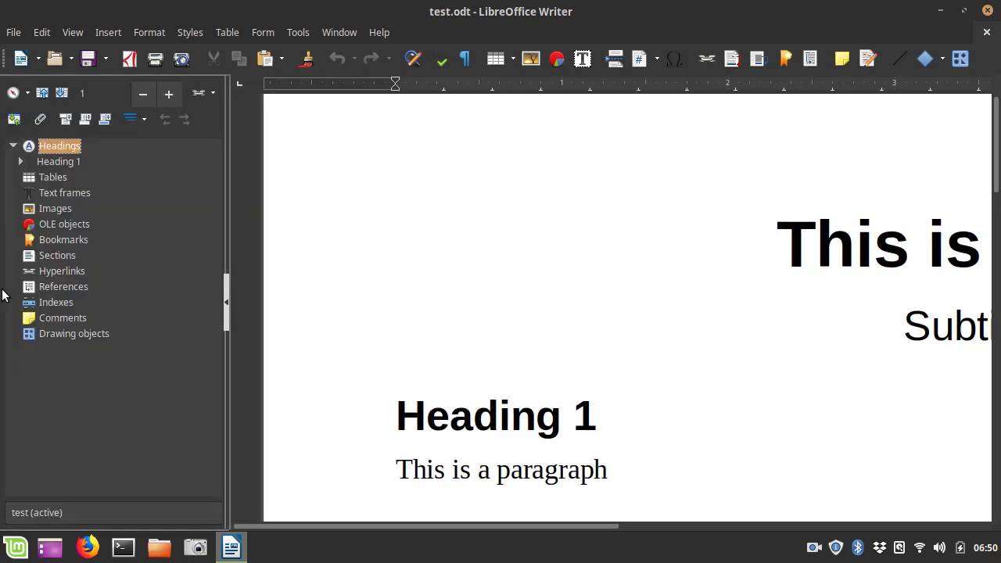
pyautogui.moveTo(74, 333)
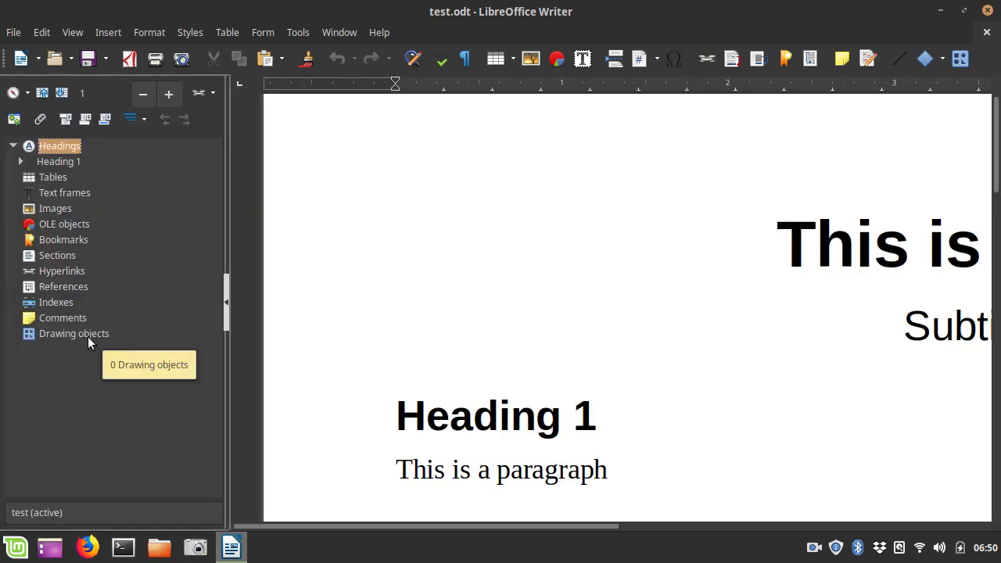
pyautogui.moveTo(55, 262)
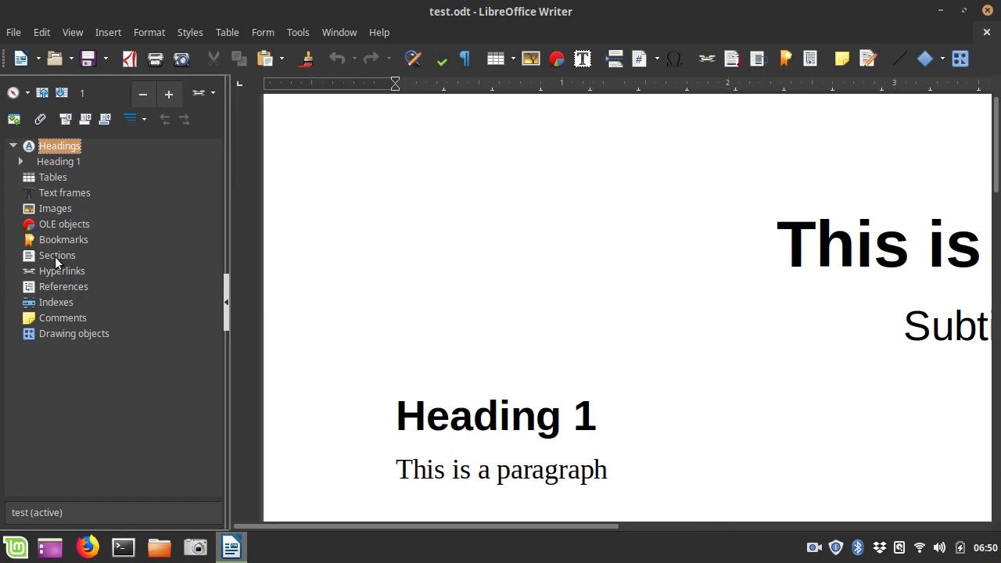
pyautogui.moveTo(48, 294)
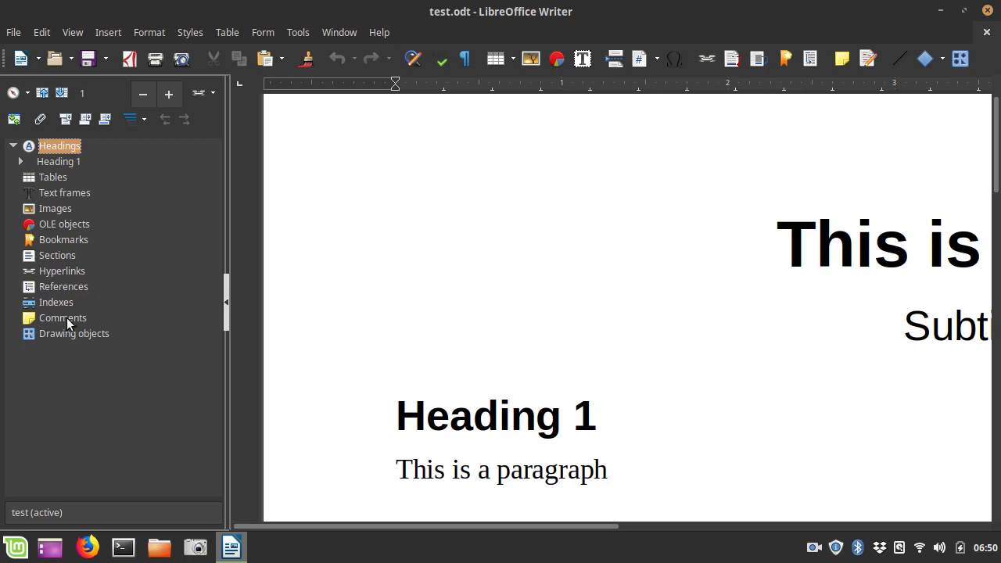
pyautogui.moveTo(56, 348)
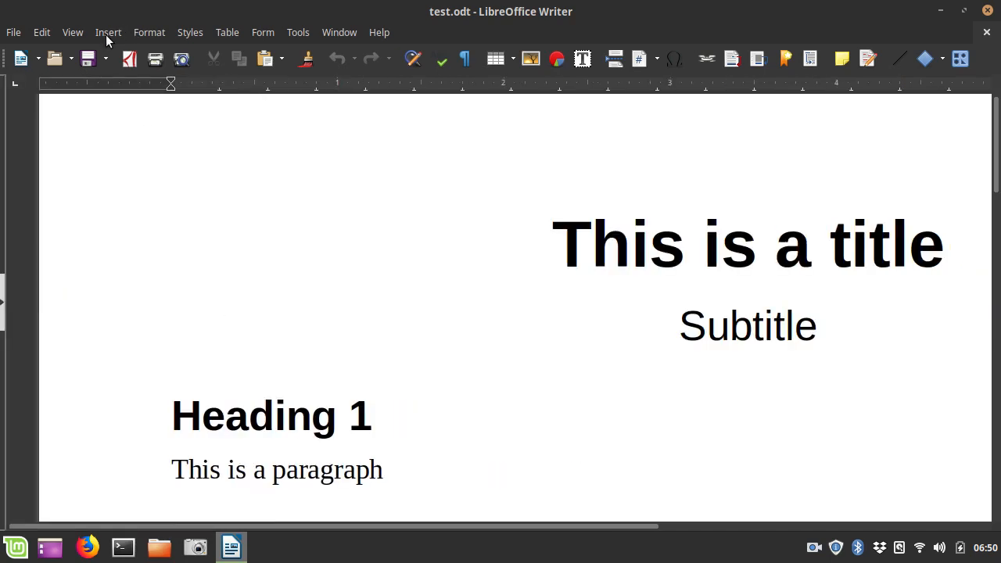
pyautogui.click(72, 32)
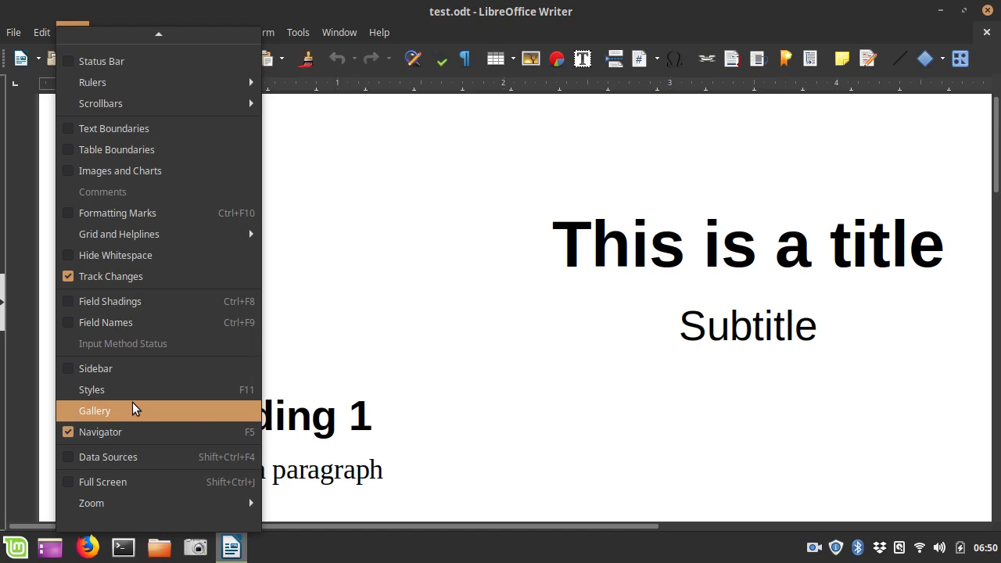
pyautogui.moveTo(100, 432)
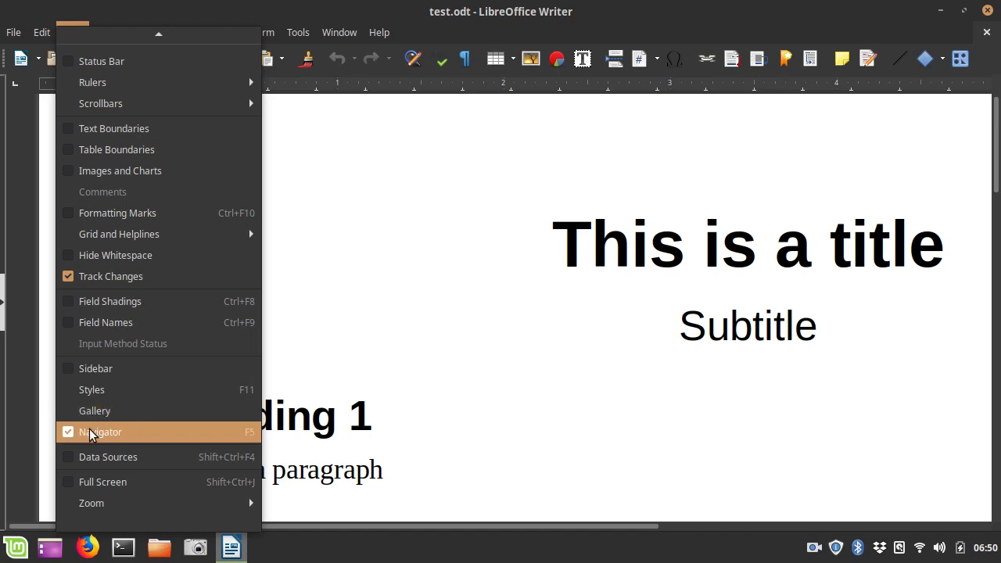
pyautogui.click(100, 432)
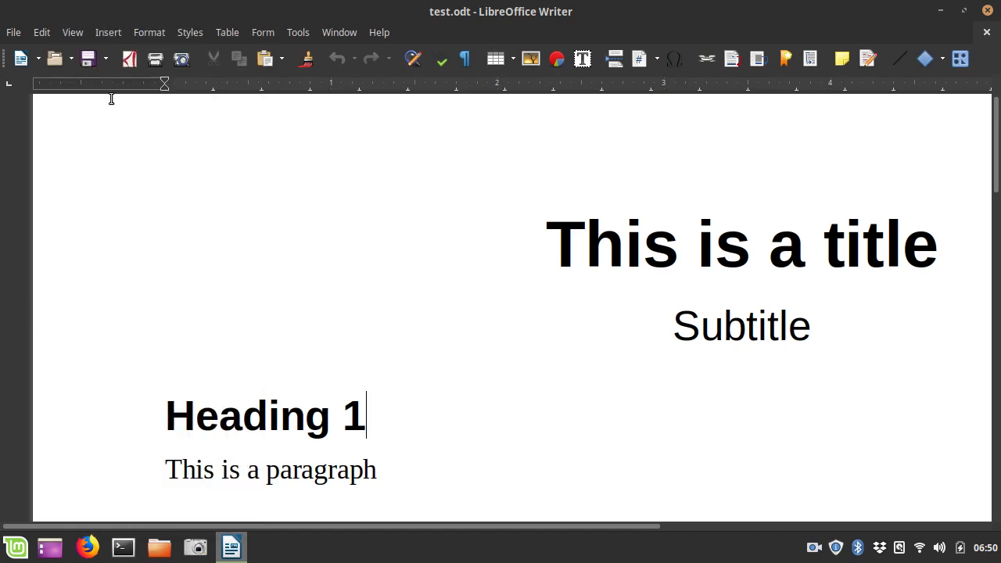
pyautogui.click(72, 32)
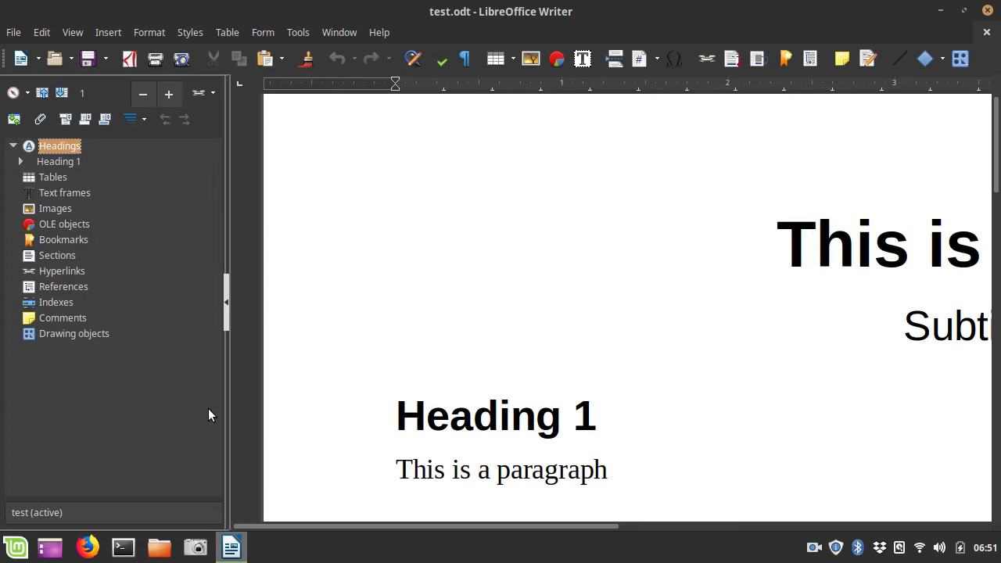
pyautogui.moveTo(238, 26)
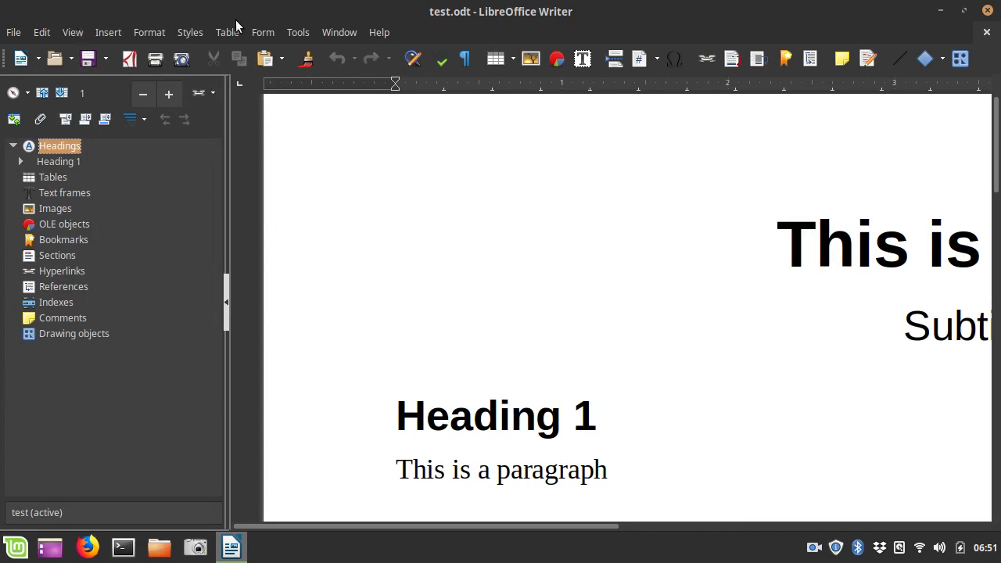
pyautogui.moveTo(206, 13)
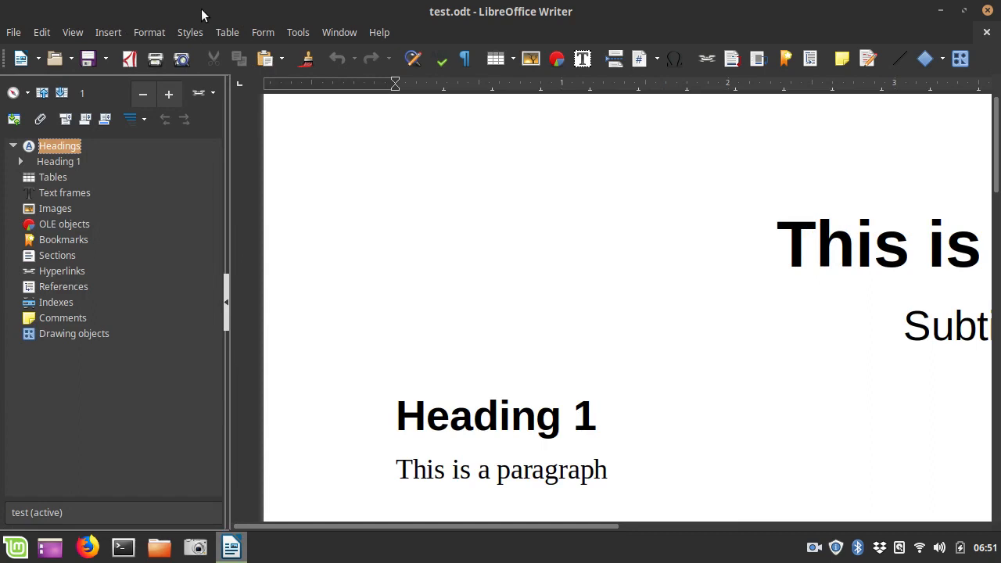
pyautogui.moveTo(218, 258)
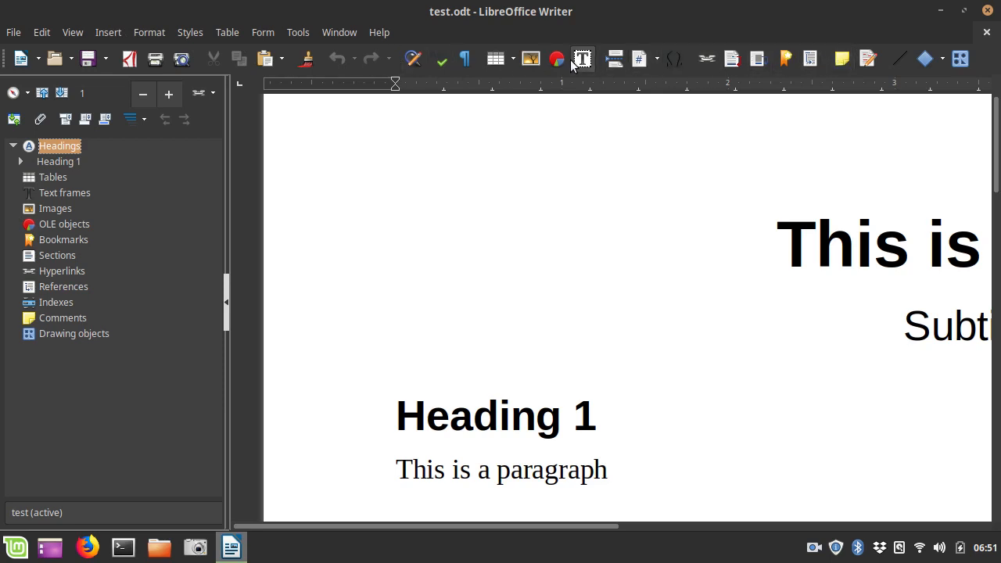
pyautogui.moveTo(556, 58)
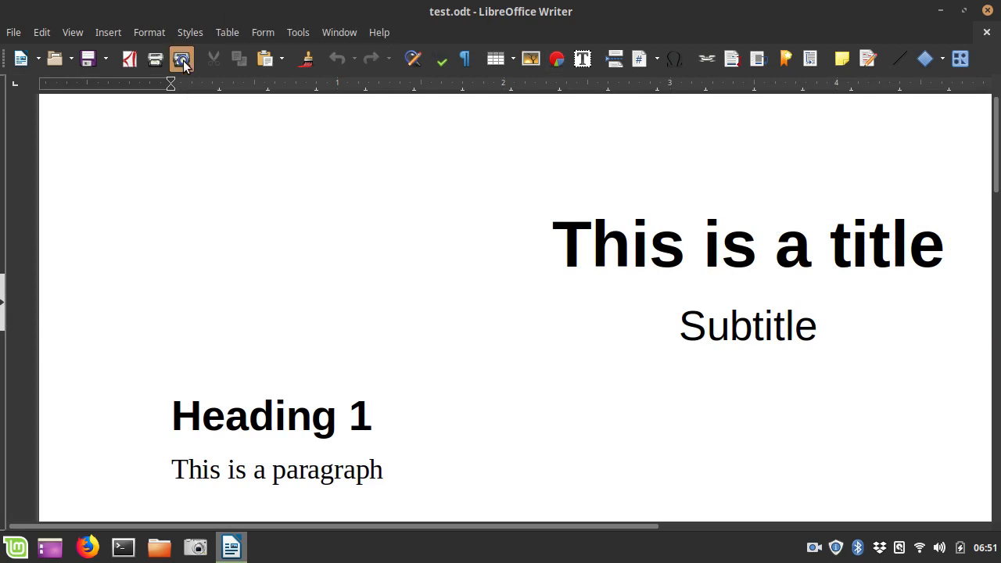
pyautogui.click(181, 59)
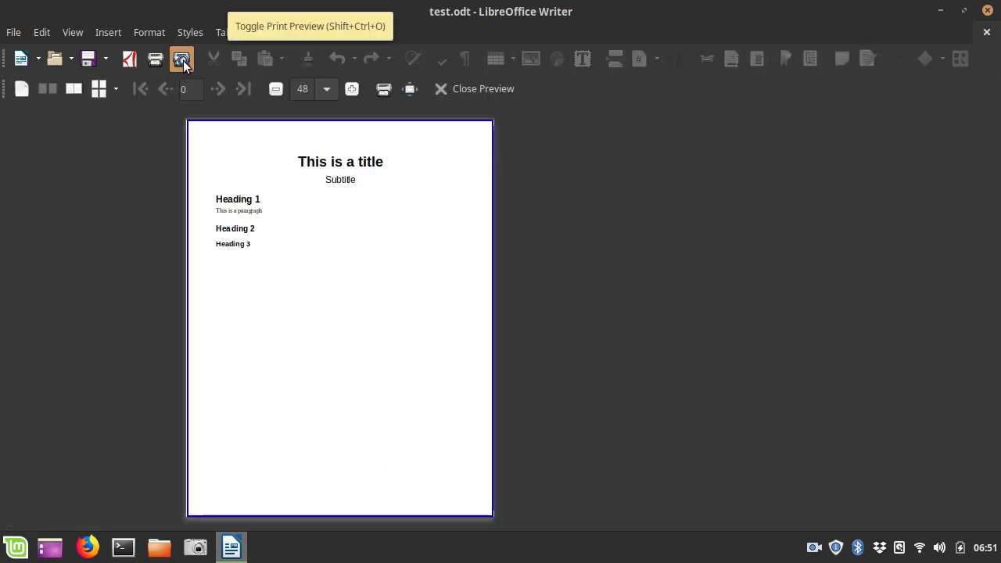
pyautogui.click(181, 59)
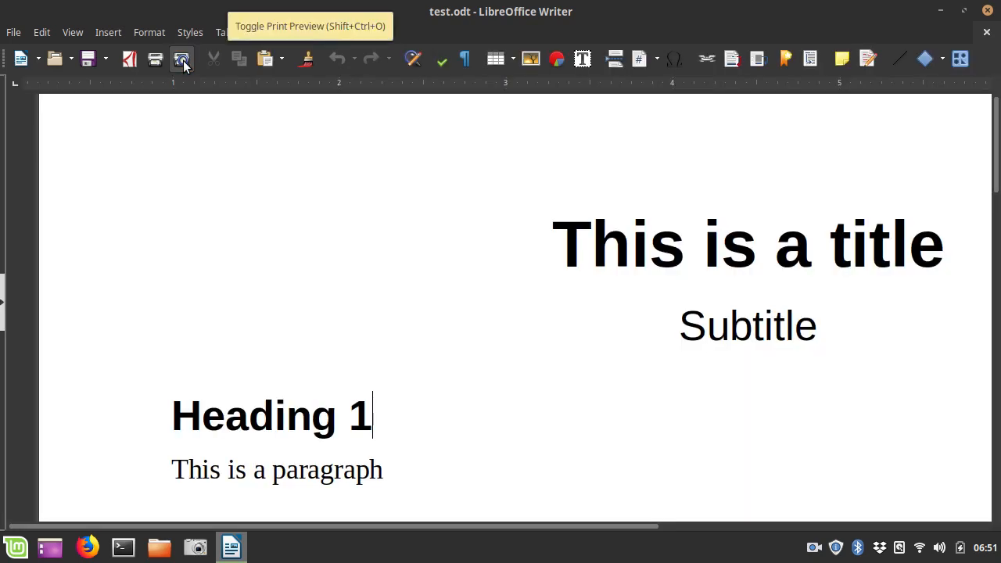
pyautogui.click(181, 59)
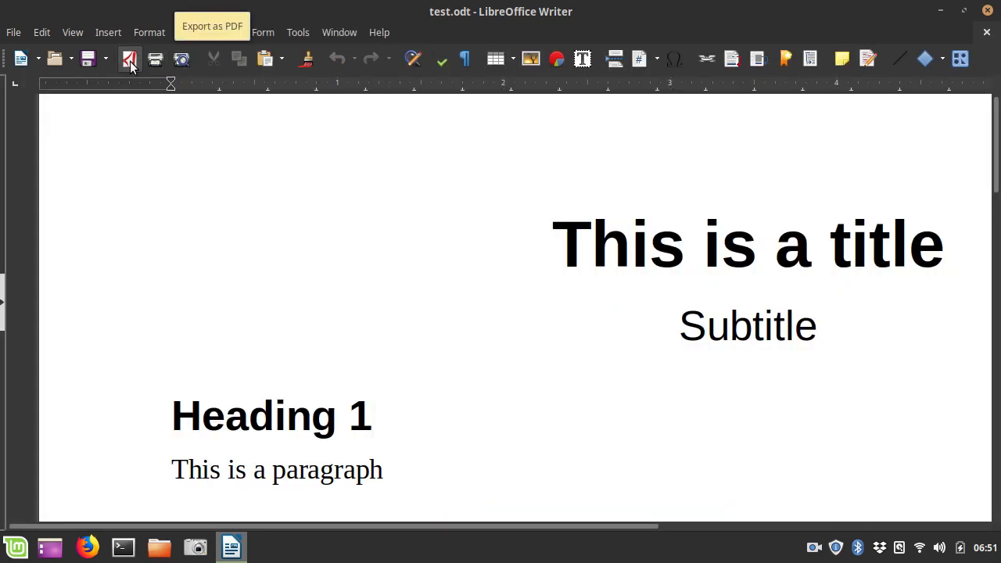
pyautogui.click(371, 415)
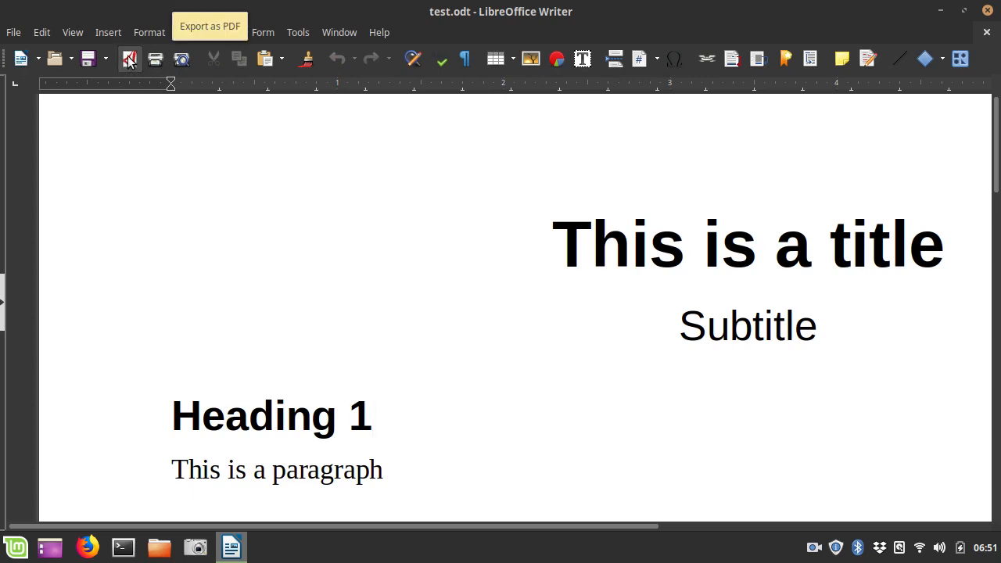
pyautogui.click(373, 416)
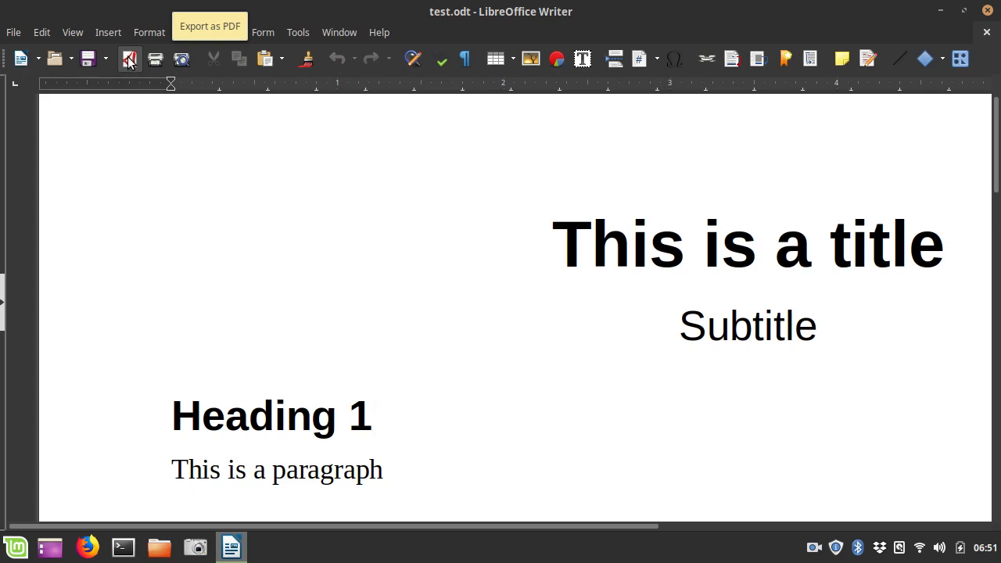
pyautogui.click(210, 26)
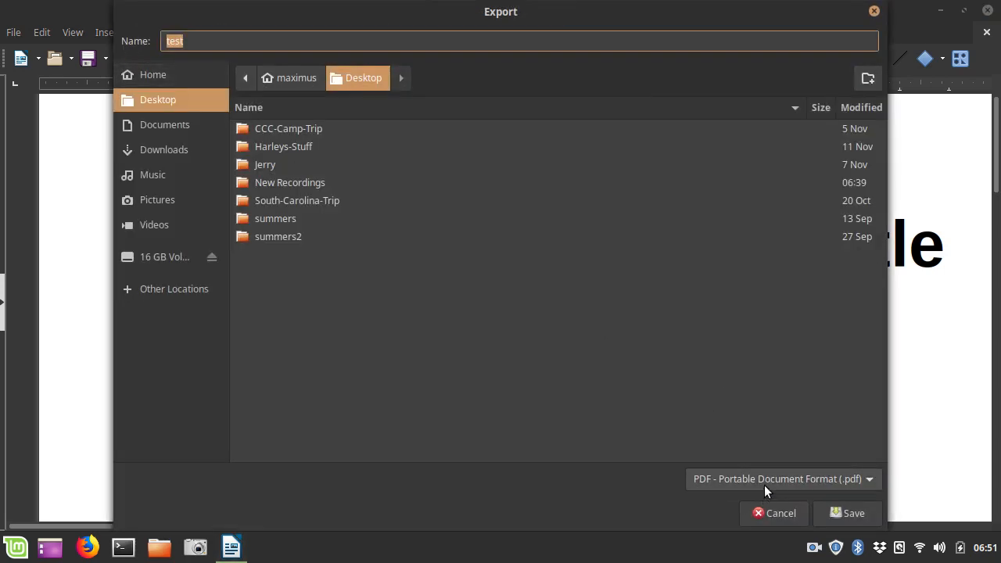
pyautogui.moveTo(780, 513)
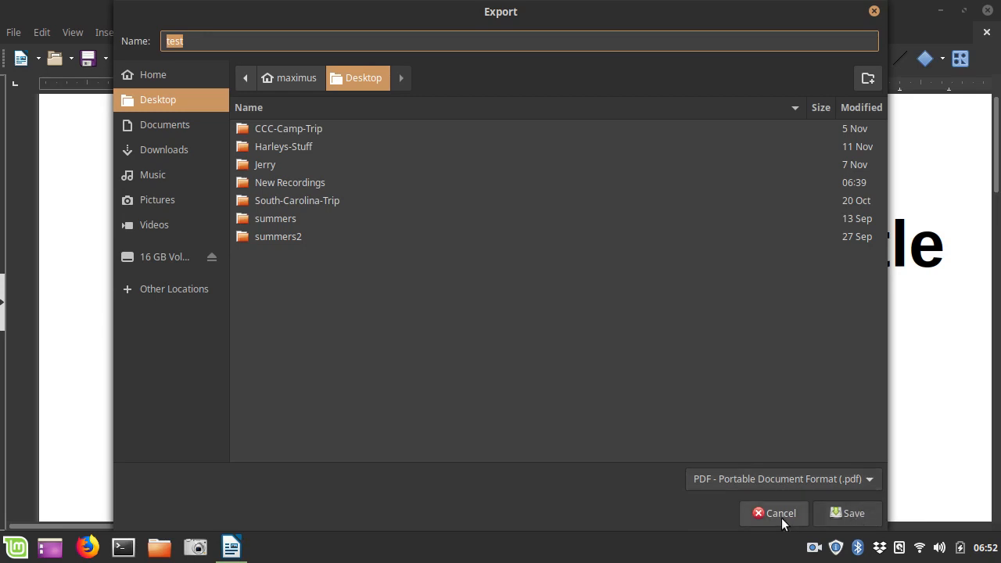
pyautogui.click(774, 513)
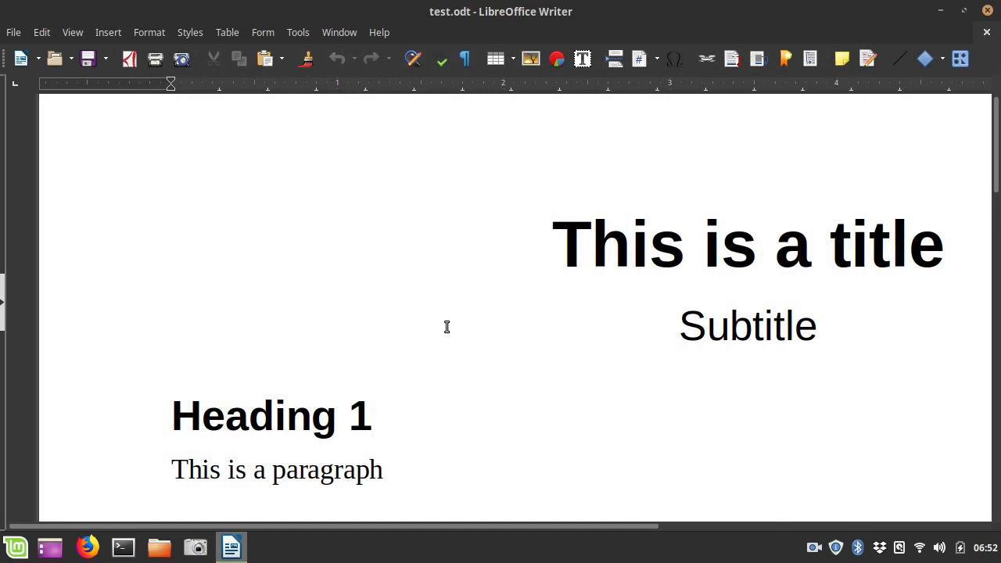
pyautogui.click(373, 415)
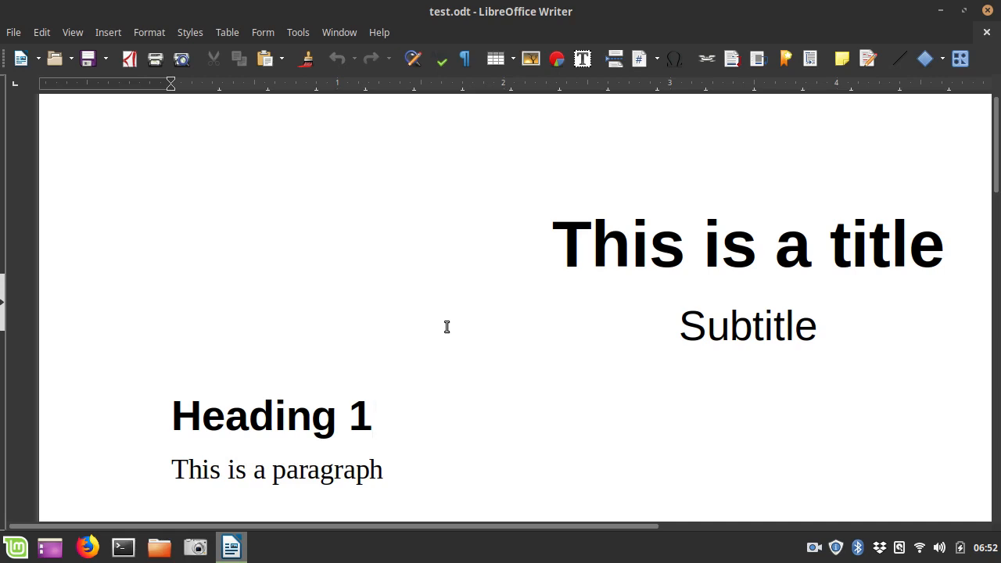
pyautogui.click(373, 414)
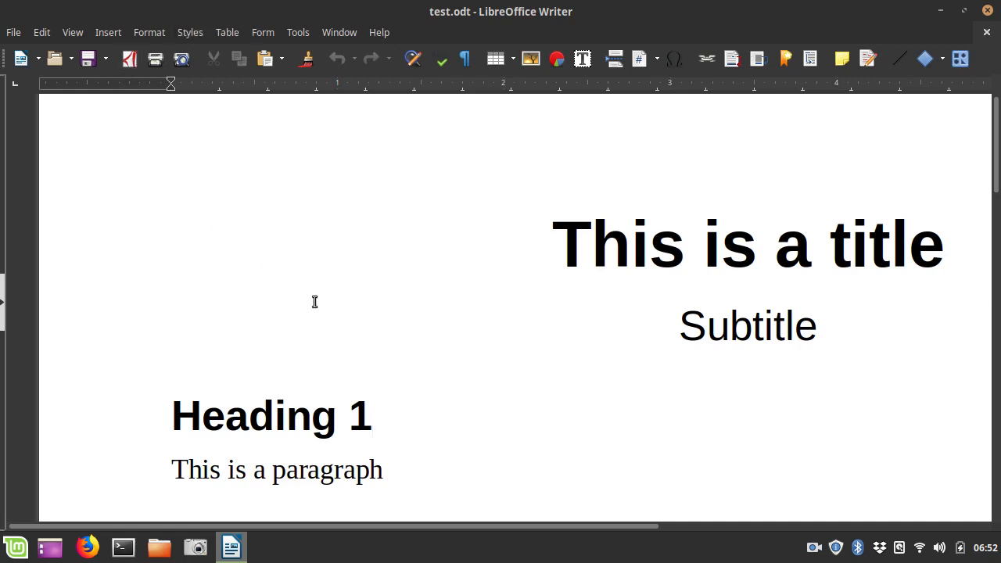
pyautogui.moveTo(361, 365)
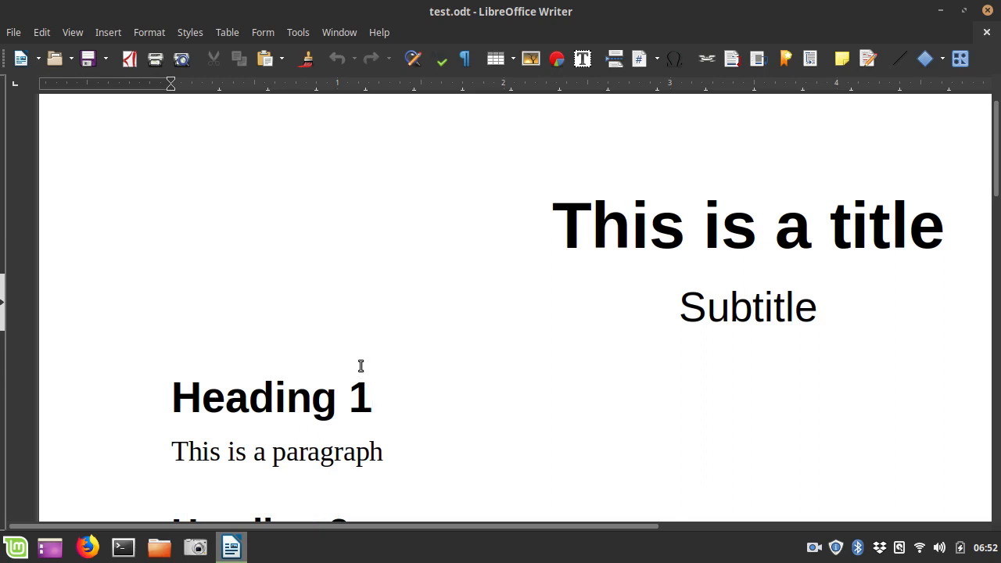
pyautogui.click(372, 397)
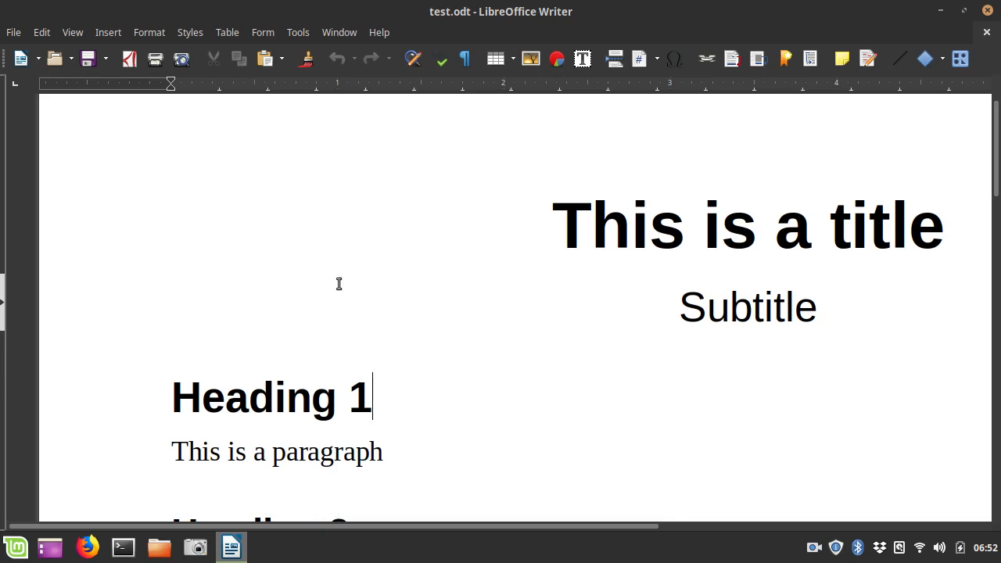
pyautogui.moveTo(296, 32)
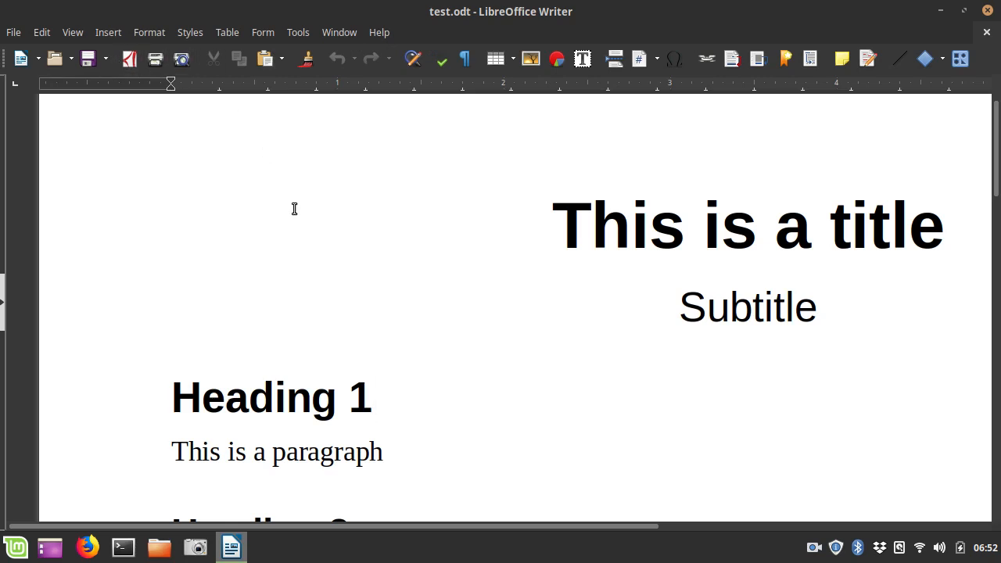
pyautogui.click(371, 398)
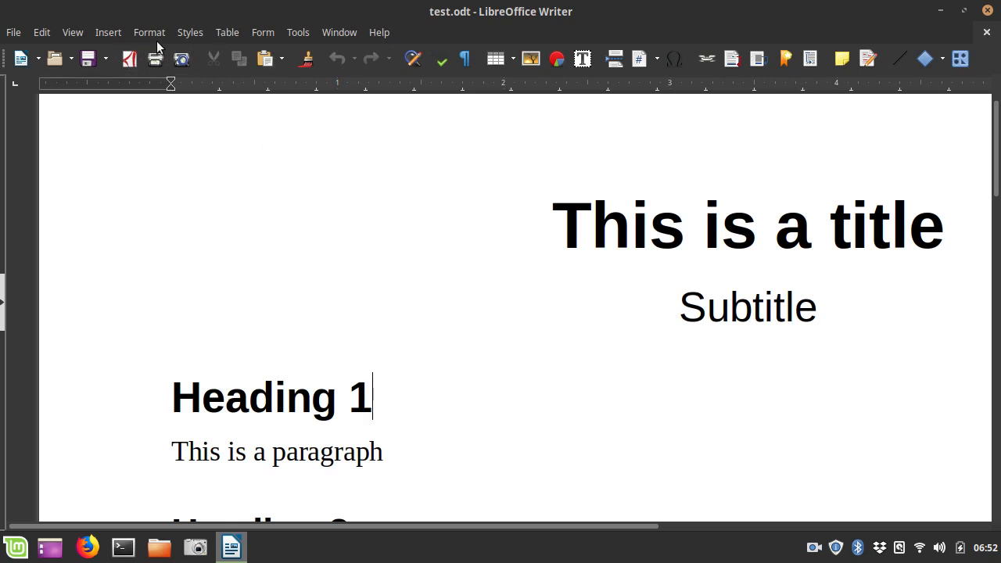
pyautogui.moveTo(342, 263)
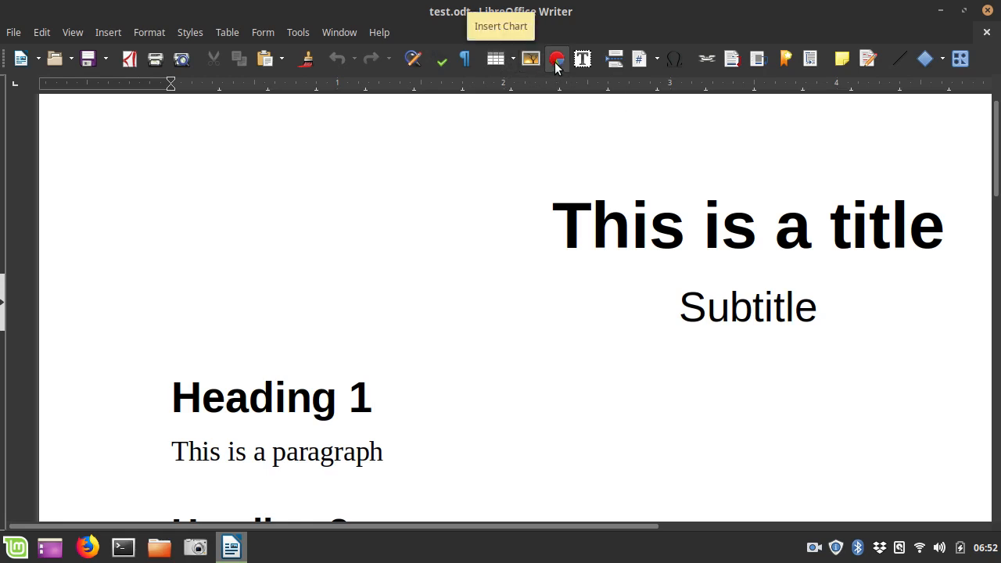
pyautogui.moveTo(583, 58)
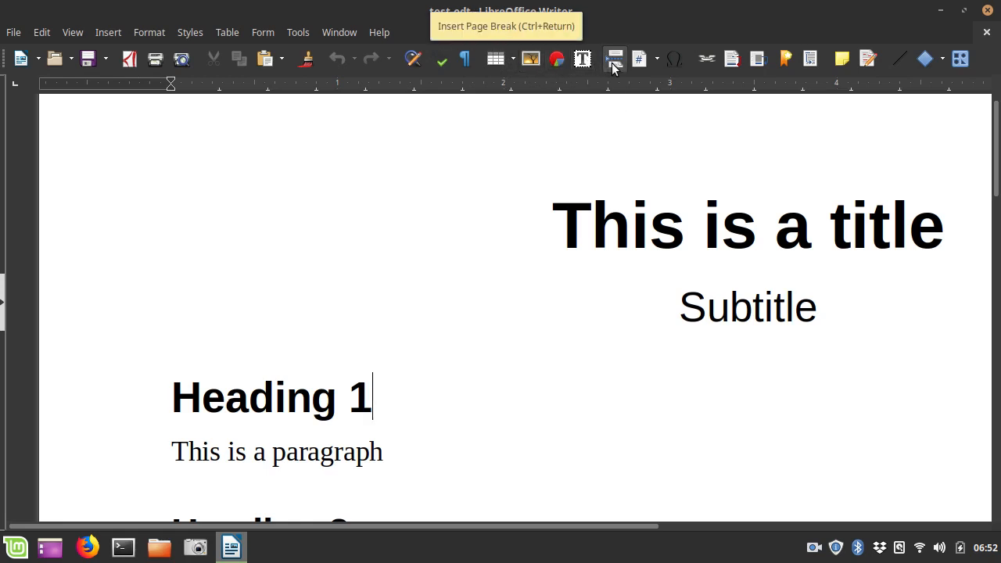
pyautogui.moveTo(638, 59)
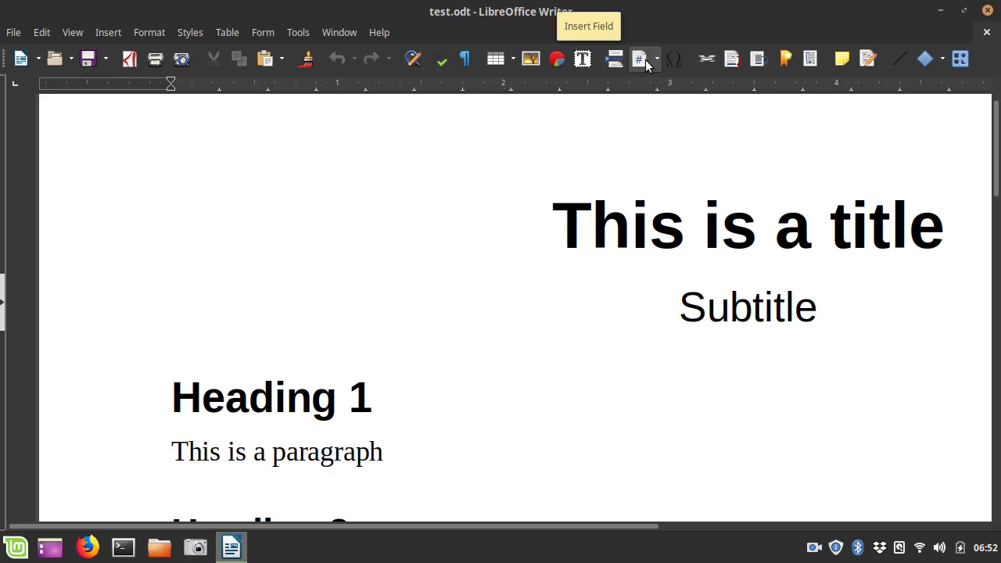
pyautogui.click(374, 397)
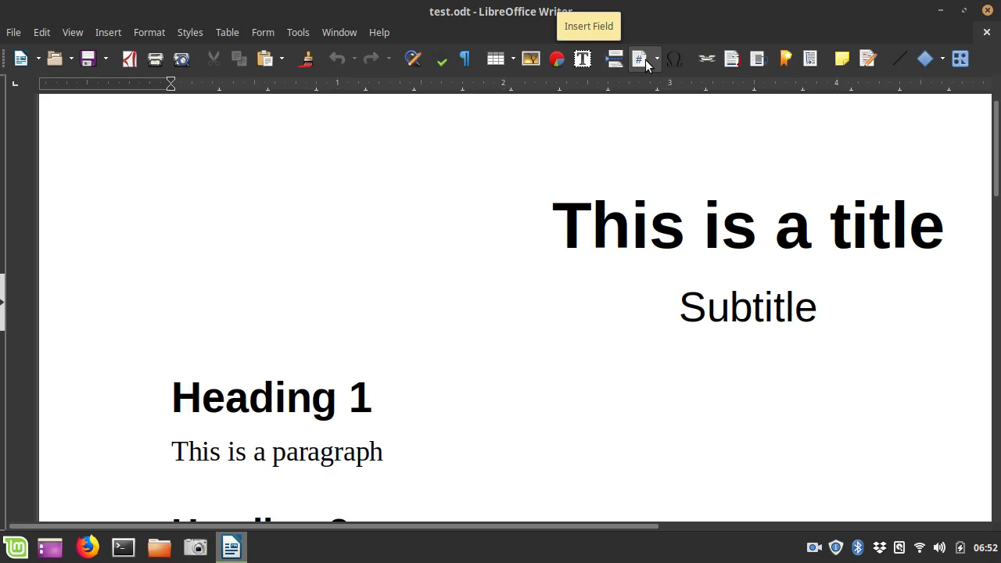
pyautogui.click(372, 397)
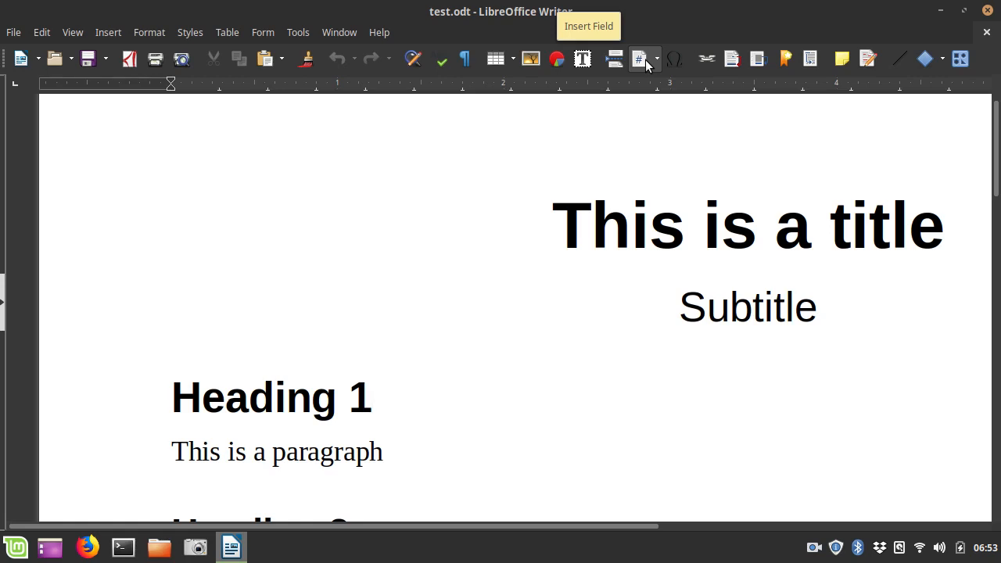
pyautogui.click(373, 398)
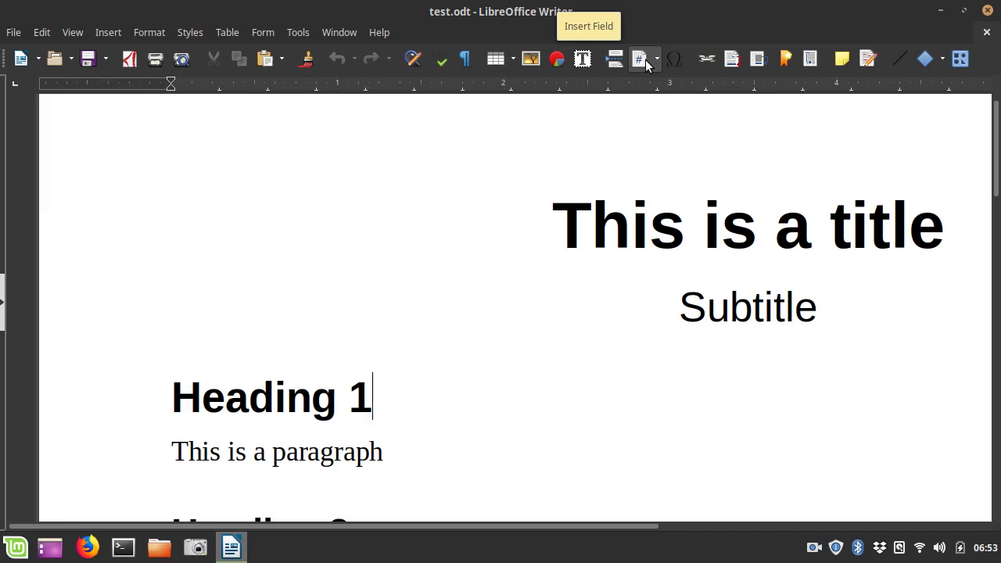